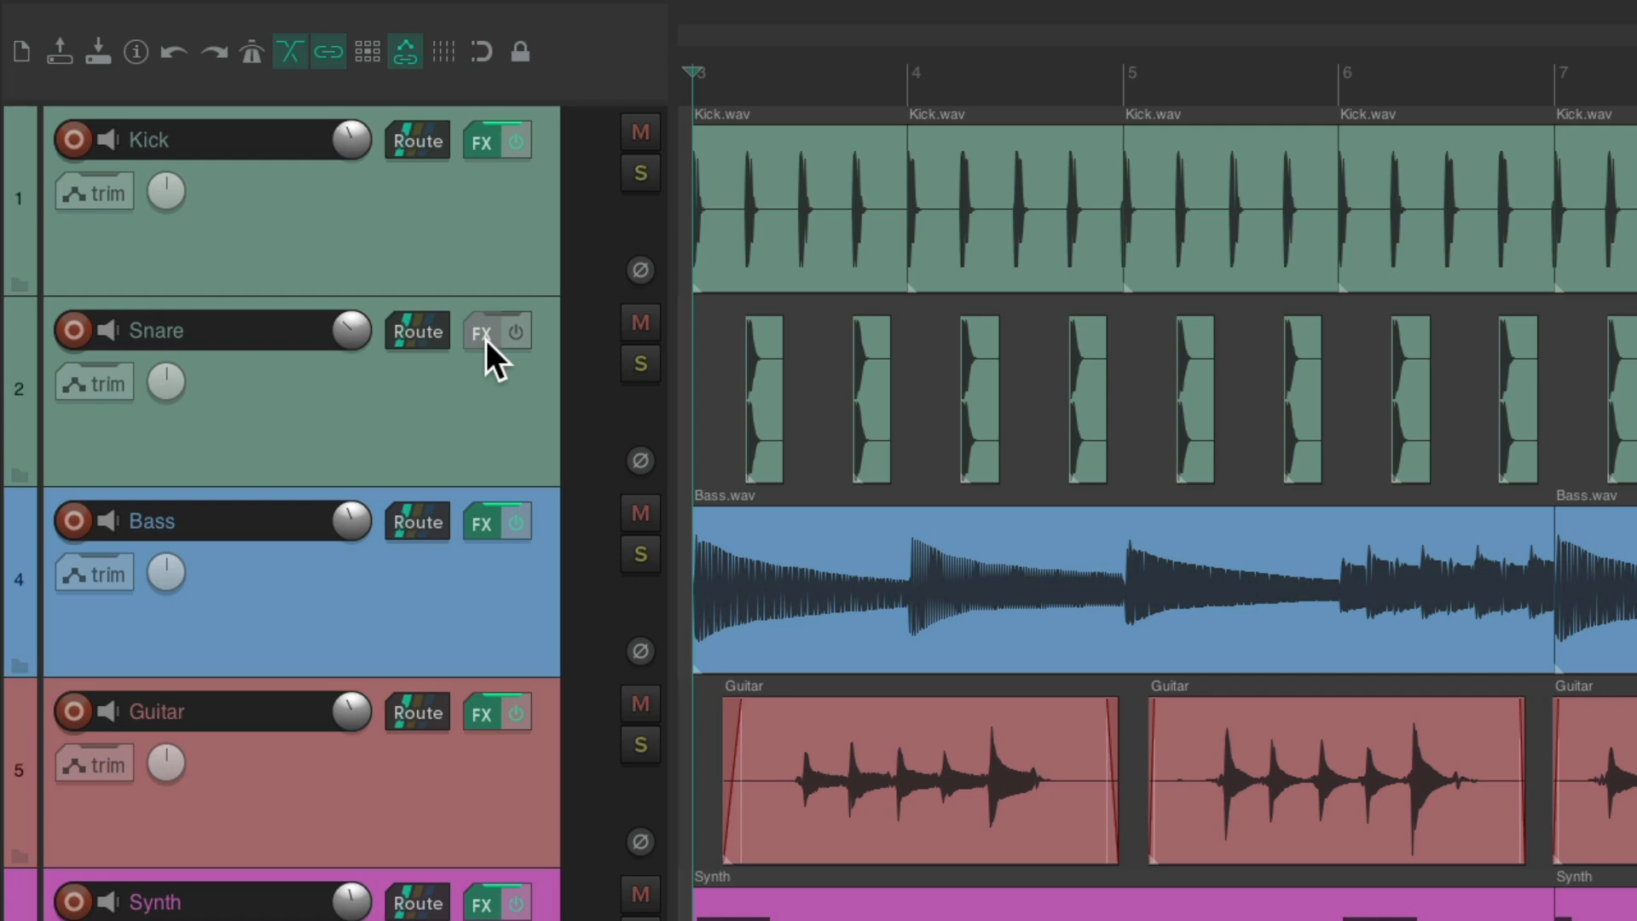
Step: Insert ReaEQ on the Snare track from the Cockos plugin folder
{"action": "left_click", "coordinate": [481, 332]}
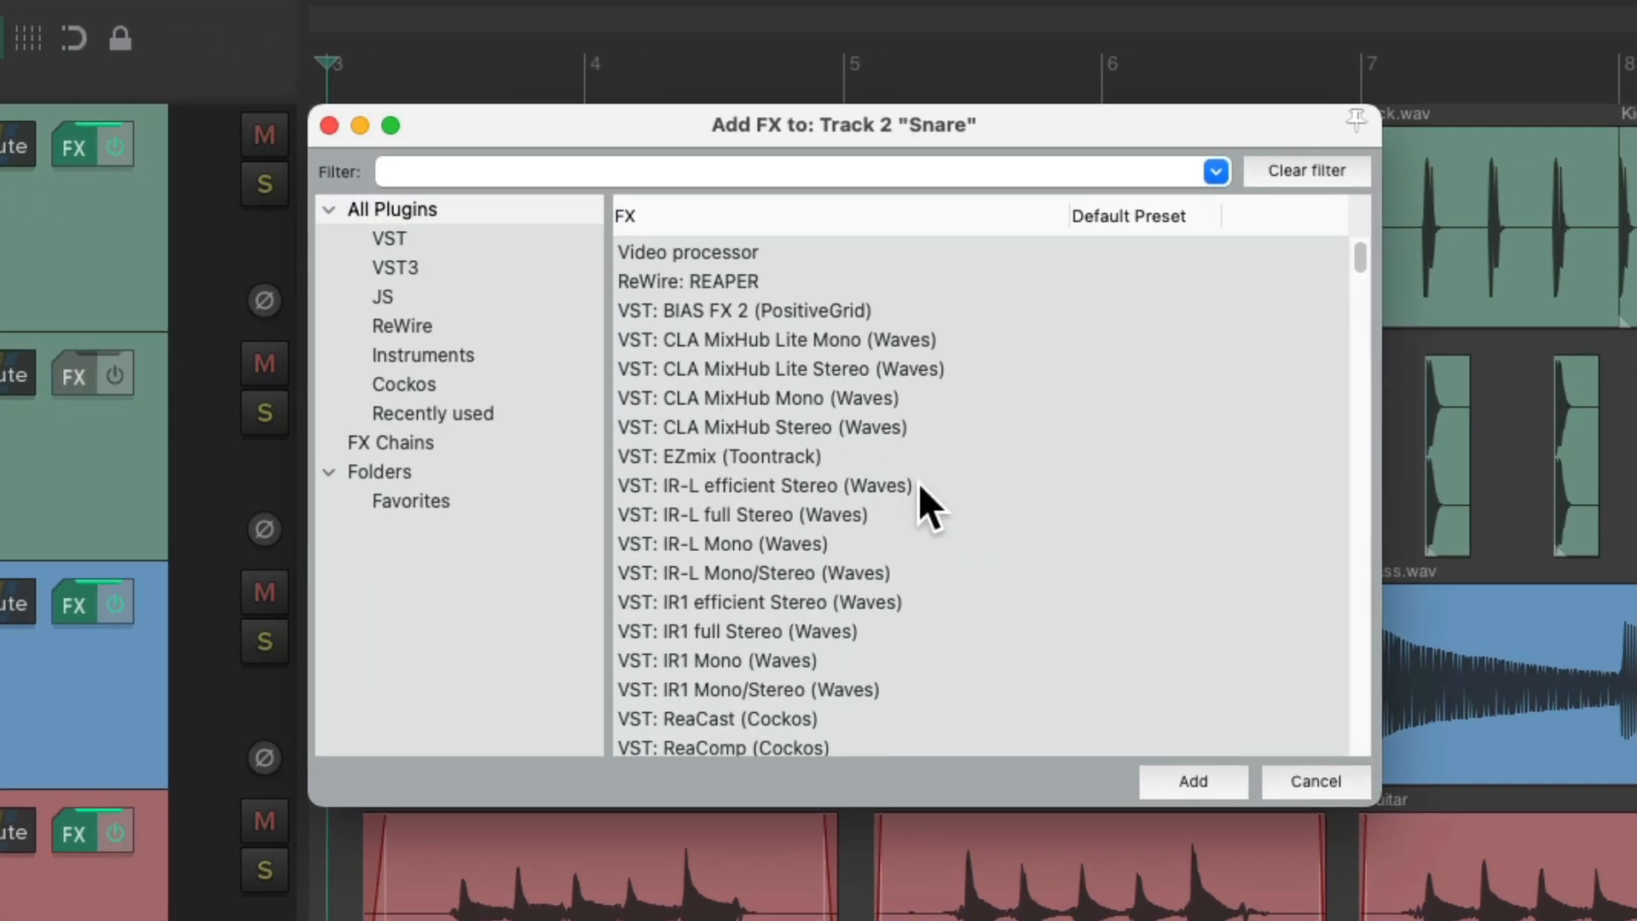
{"action": "left_click", "coordinate": [403, 384]}
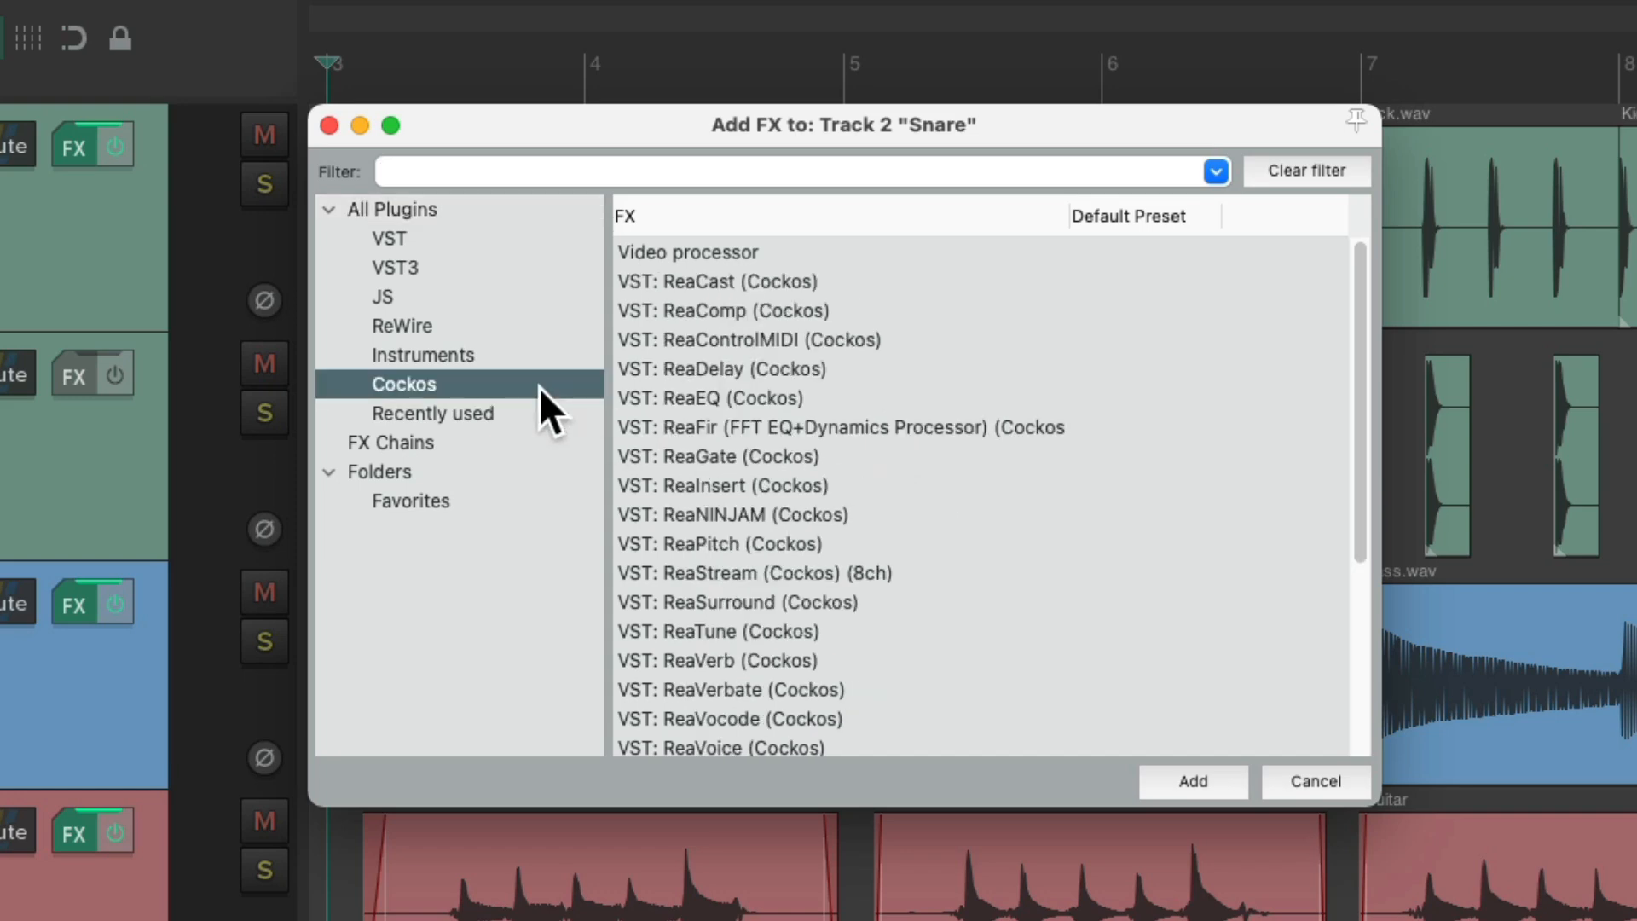
{"action": "left_click", "coordinate": [709, 397]}
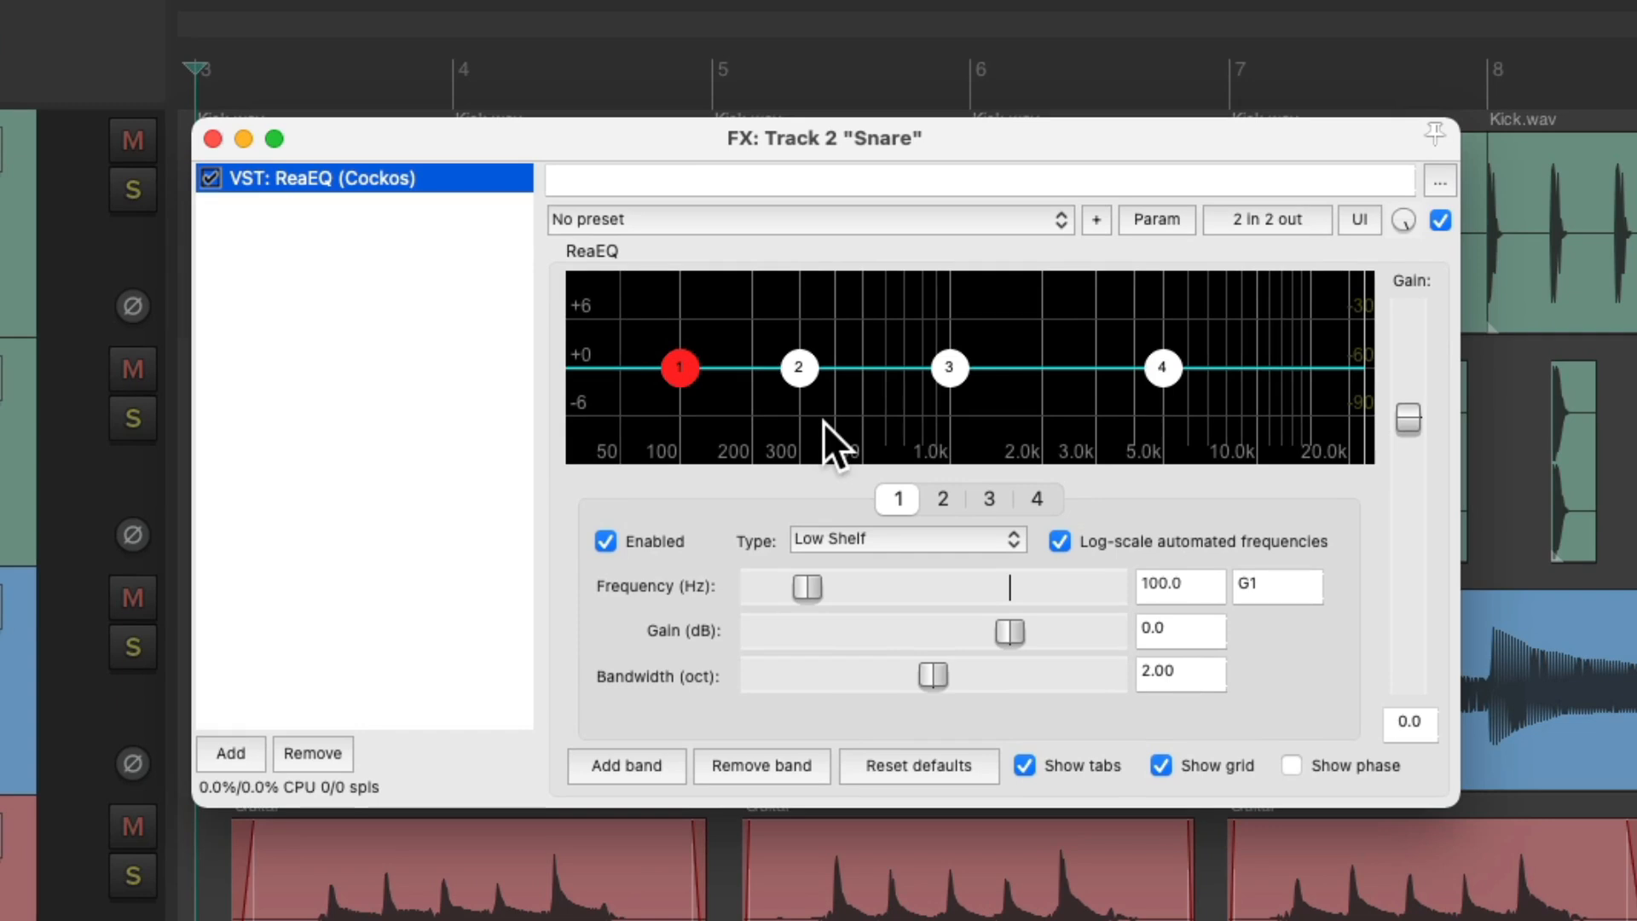
{"action": "mouse_move", "coordinate": [674, 464]}
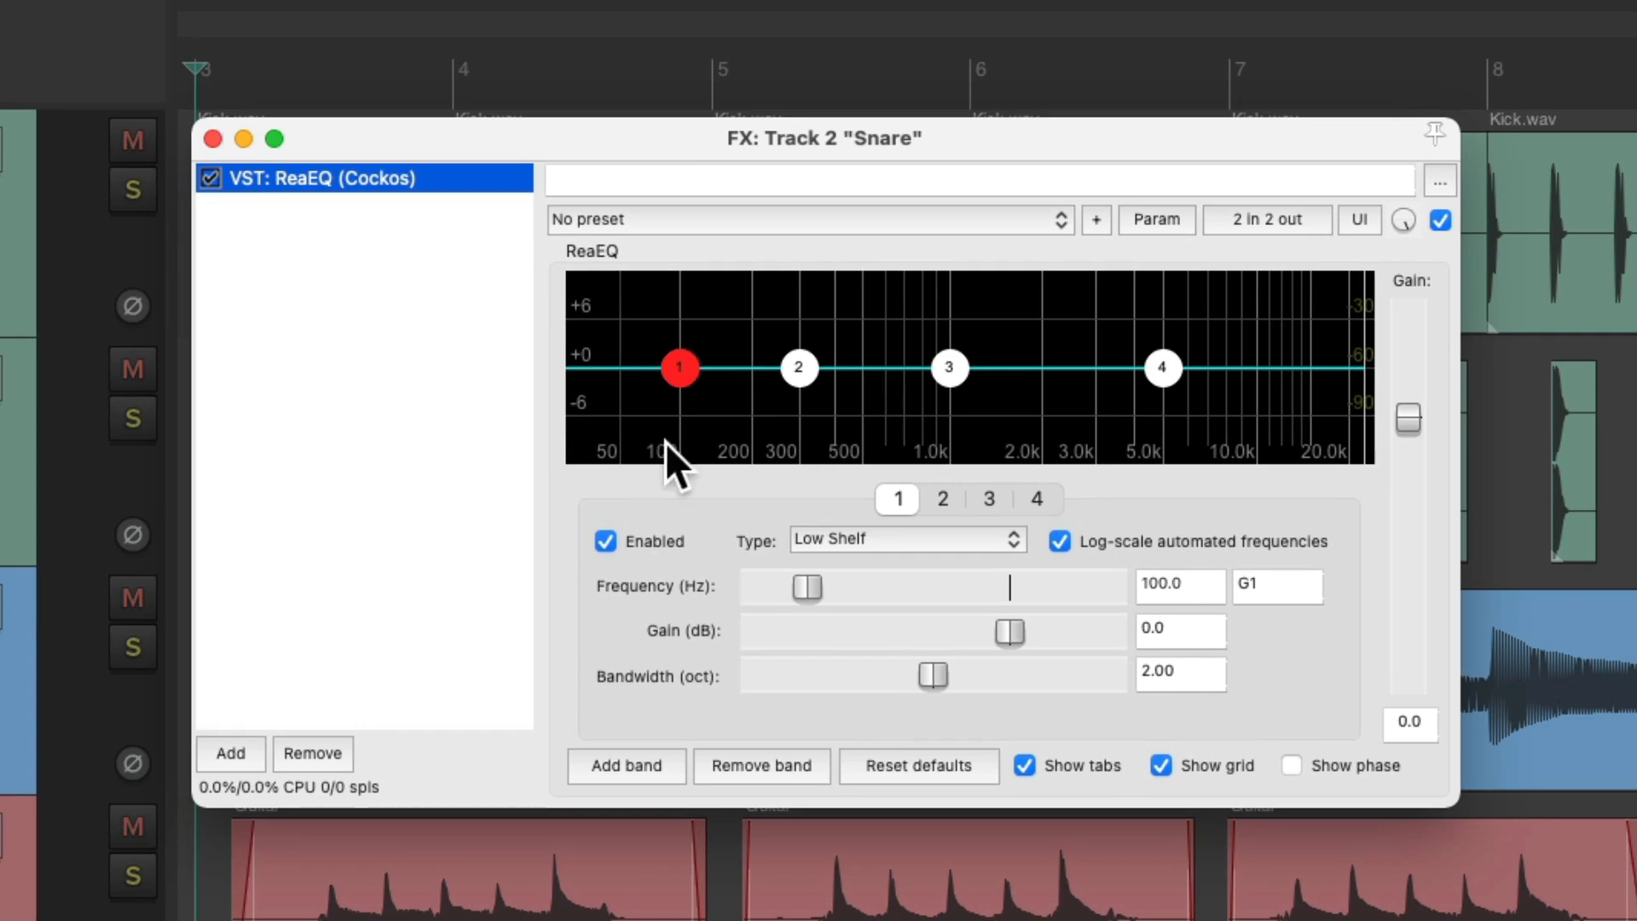
{"action": "mouse_move", "coordinate": [705, 428]}
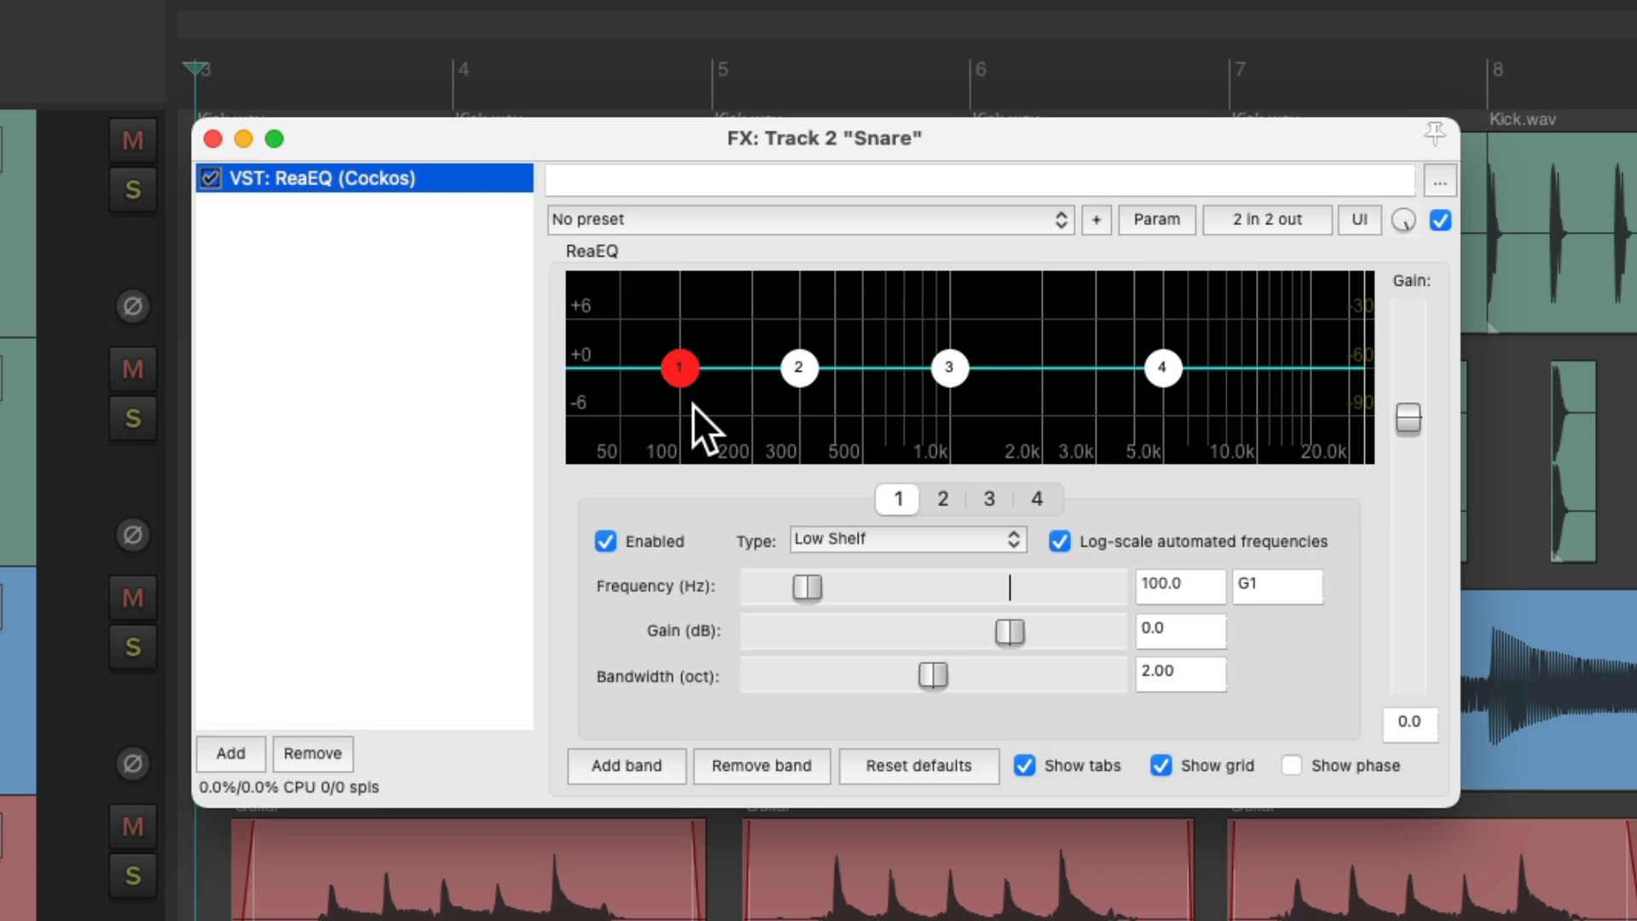
{"action": "mouse_move", "coordinate": [955, 417]}
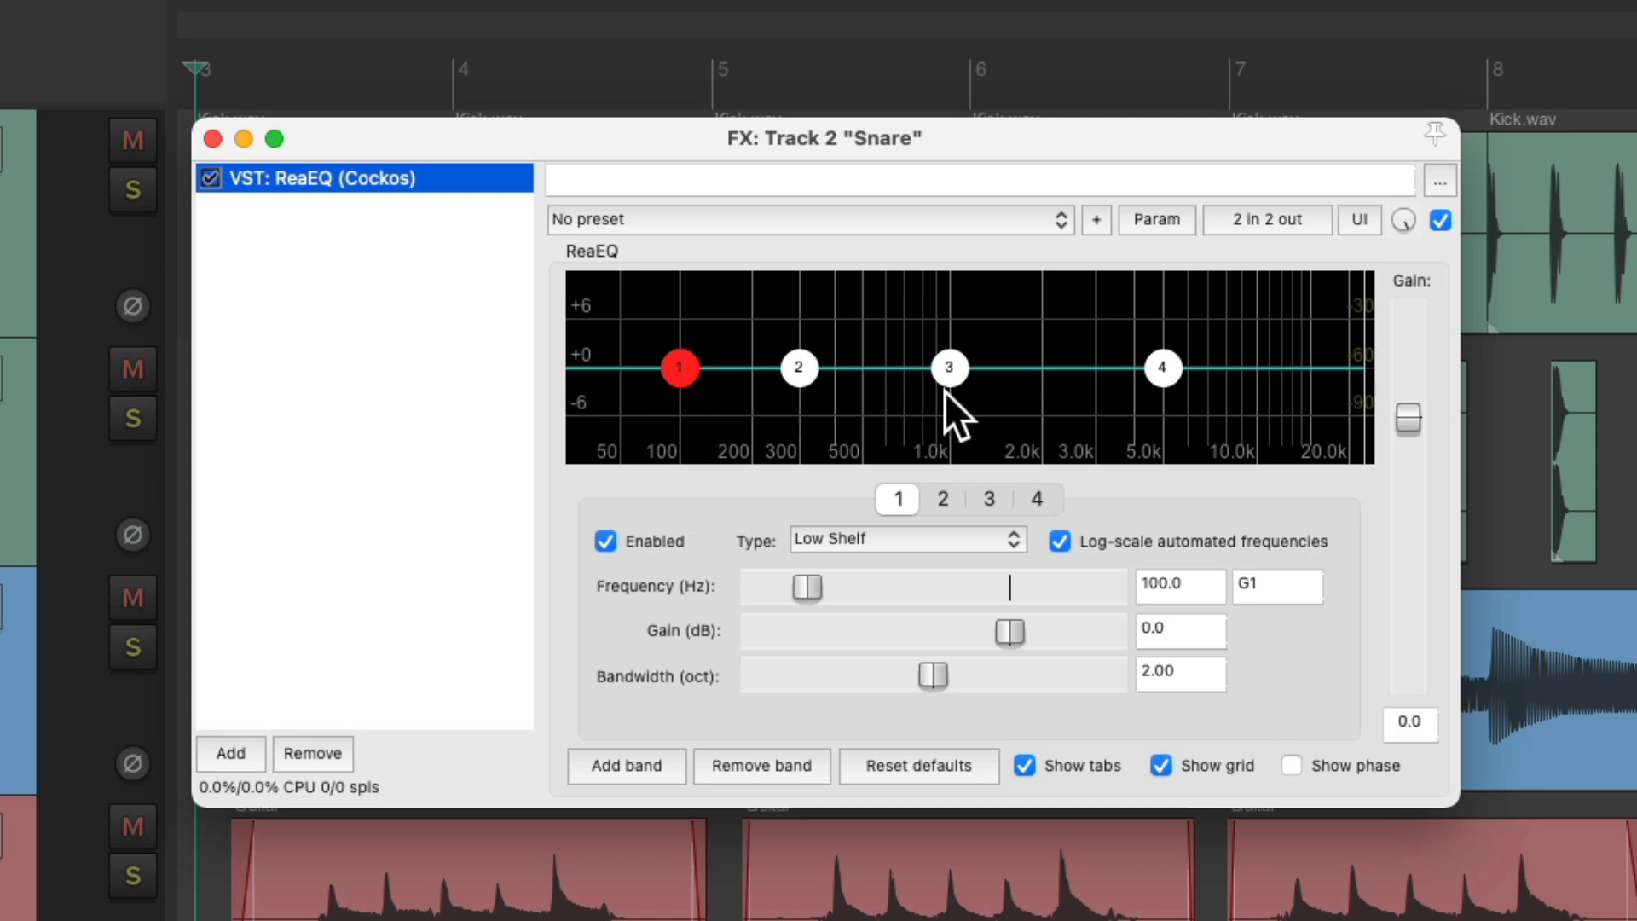
{"action": "mouse_move", "coordinate": [1165, 368]}
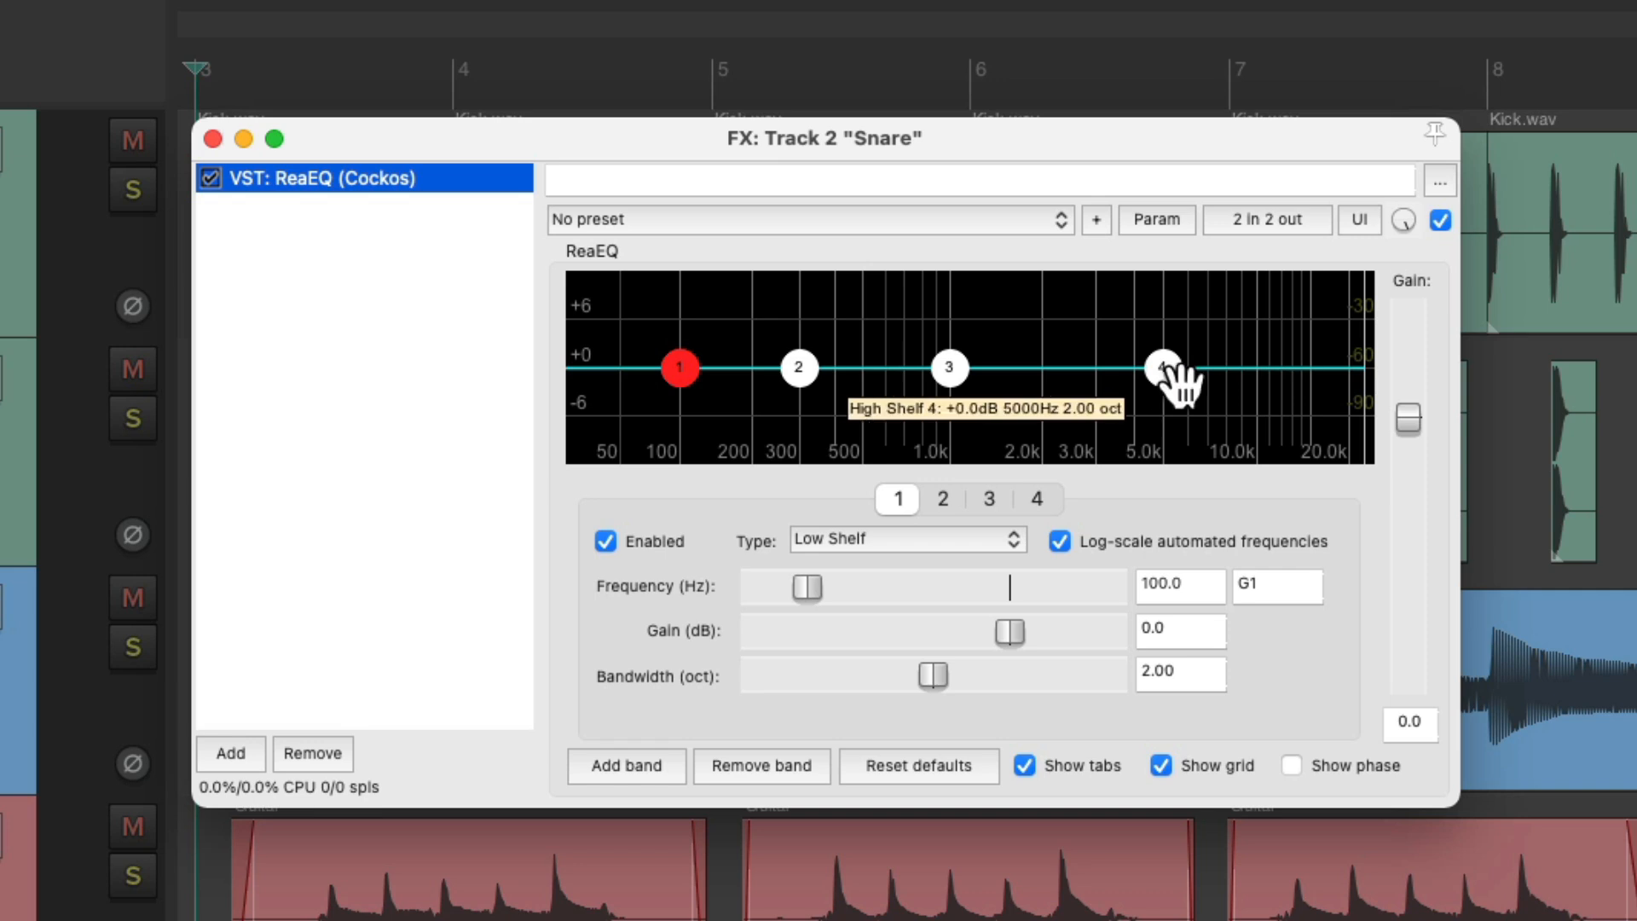
{"action": "mouse_move", "coordinate": [1206, 408]}
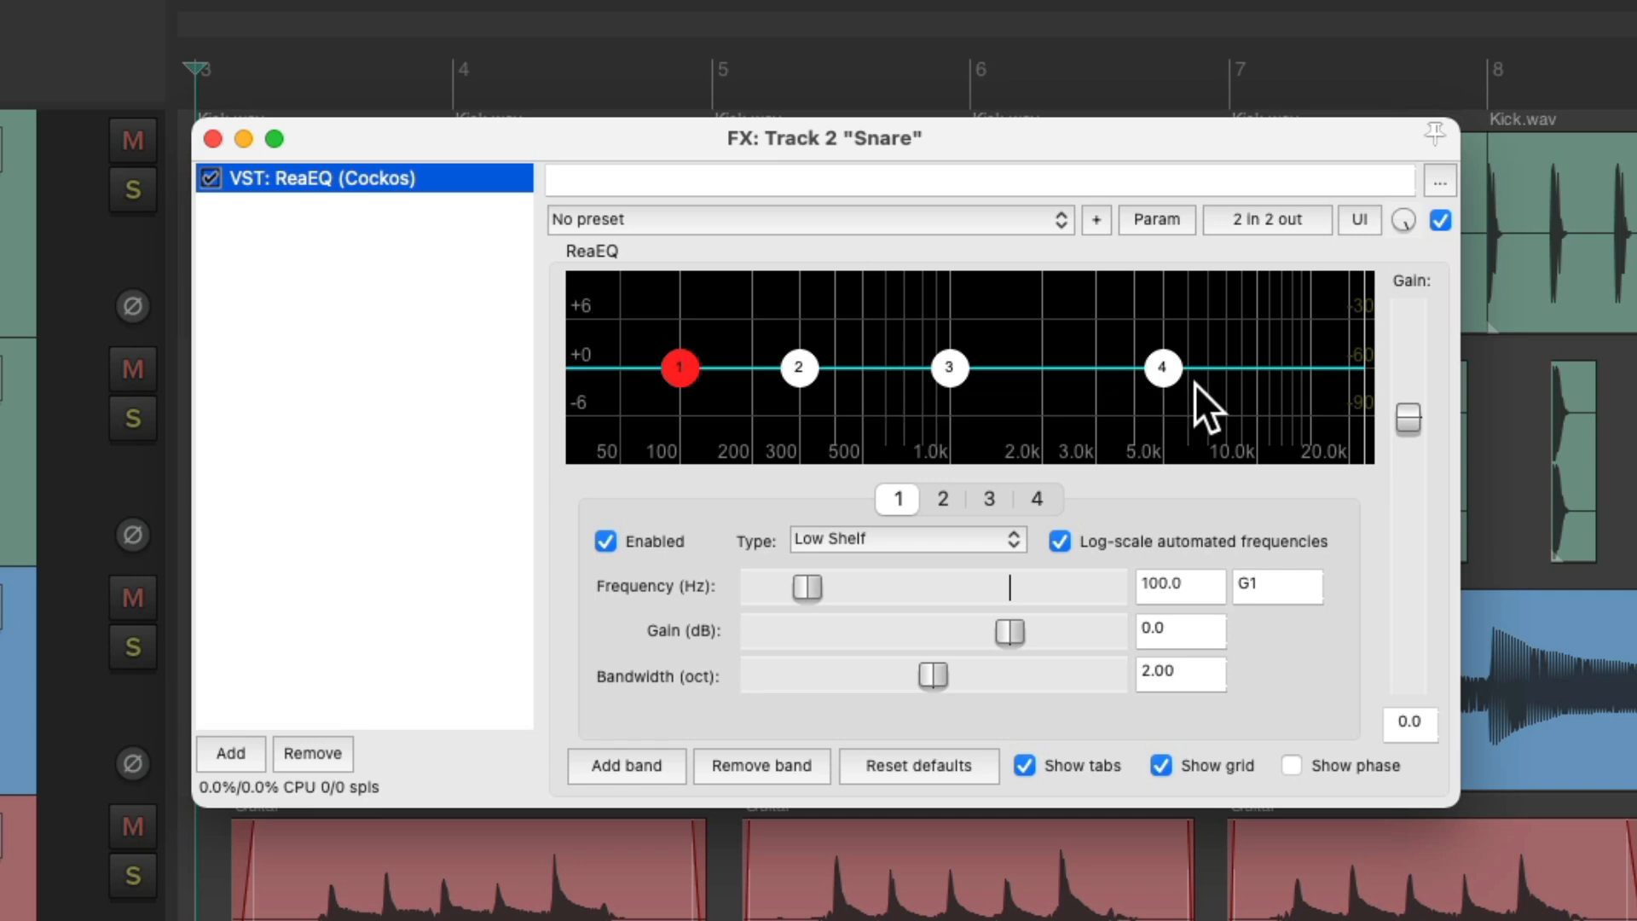
{"action": "mouse_move", "coordinate": [877, 689]}
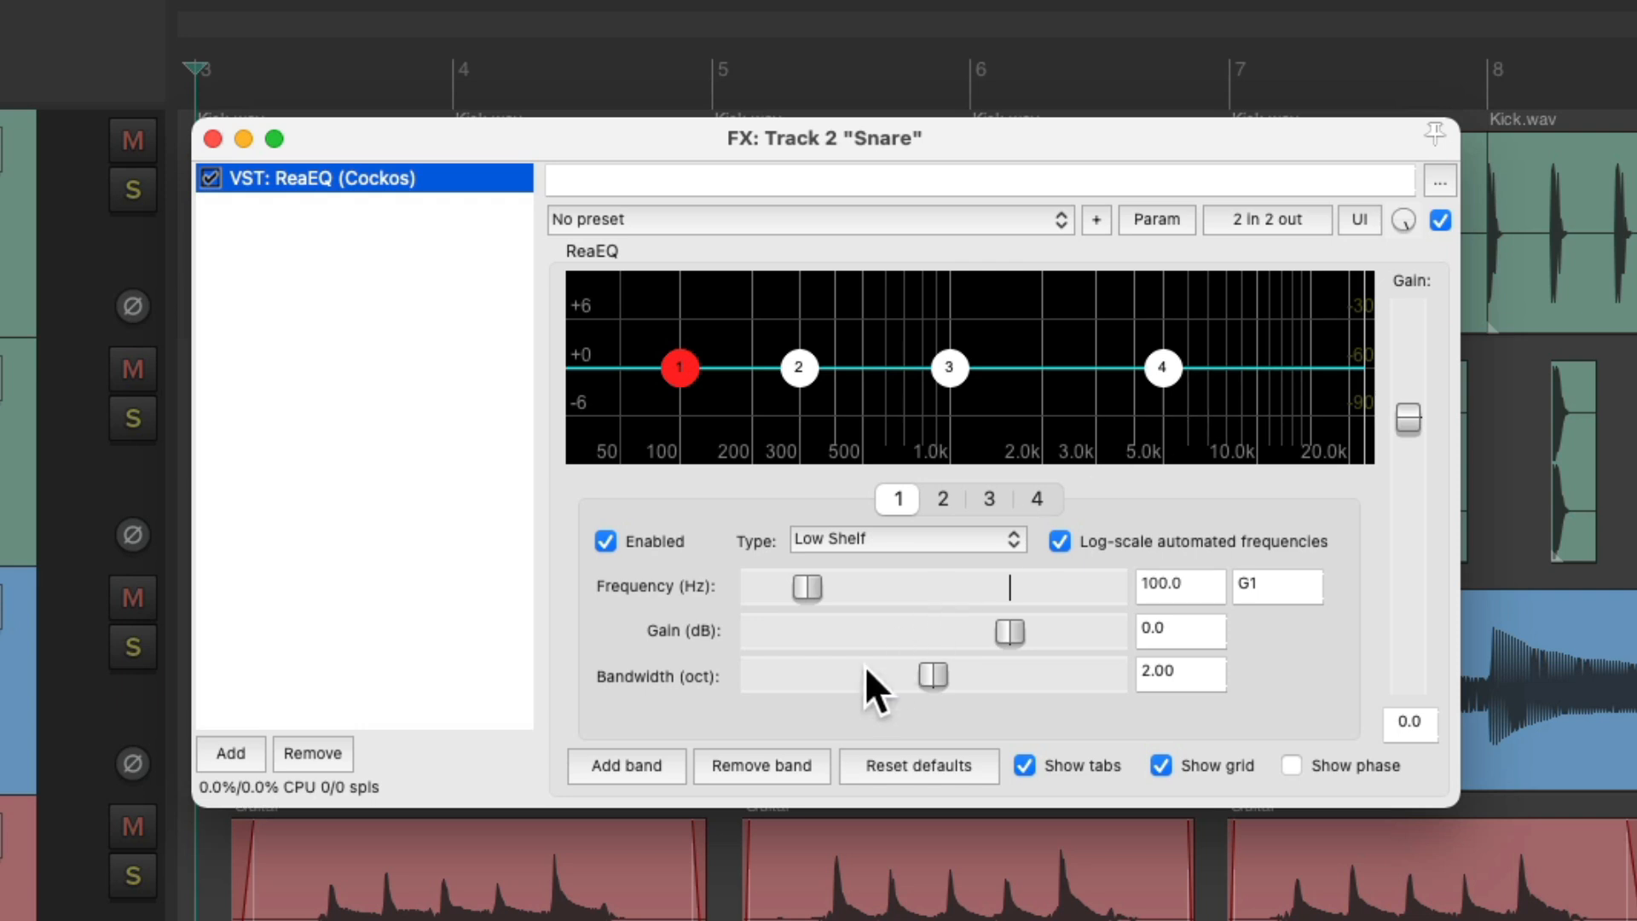
{"action": "mouse_move", "coordinate": [803, 782]}
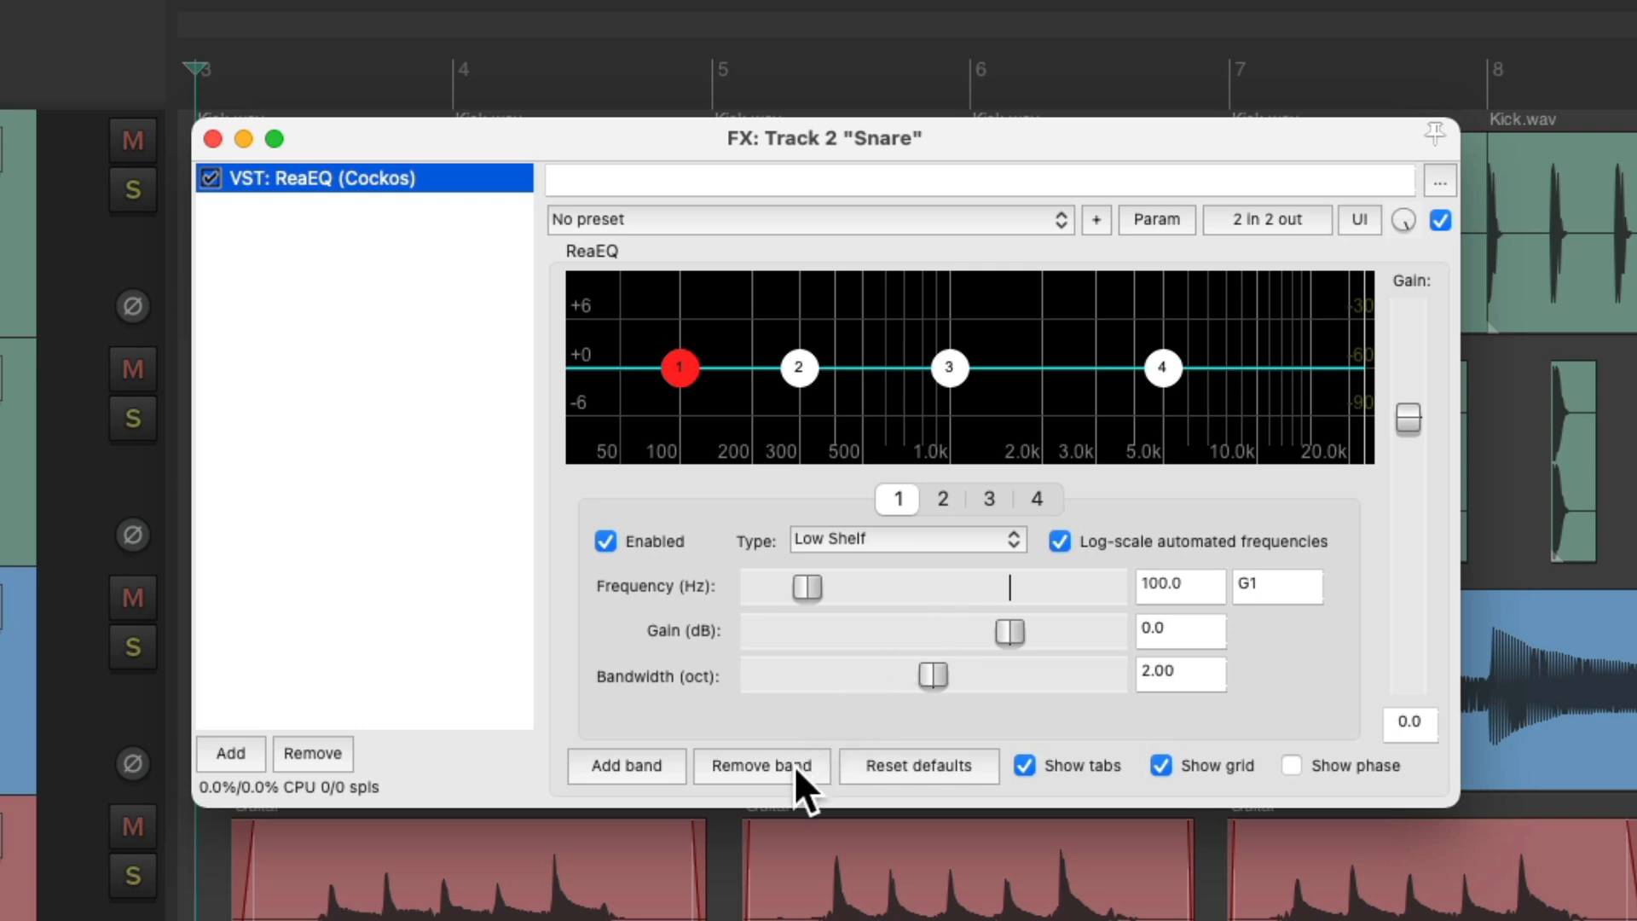
Step: Cut ReaEQ down to one high-pass band near 56 Hz, 1.75 octaves wide, and disable it
{"action": "left_click", "coordinate": [760, 765]}
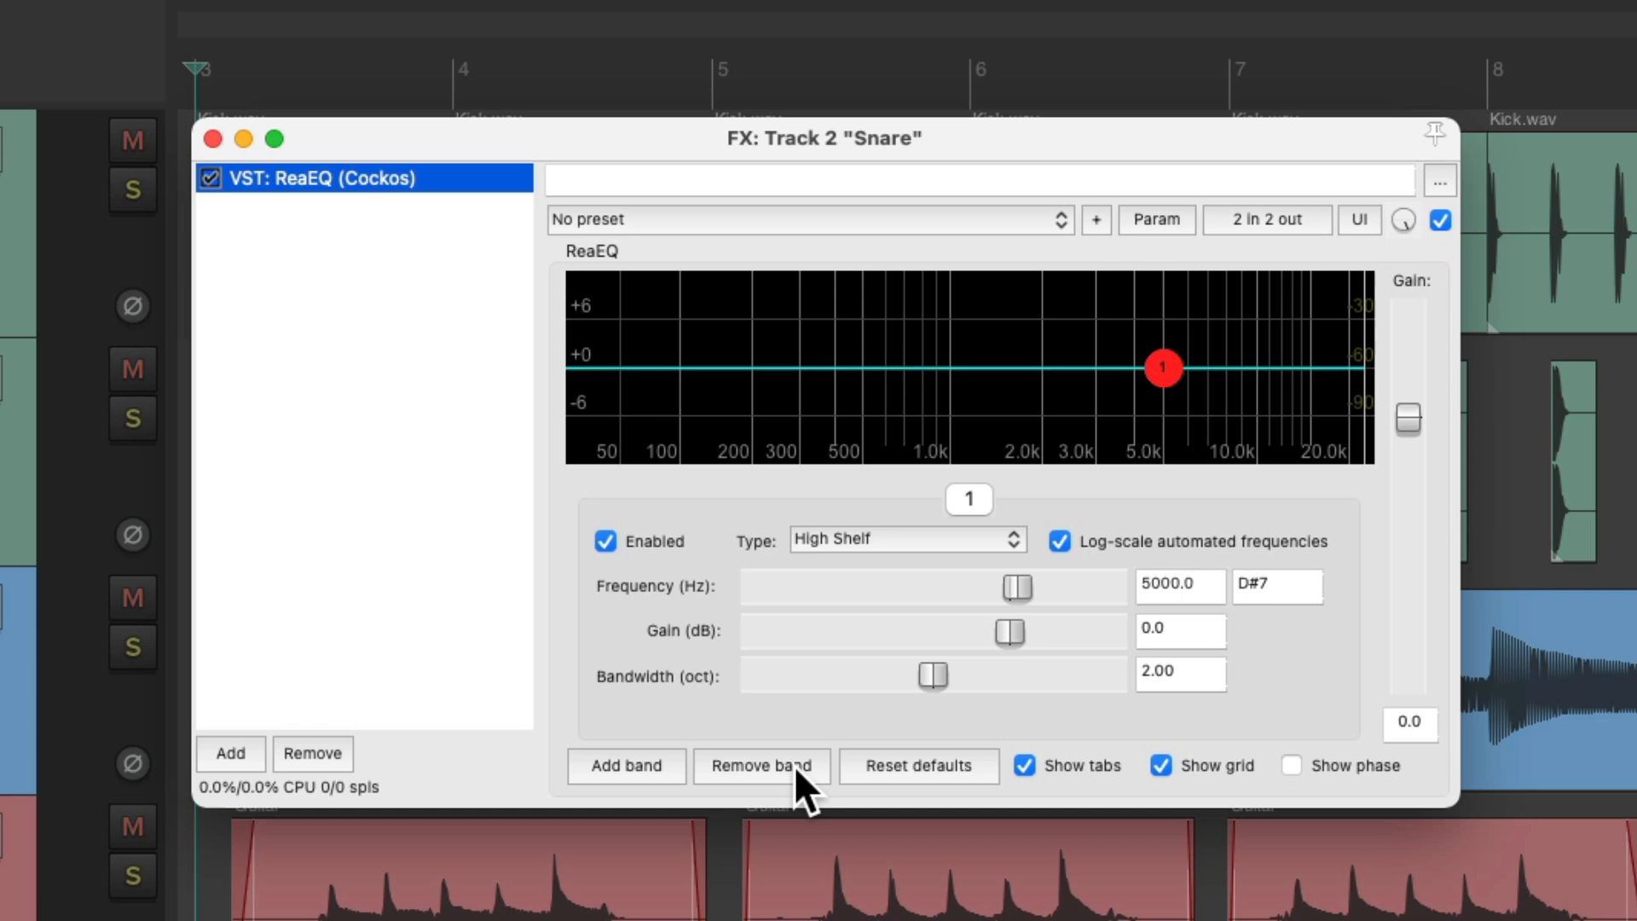
{"action": "left_click", "coordinate": [904, 539]}
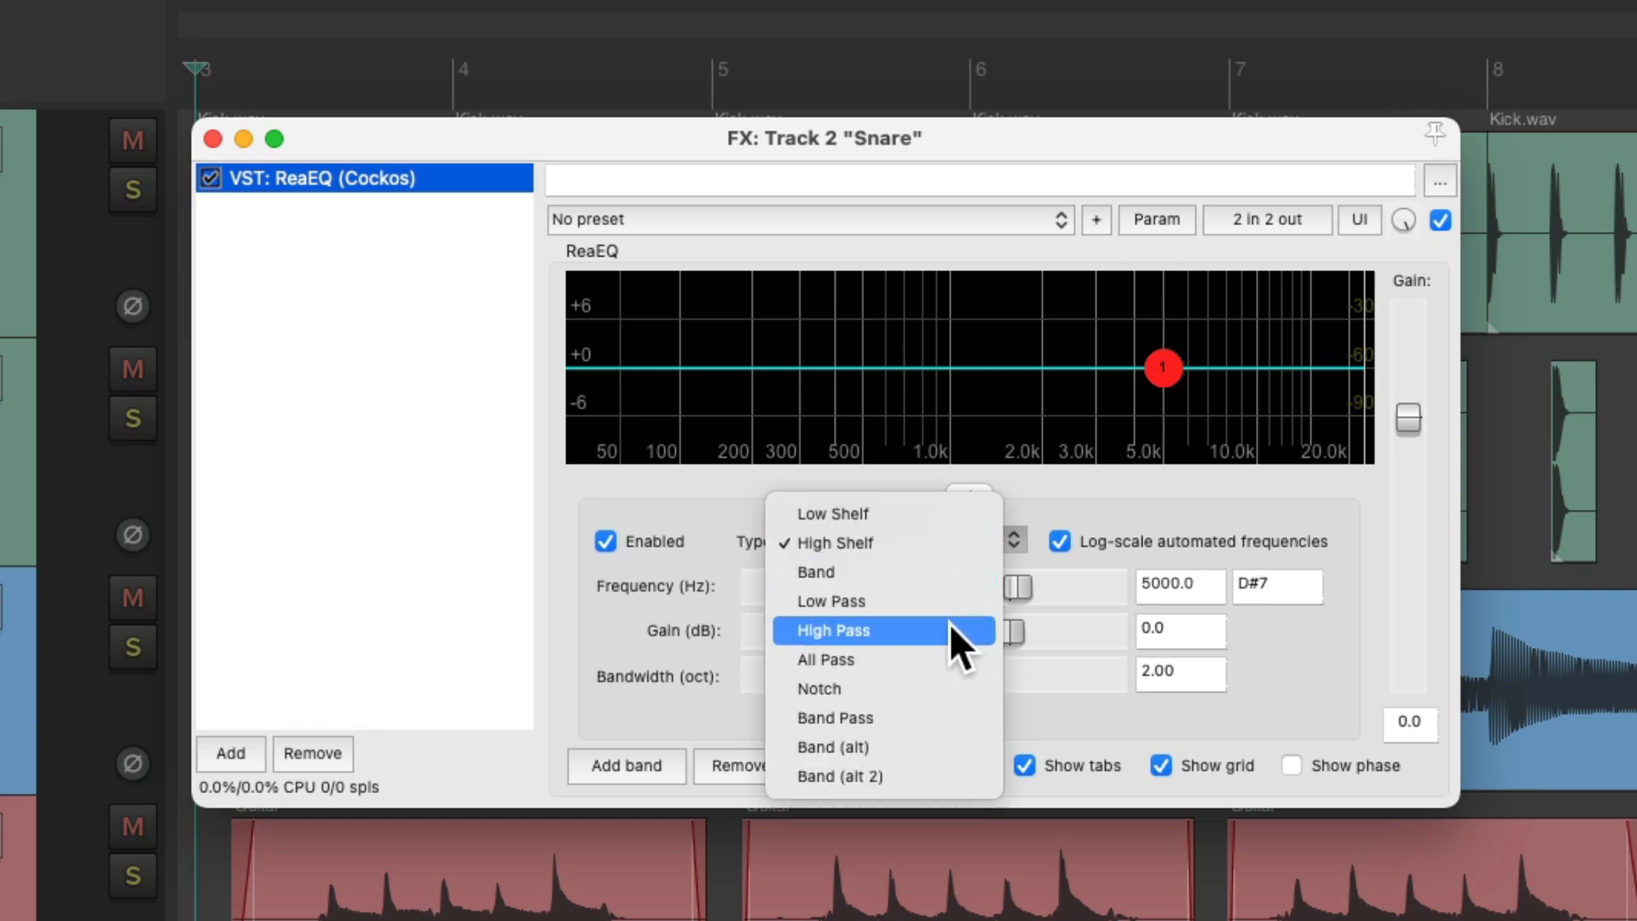
{"action": "left_click", "coordinate": [831, 629]}
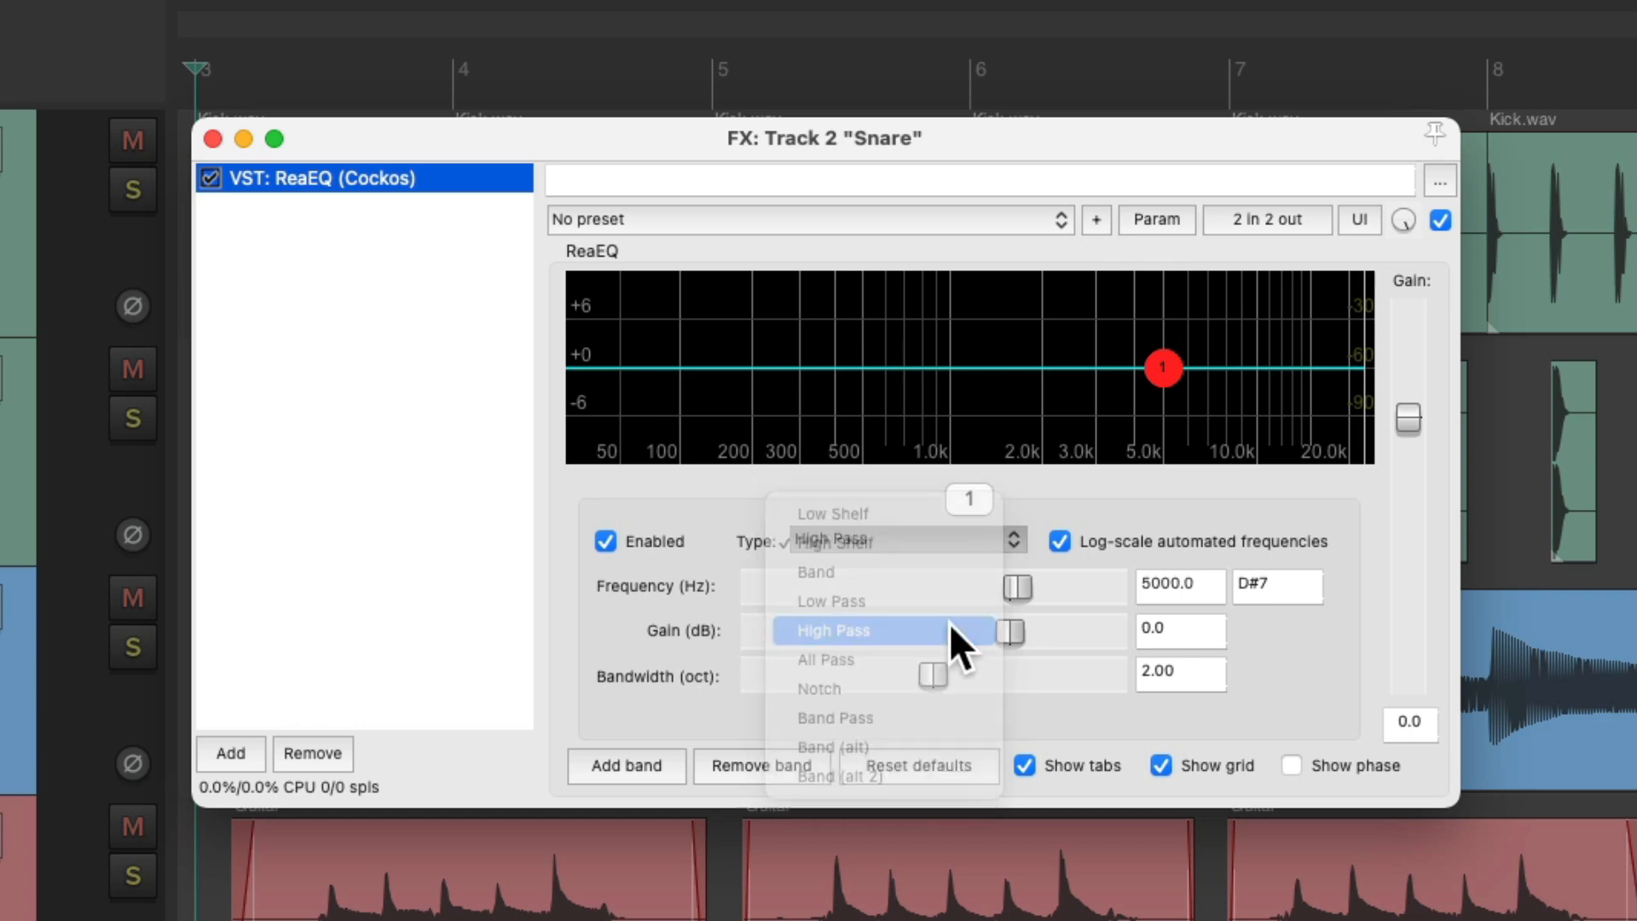
{"action": "left_click", "coordinate": [831, 630]}
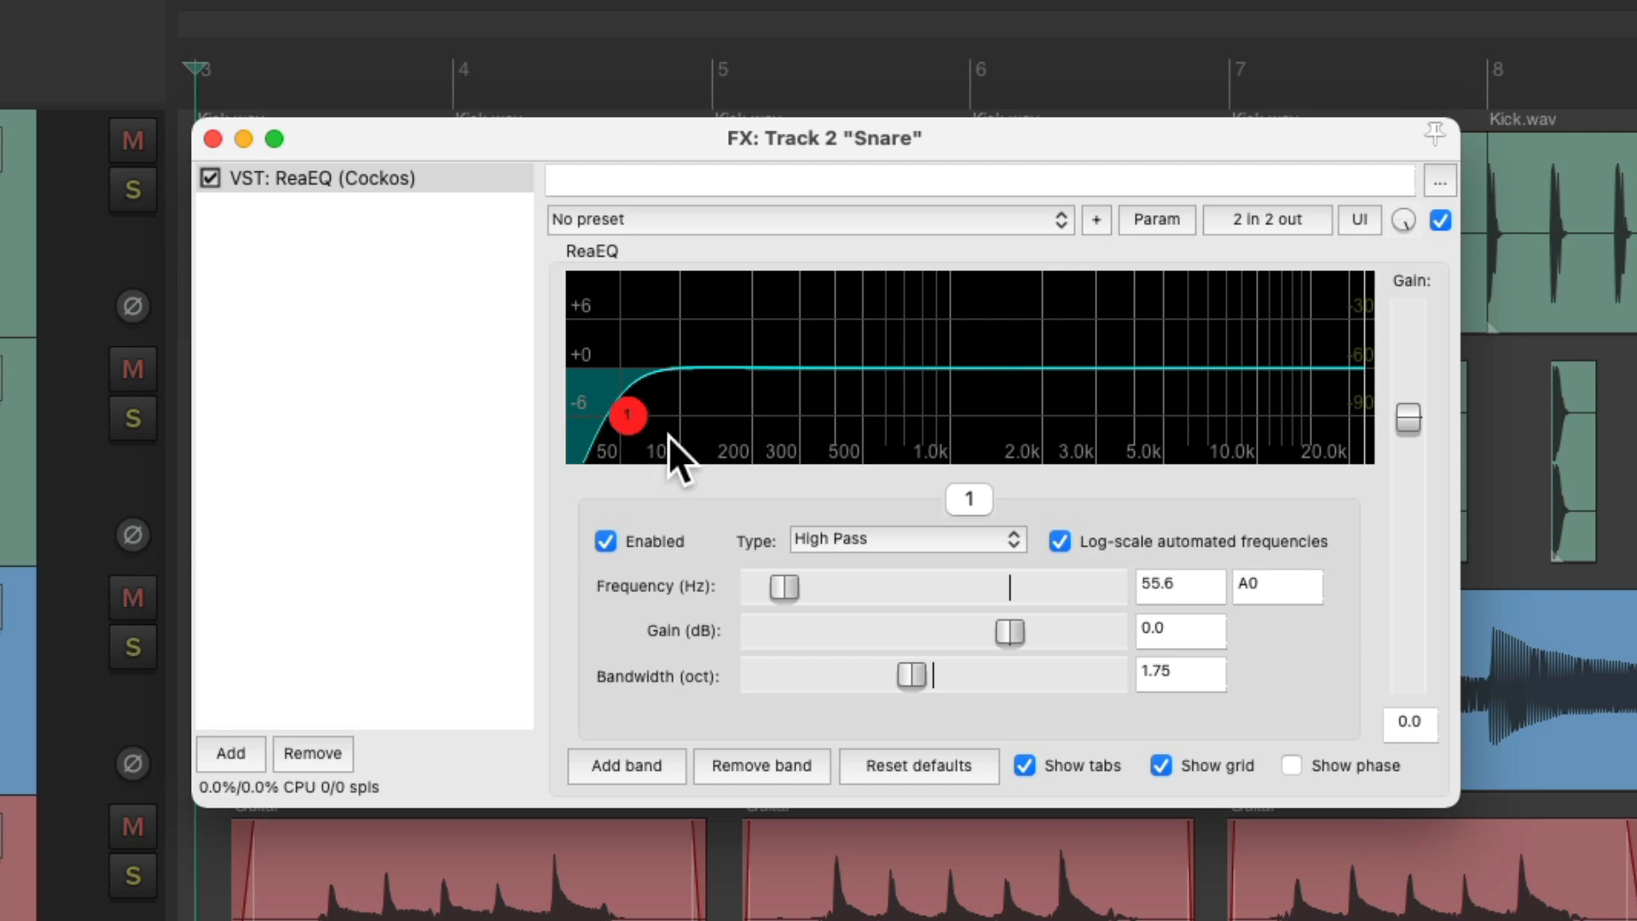
{"action": "left_click", "coordinate": [604, 541]}
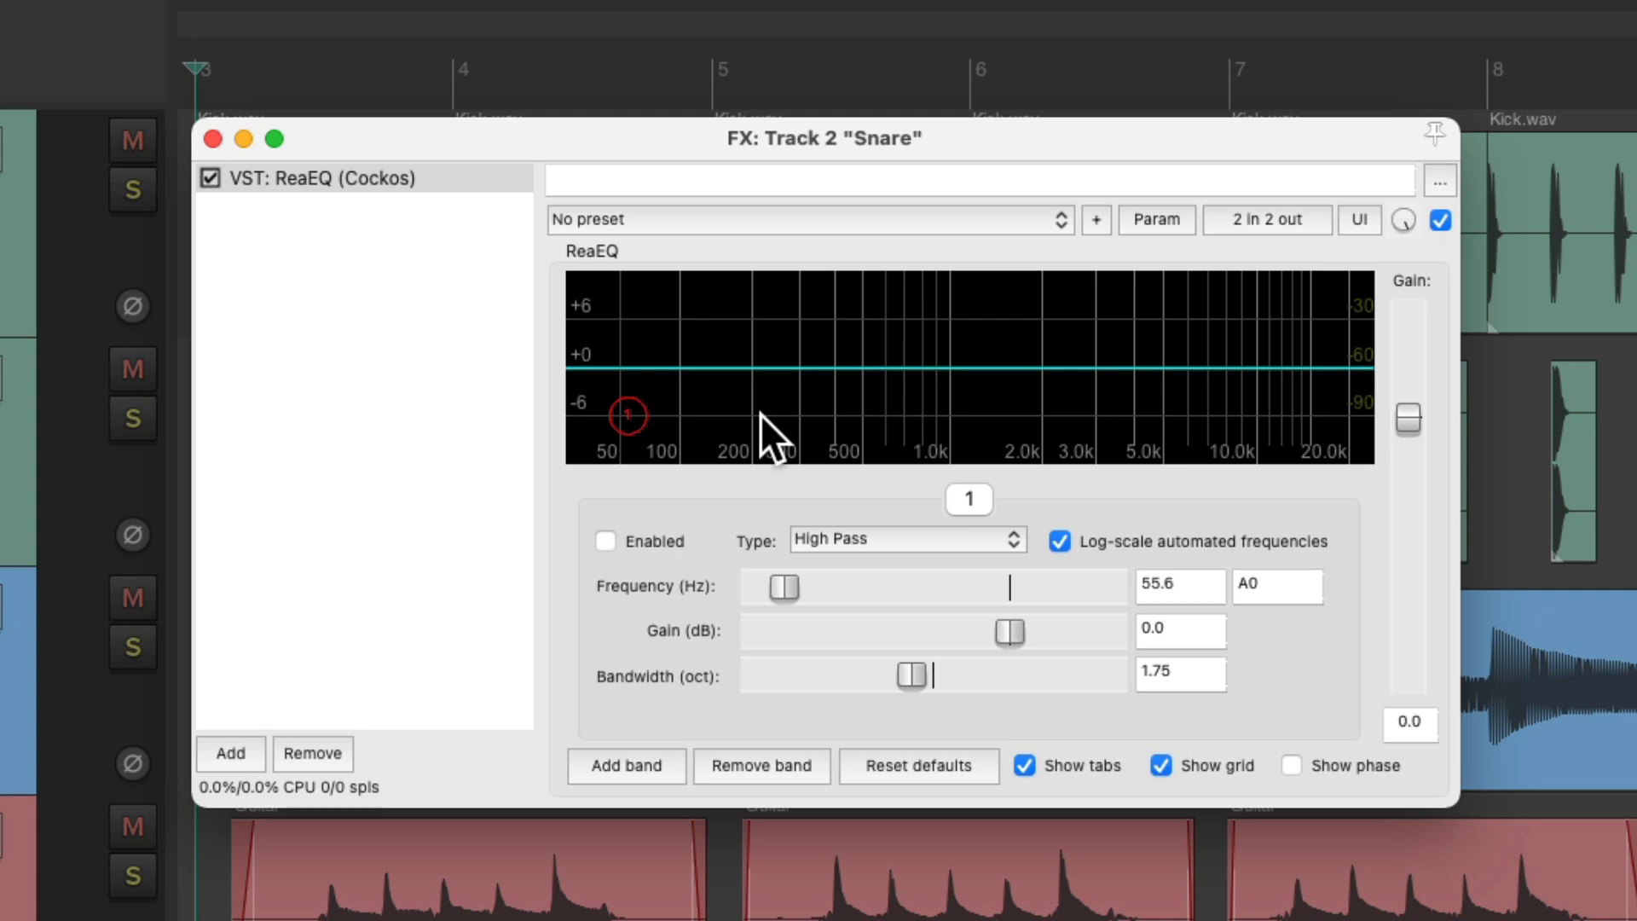
{"action": "mouse_move", "coordinate": [650, 798]}
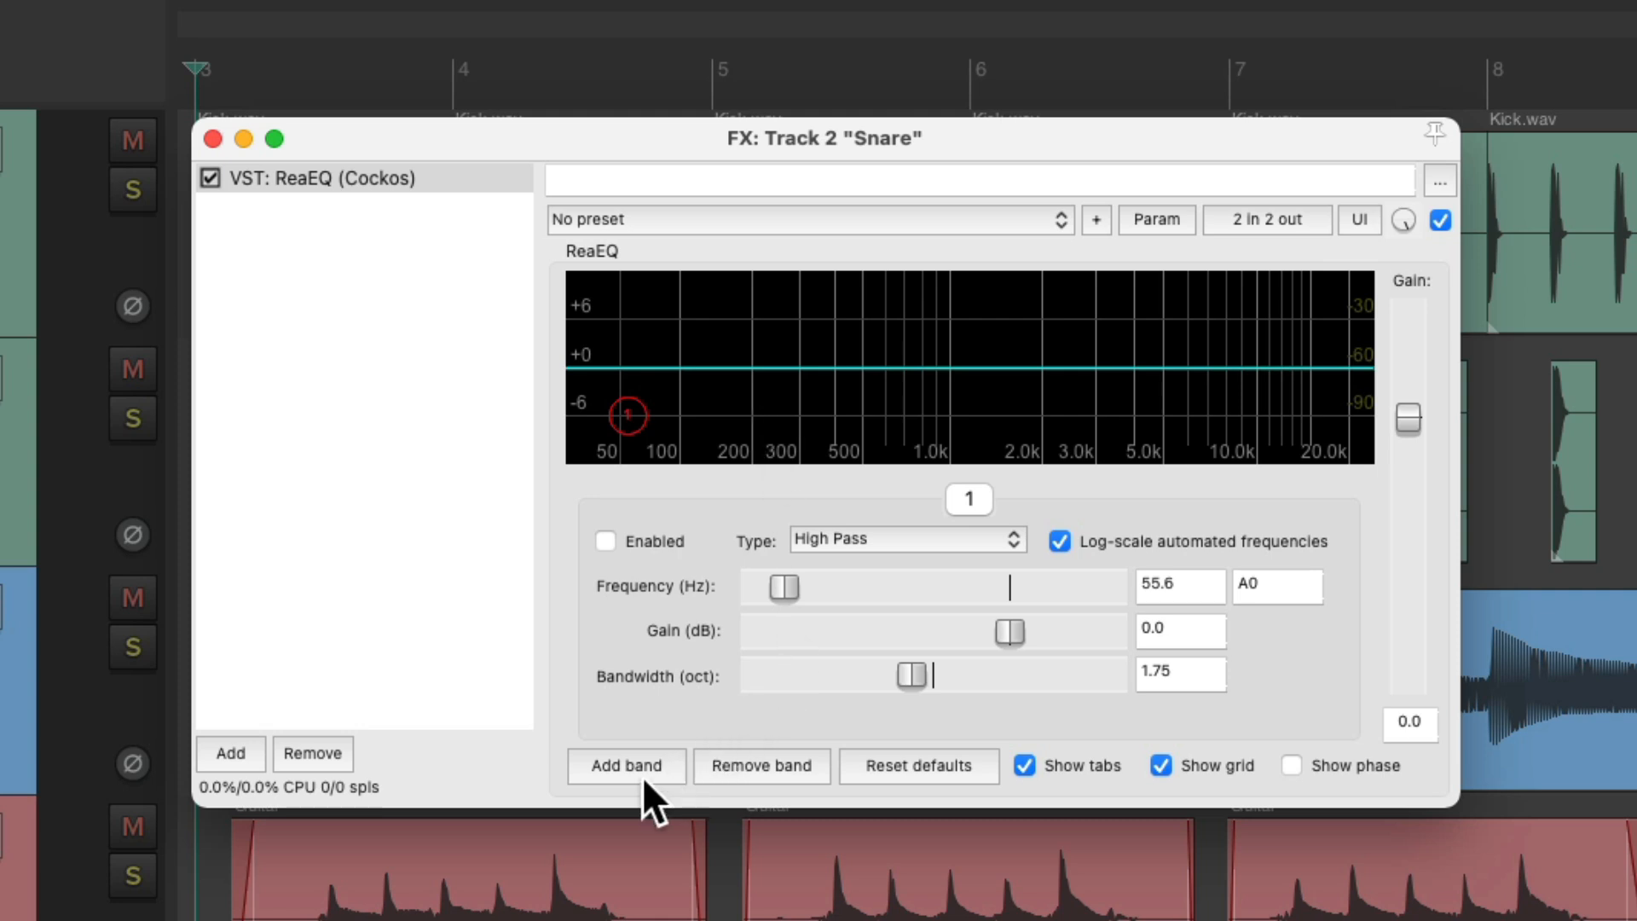
Step: Add band 2 as a low shelf at 150 Hz, 0.75 octaves, 0 dB gain
{"action": "left_click", "coordinate": [626, 766]}
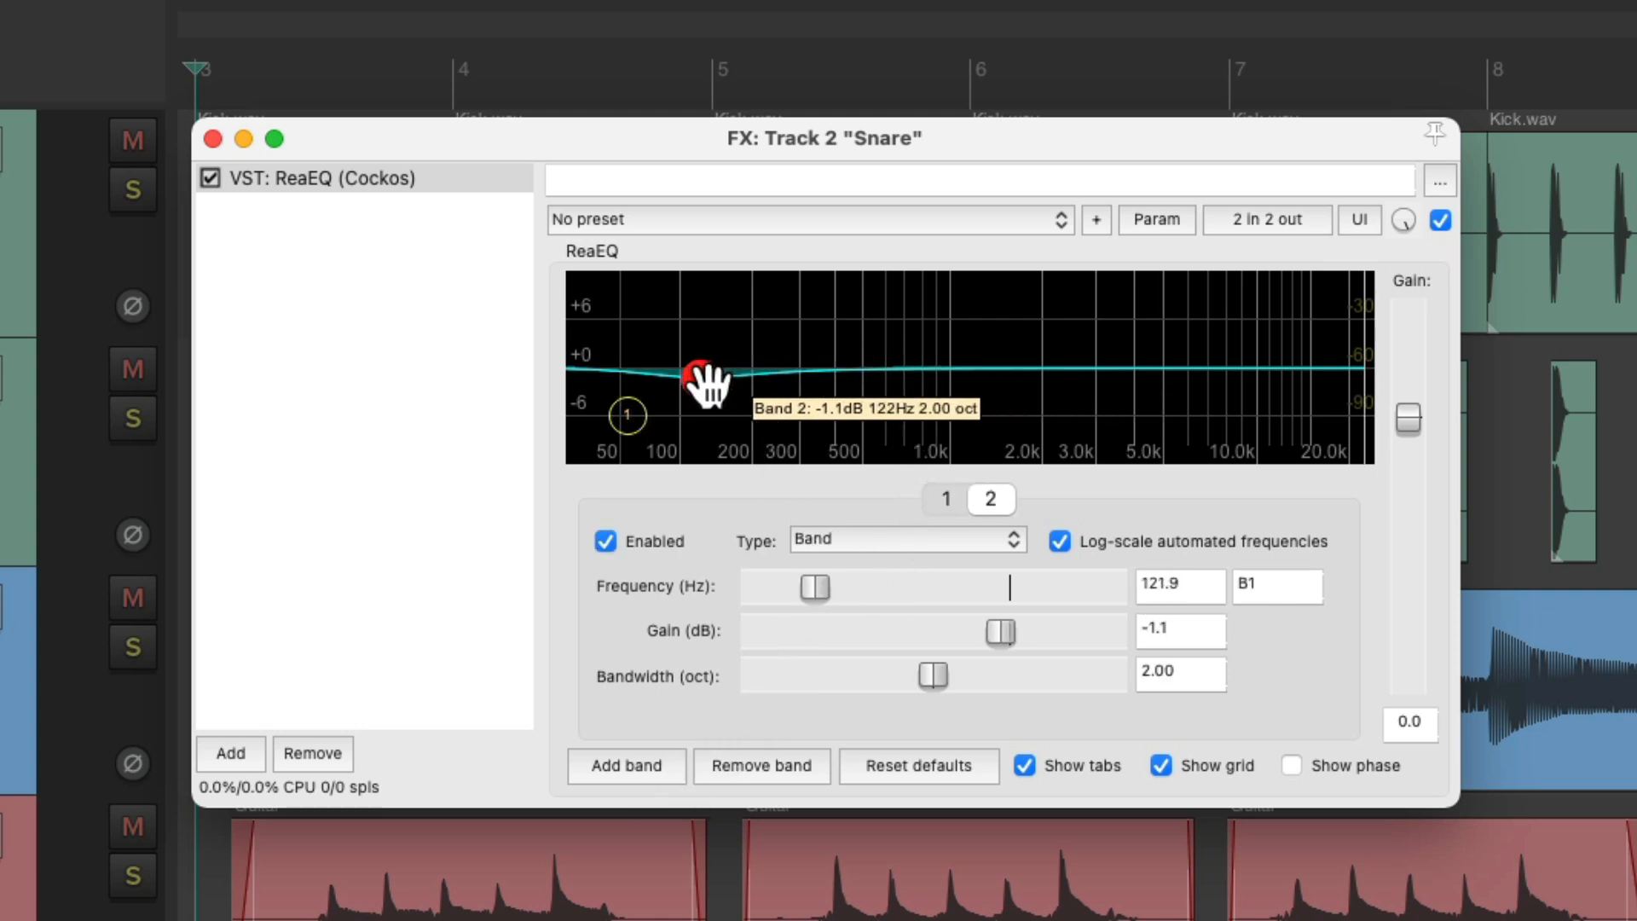
{"action": "left_click", "coordinate": [904, 539]}
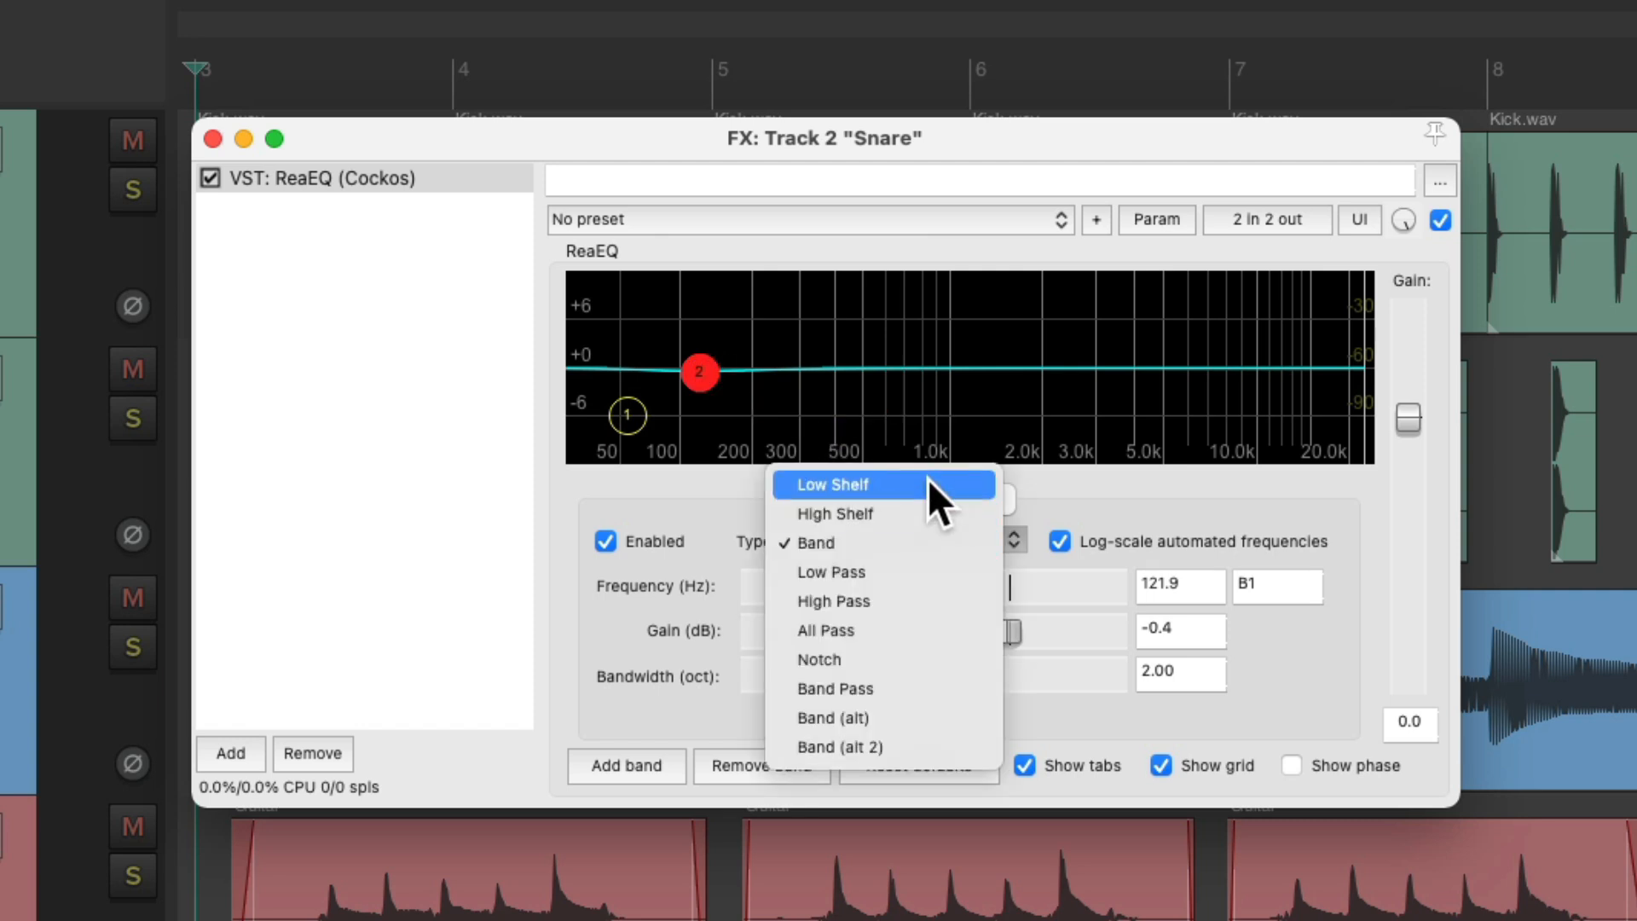
{"action": "left_click", "coordinate": [825, 483]}
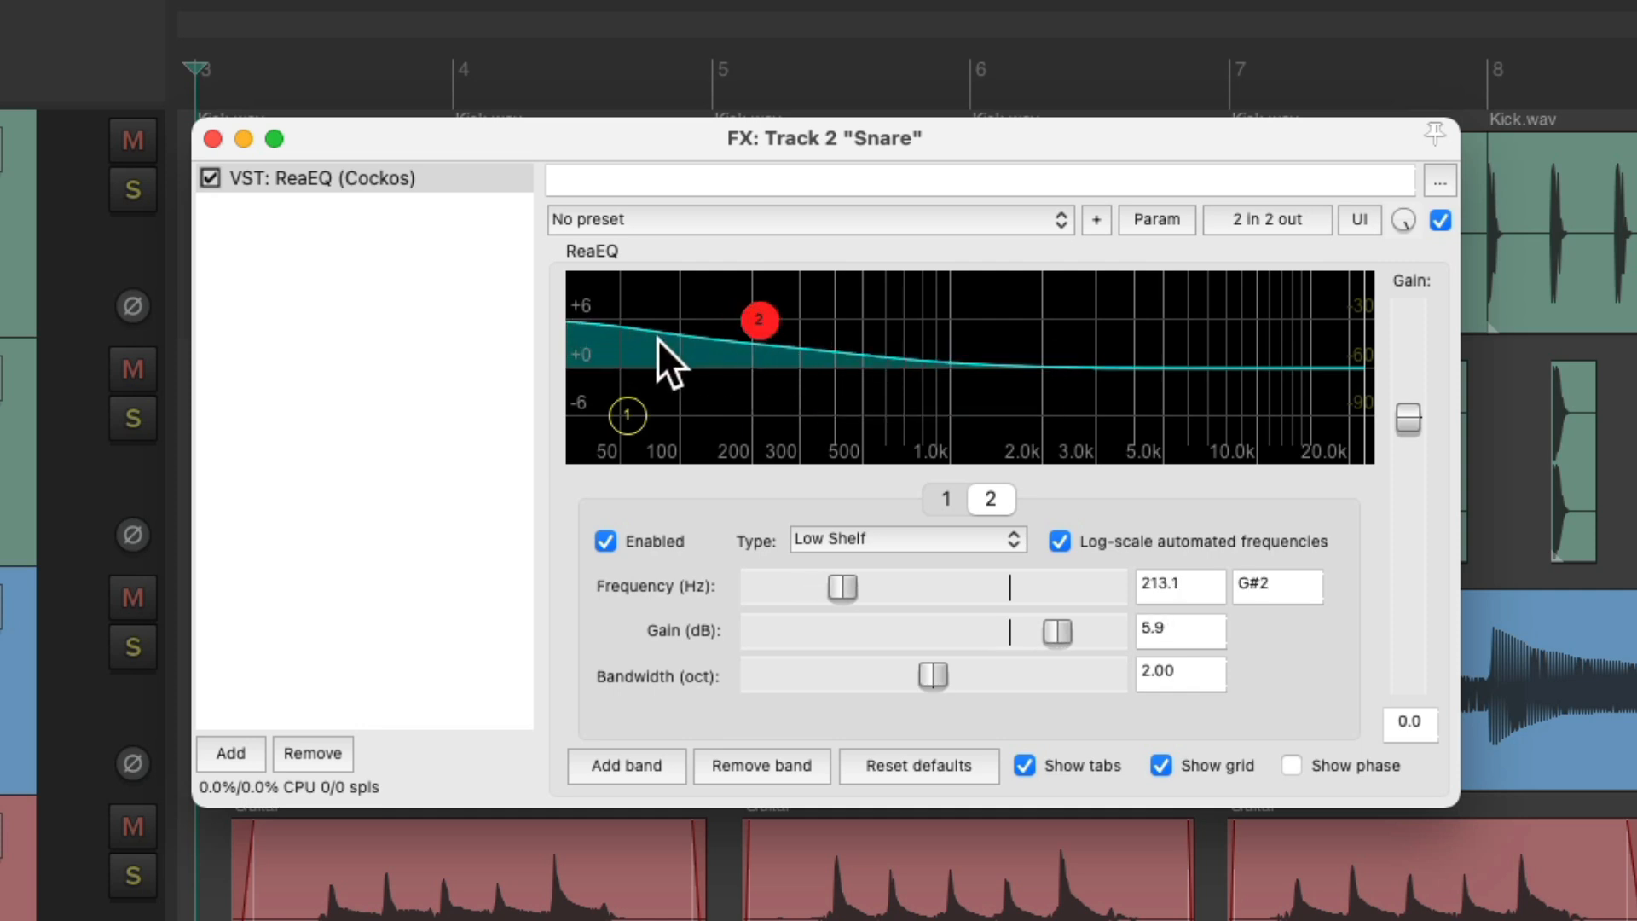
{"action": "mouse_move", "coordinate": [674, 370]}
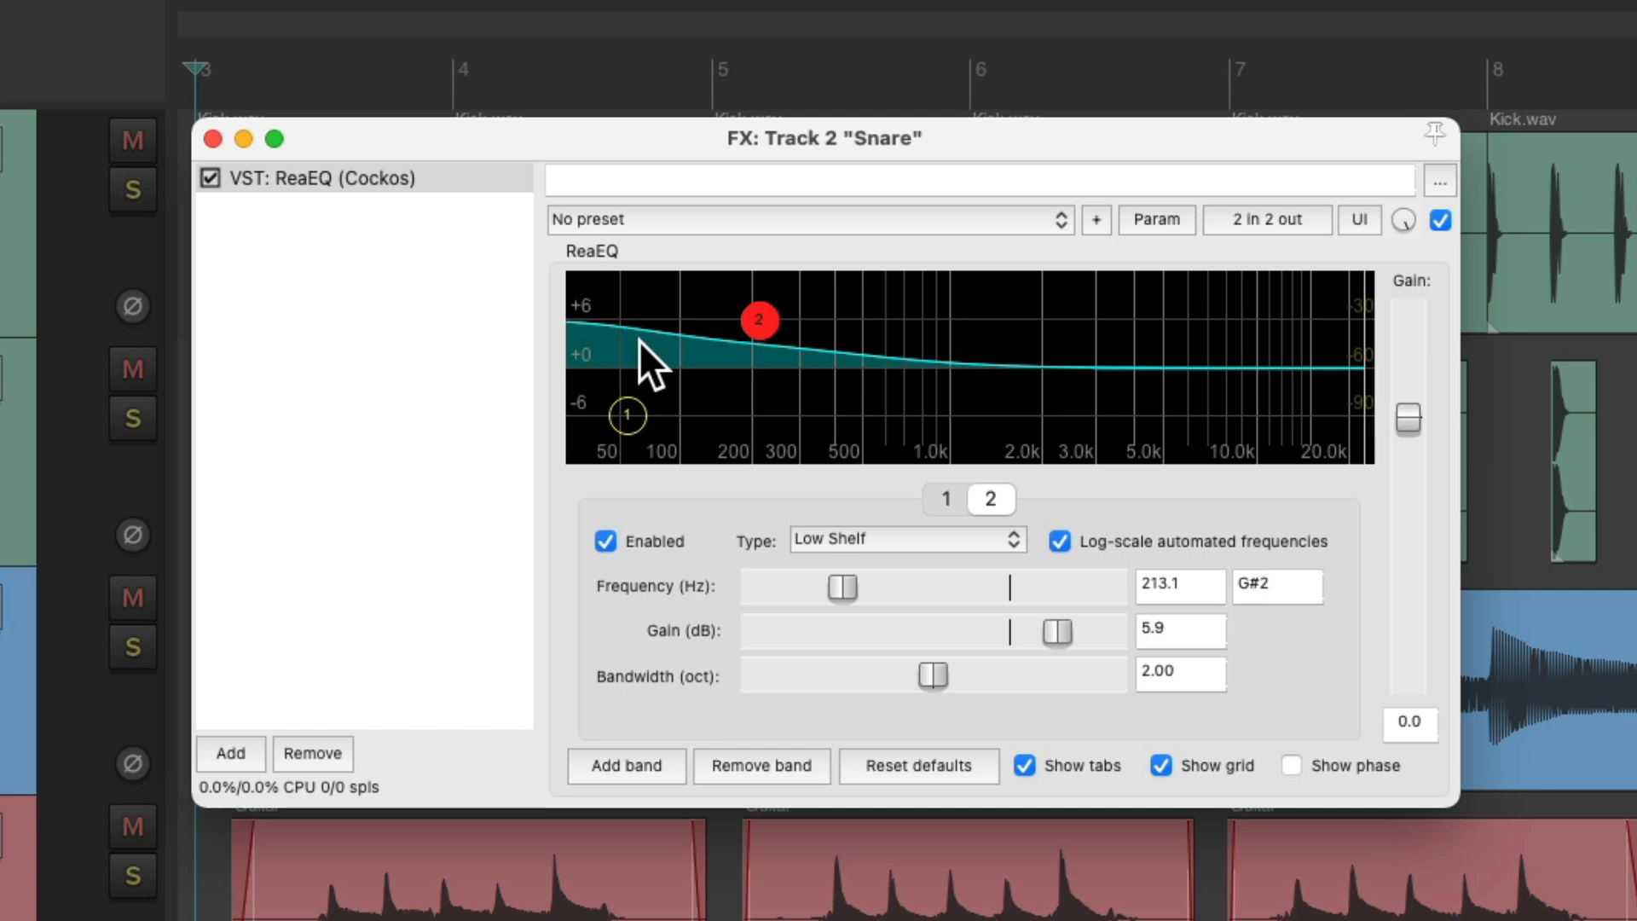
{"action": "mouse_move", "coordinate": [939, 694]}
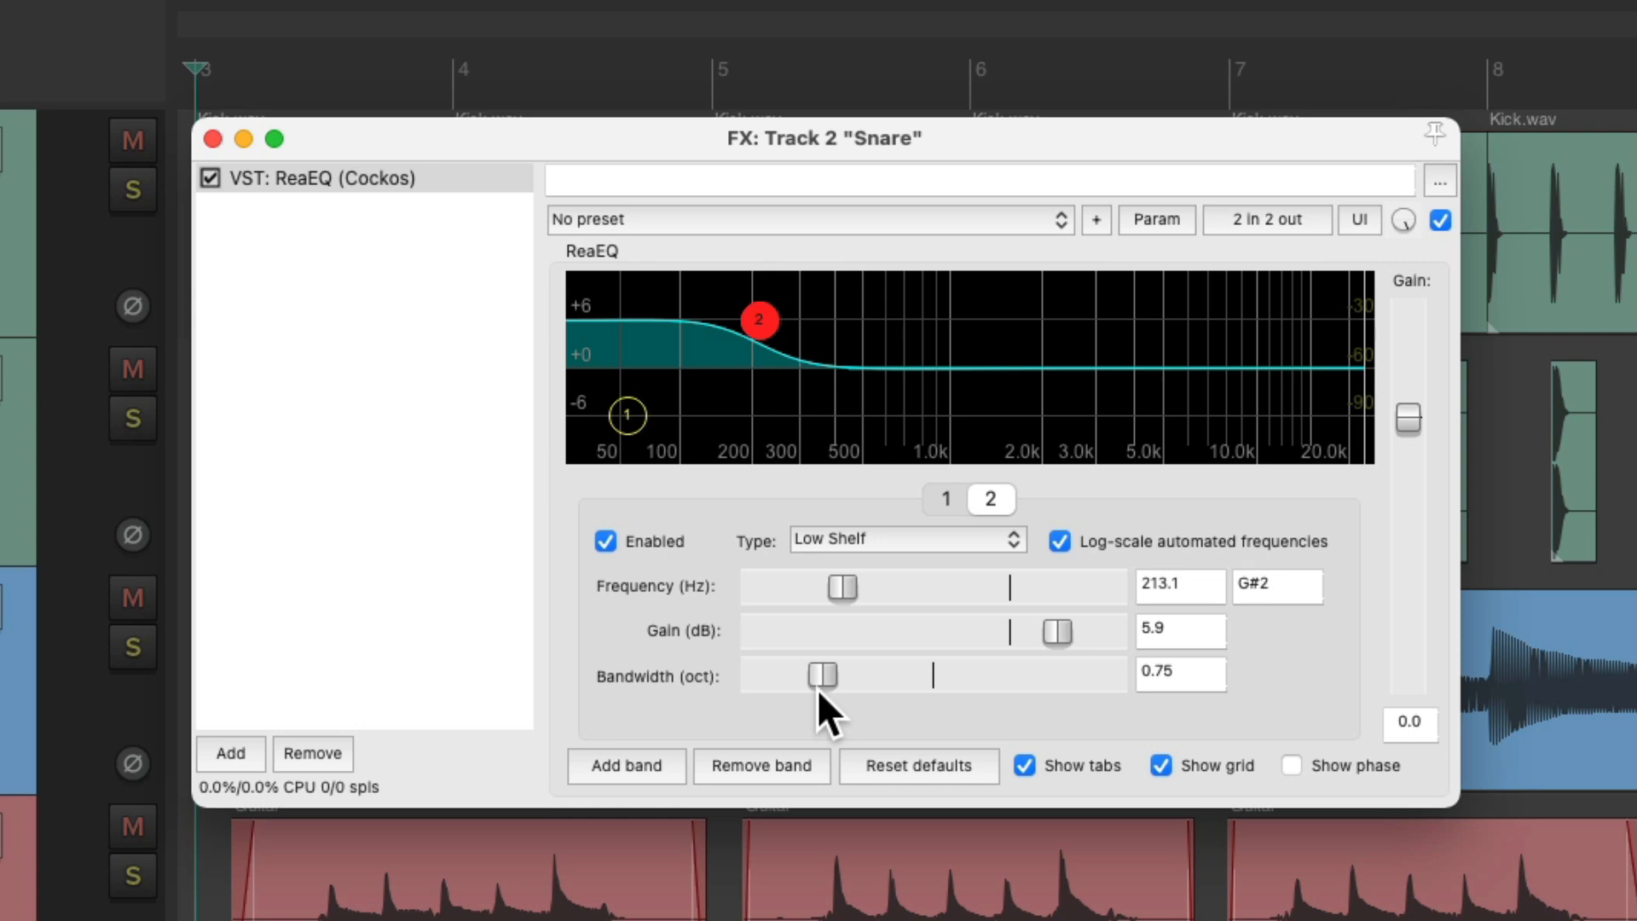
{"action": "mouse_move", "coordinate": [759, 319]}
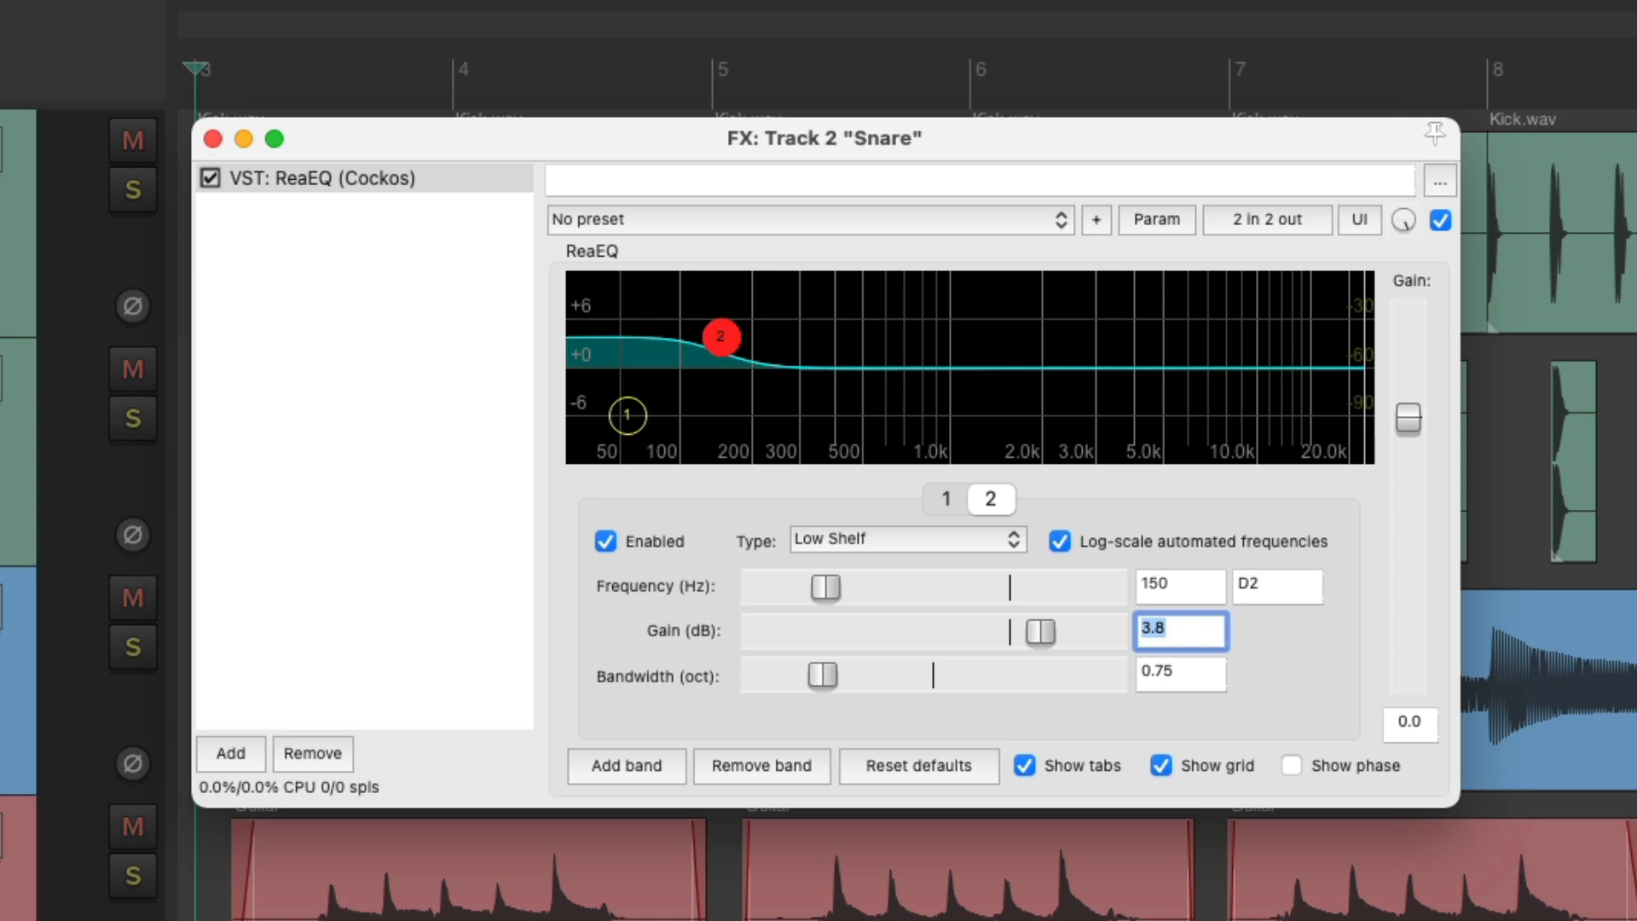
{"action": "type", "text": "0"}
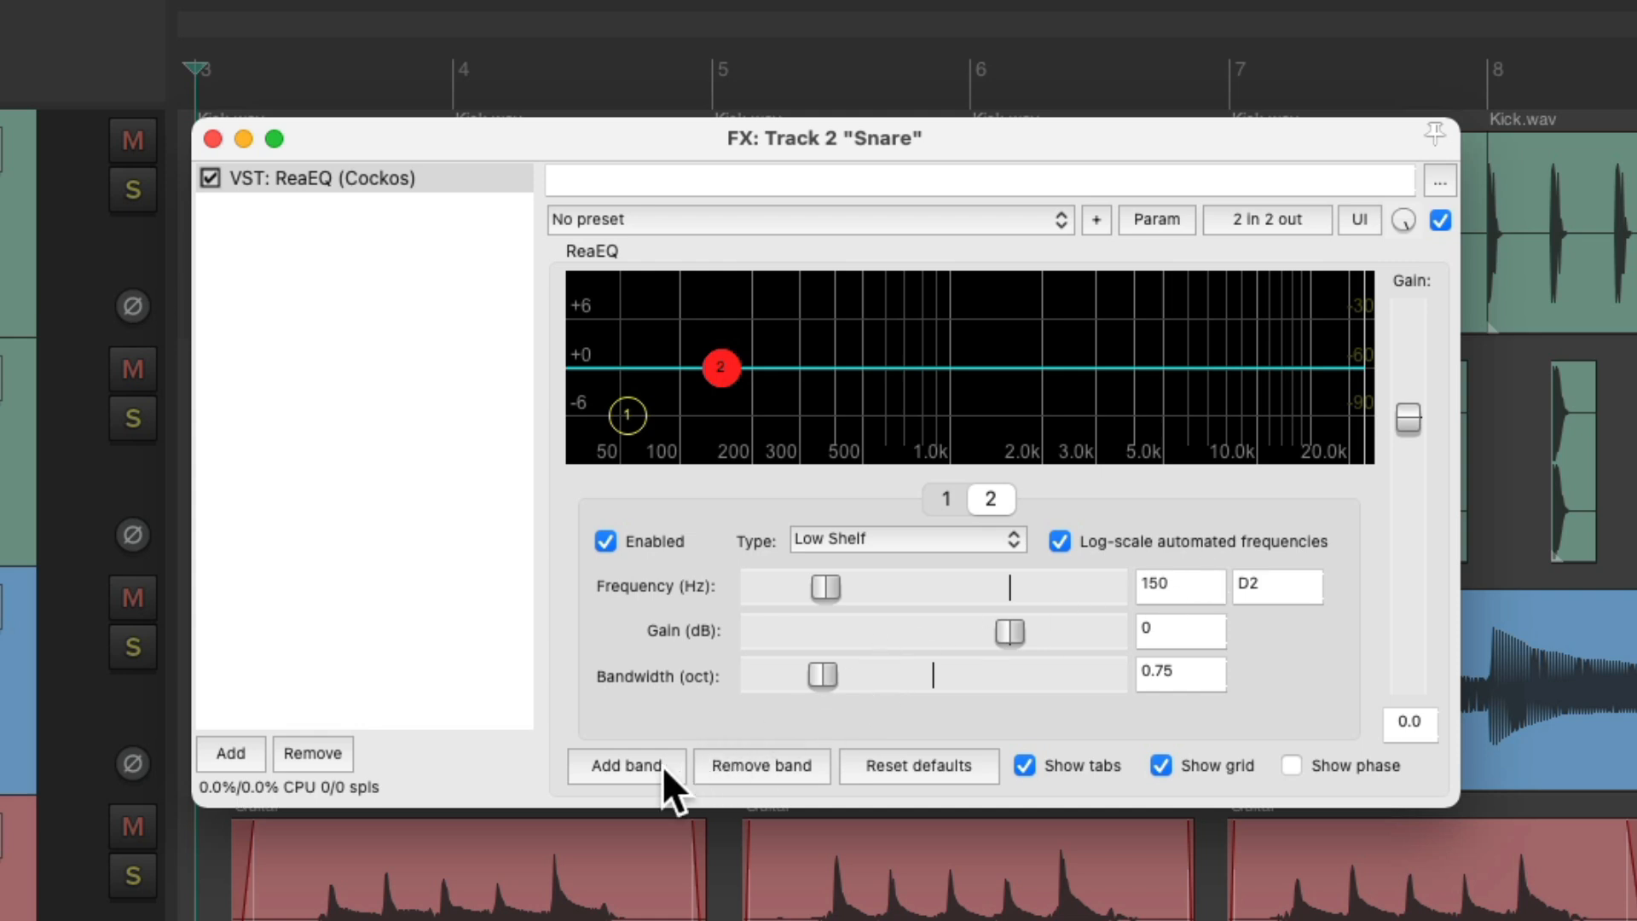
Step: Add bell bands 3 and 4 near 380 Hz and 2500 Hz, each 0.75 octaves at 0 dB
{"action": "left_click", "coordinate": [626, 766]}
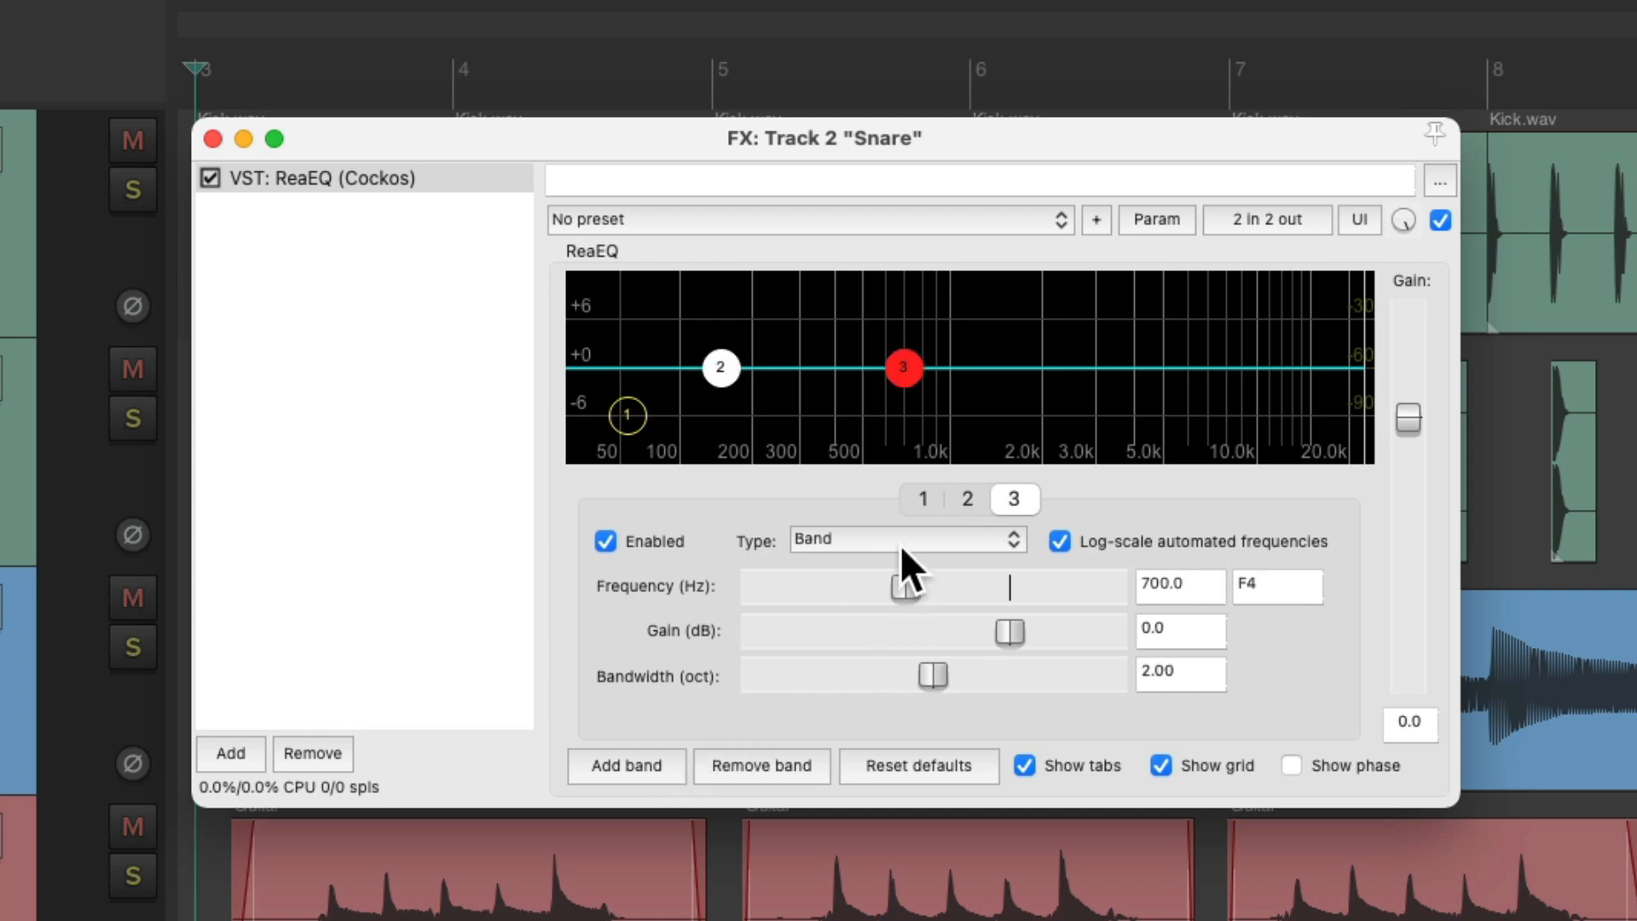
{"action": "mouse_move", "coordinate": [923, 423]}
{"action": "type", "text": "350"}
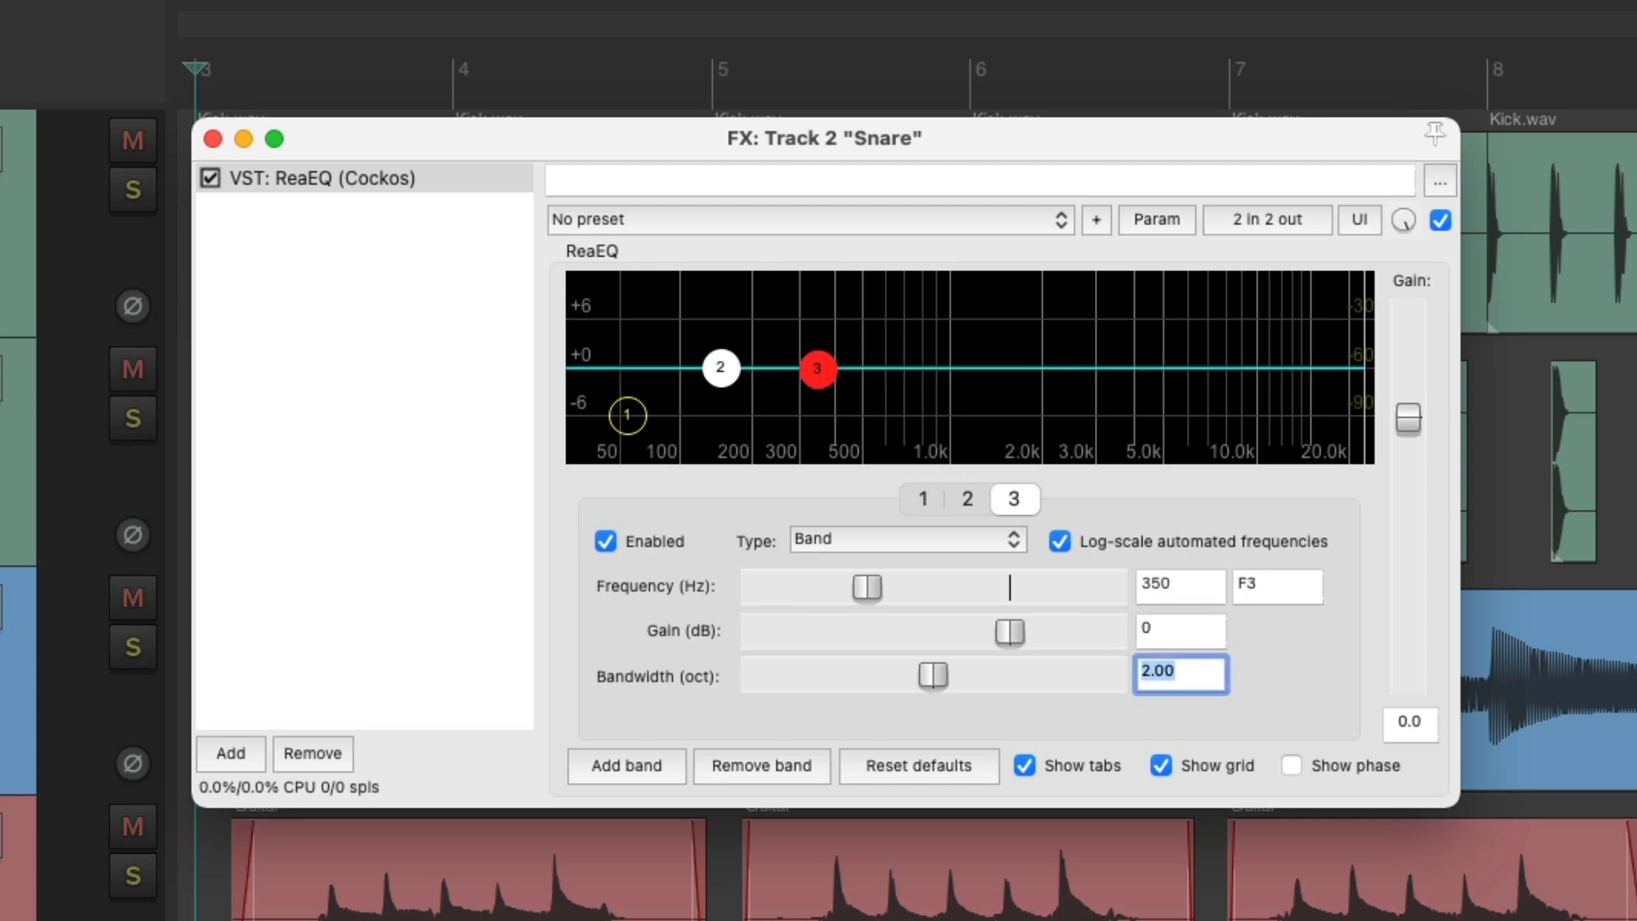
{"action": "type", "text": ".75"}
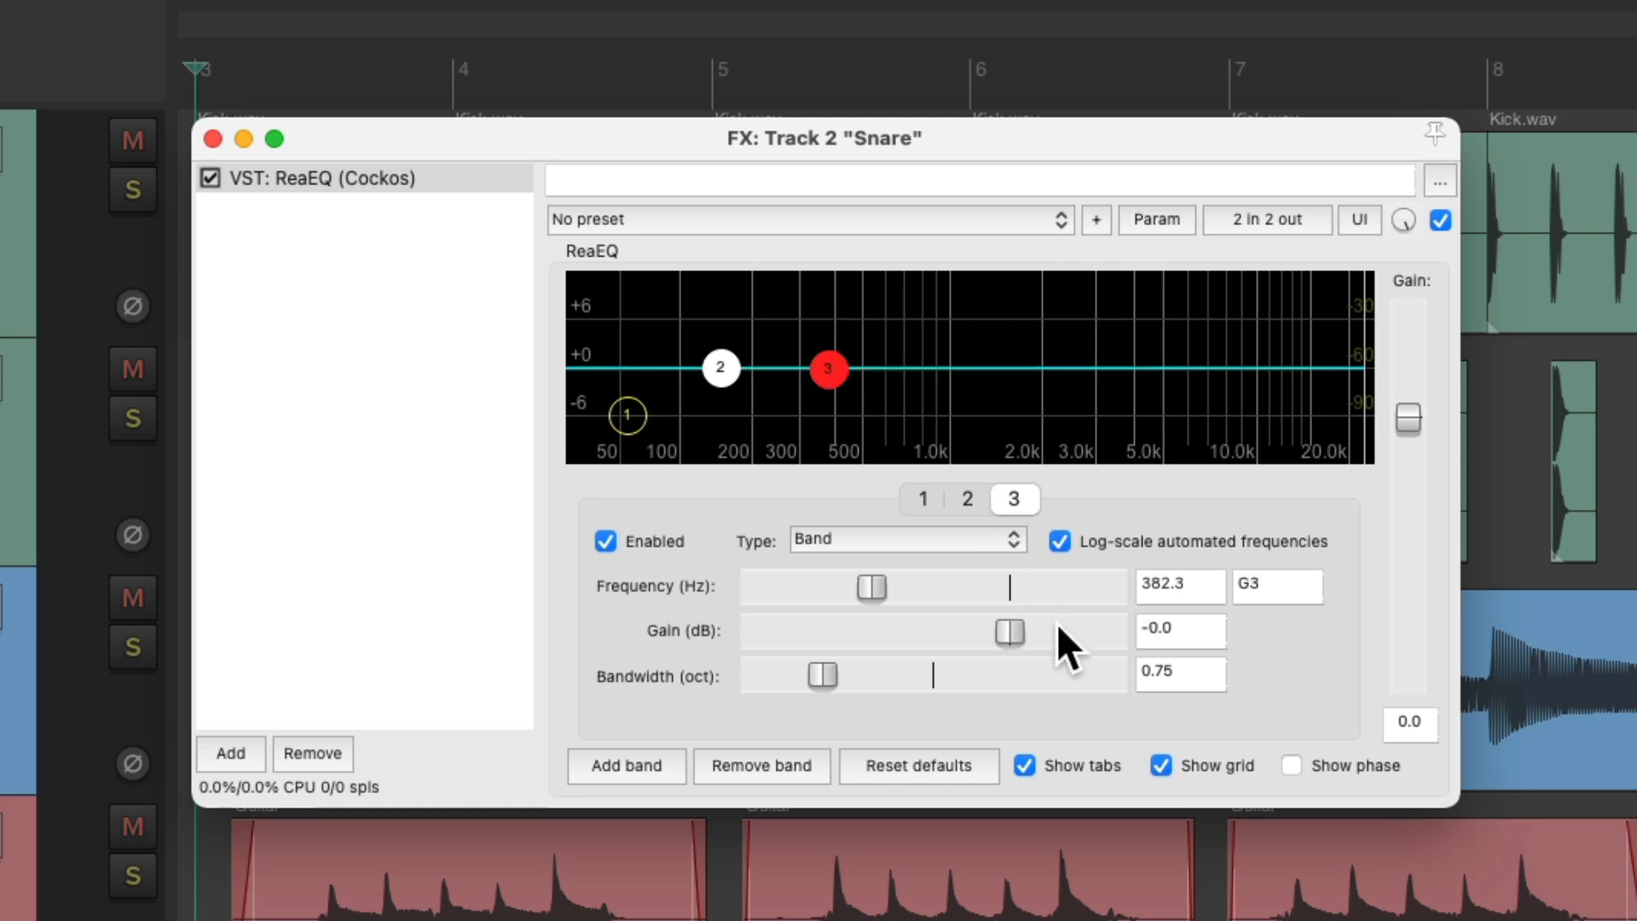
{"action": "left_click", "coordinate": [624, 766]}
{"action": "type", "text": "2500"}
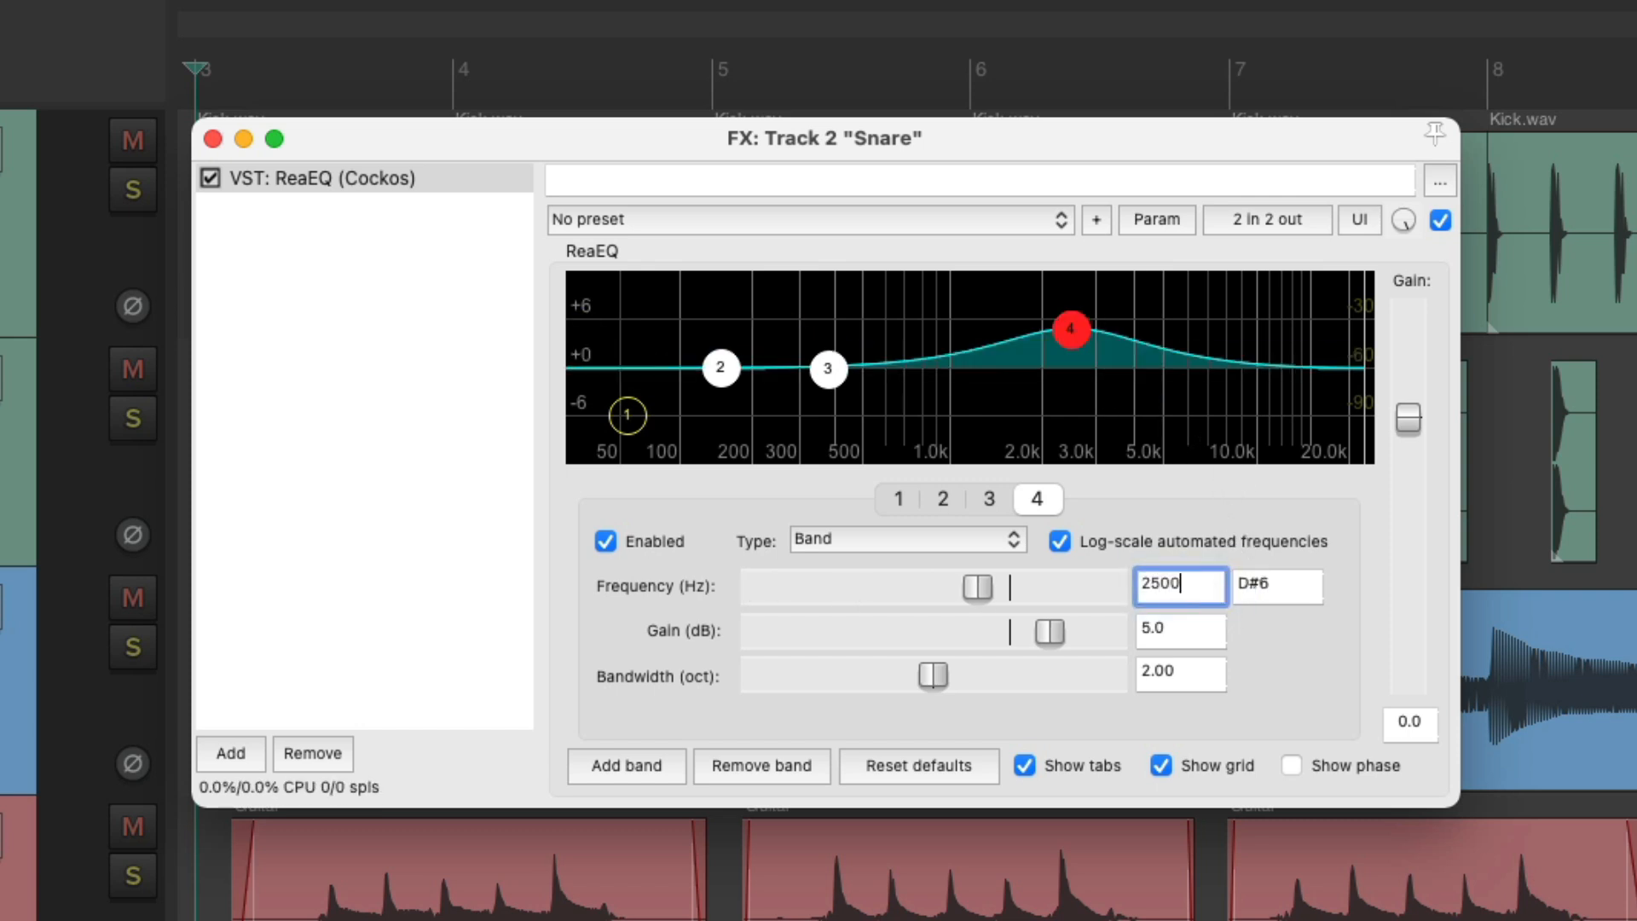
{"action": "left_click", "coordinate": [1178, 629]}
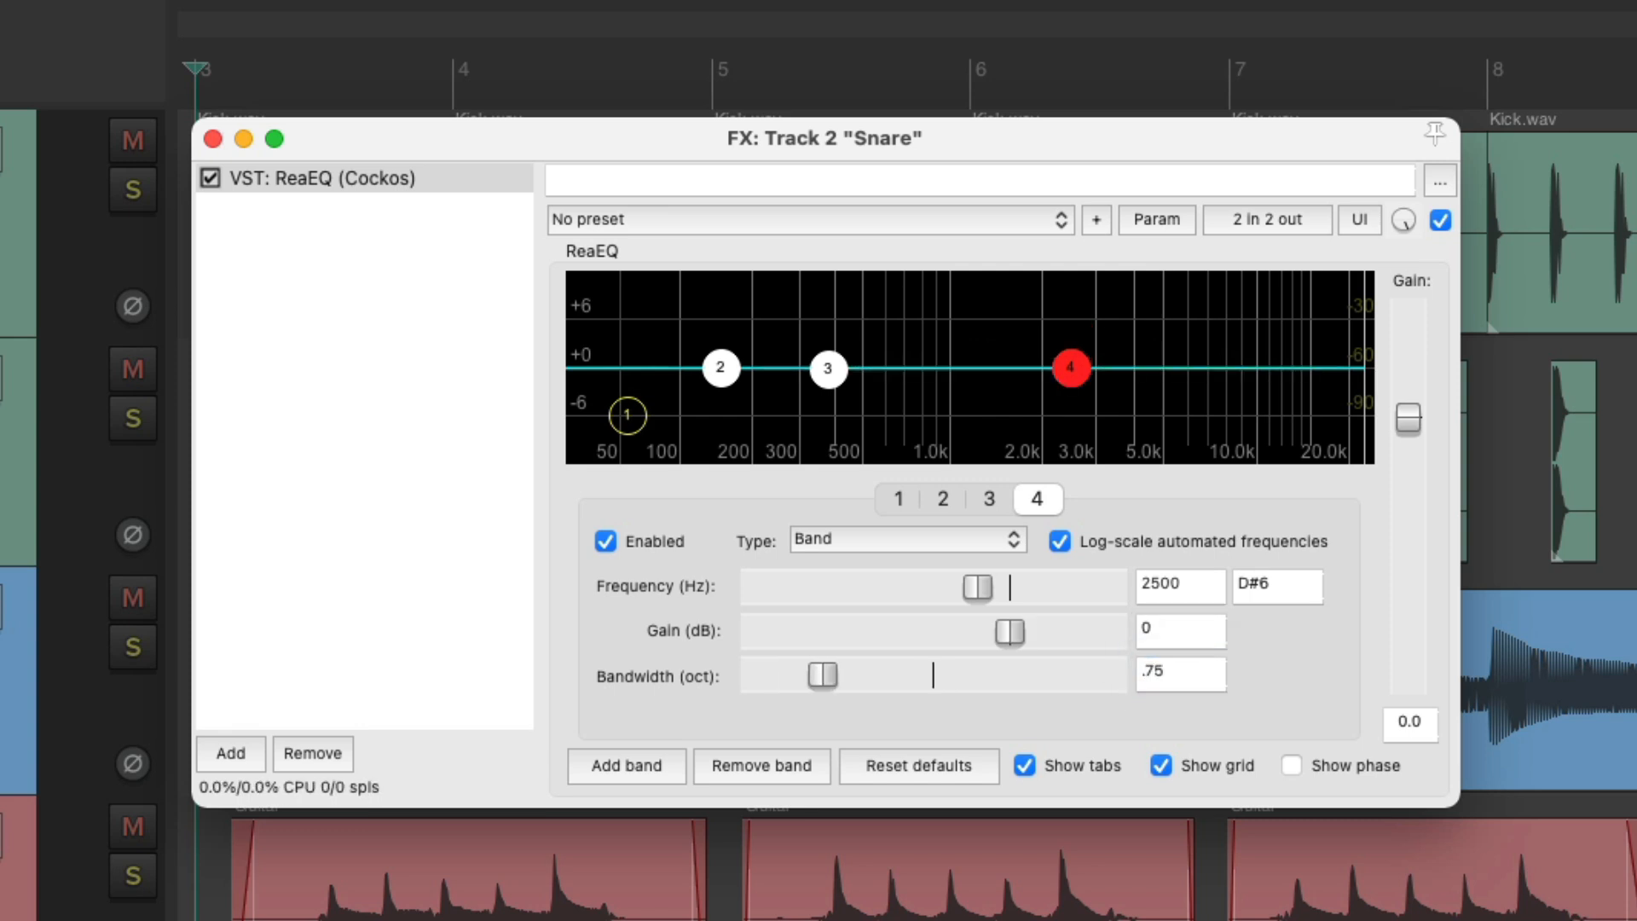
Step: Add band 5 as a high shelf at 5000 Hz, 0 dB, 0.75 octaves
{"action": "left_click", "coordinate": [624, 766]}
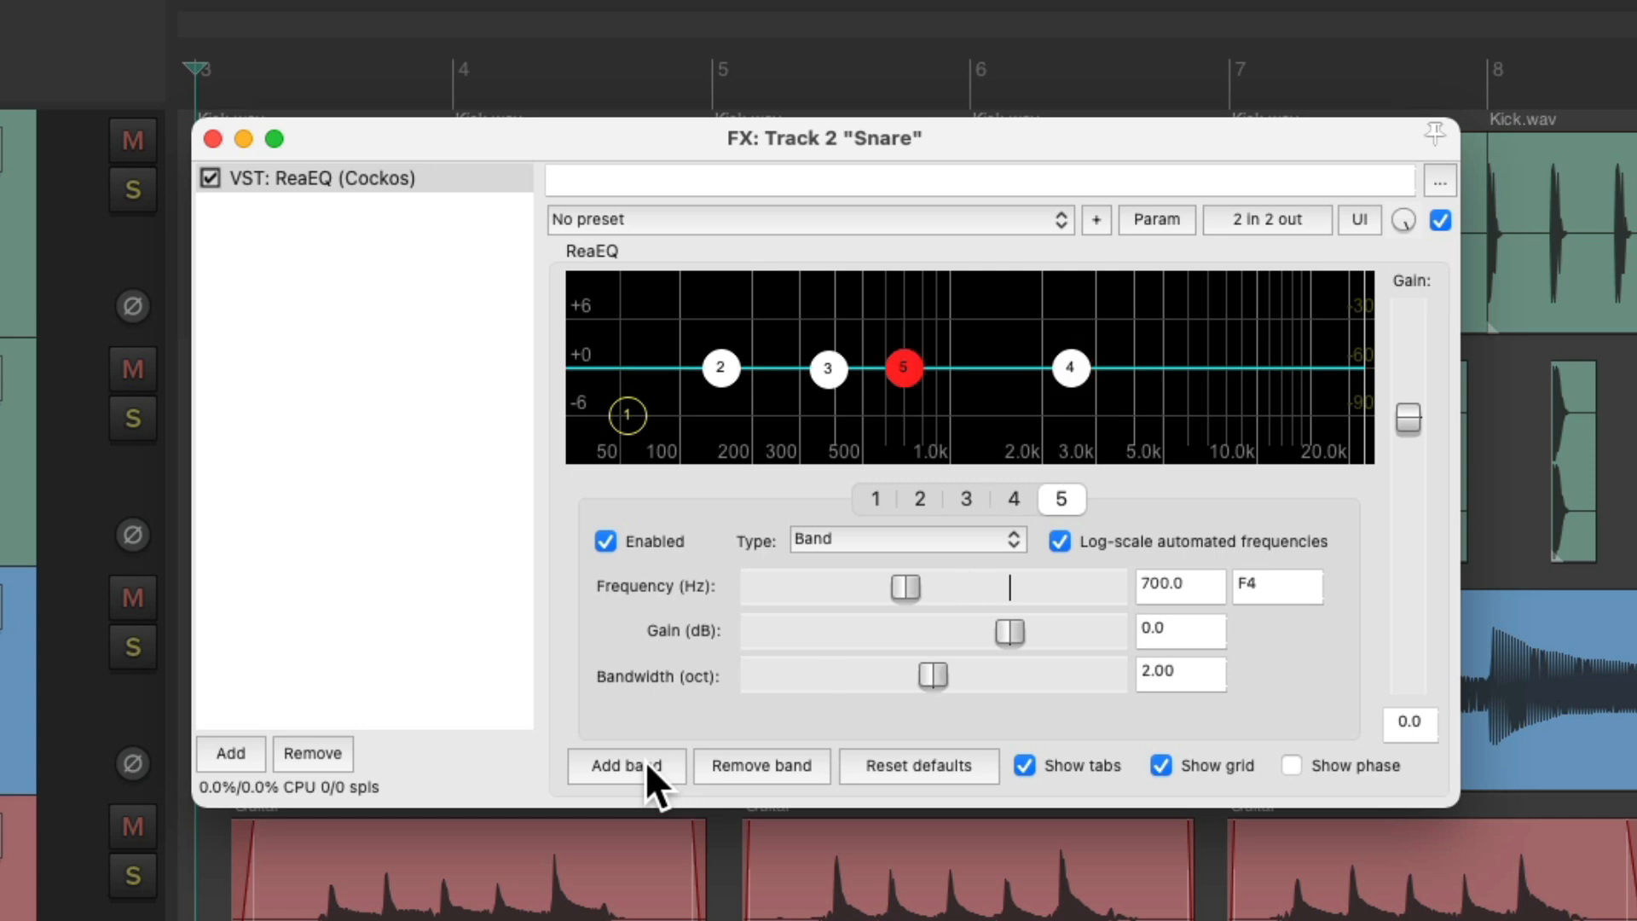
{"action": "left_click", "coordinate": [906, 539]}
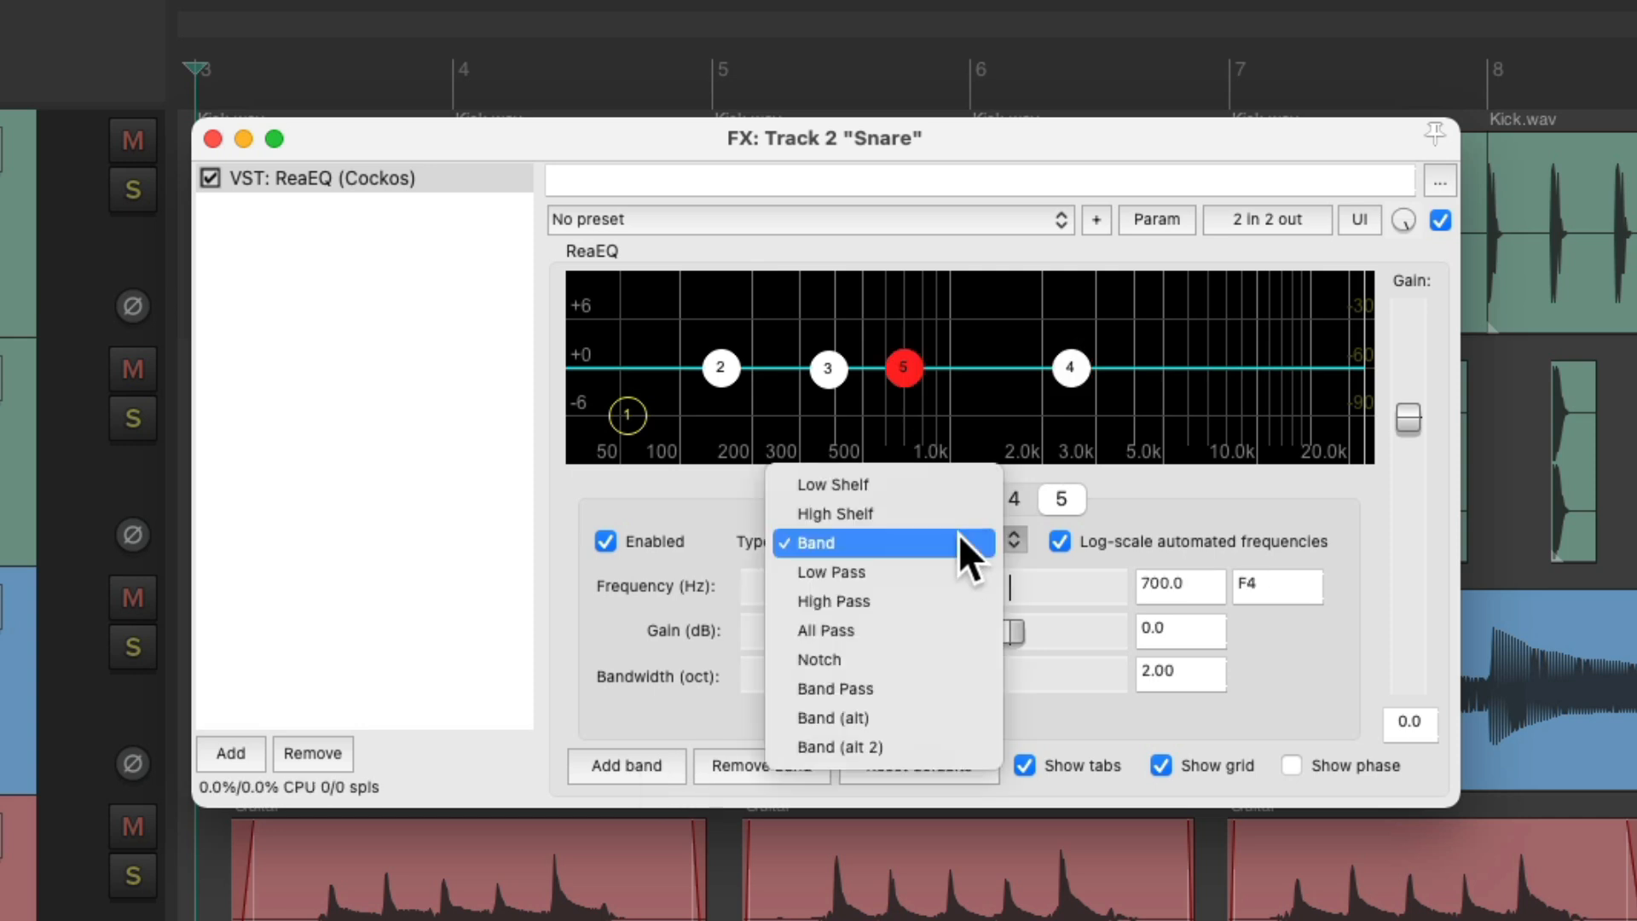
{"action": "mouse_move", "coordinate": [884, 513]}
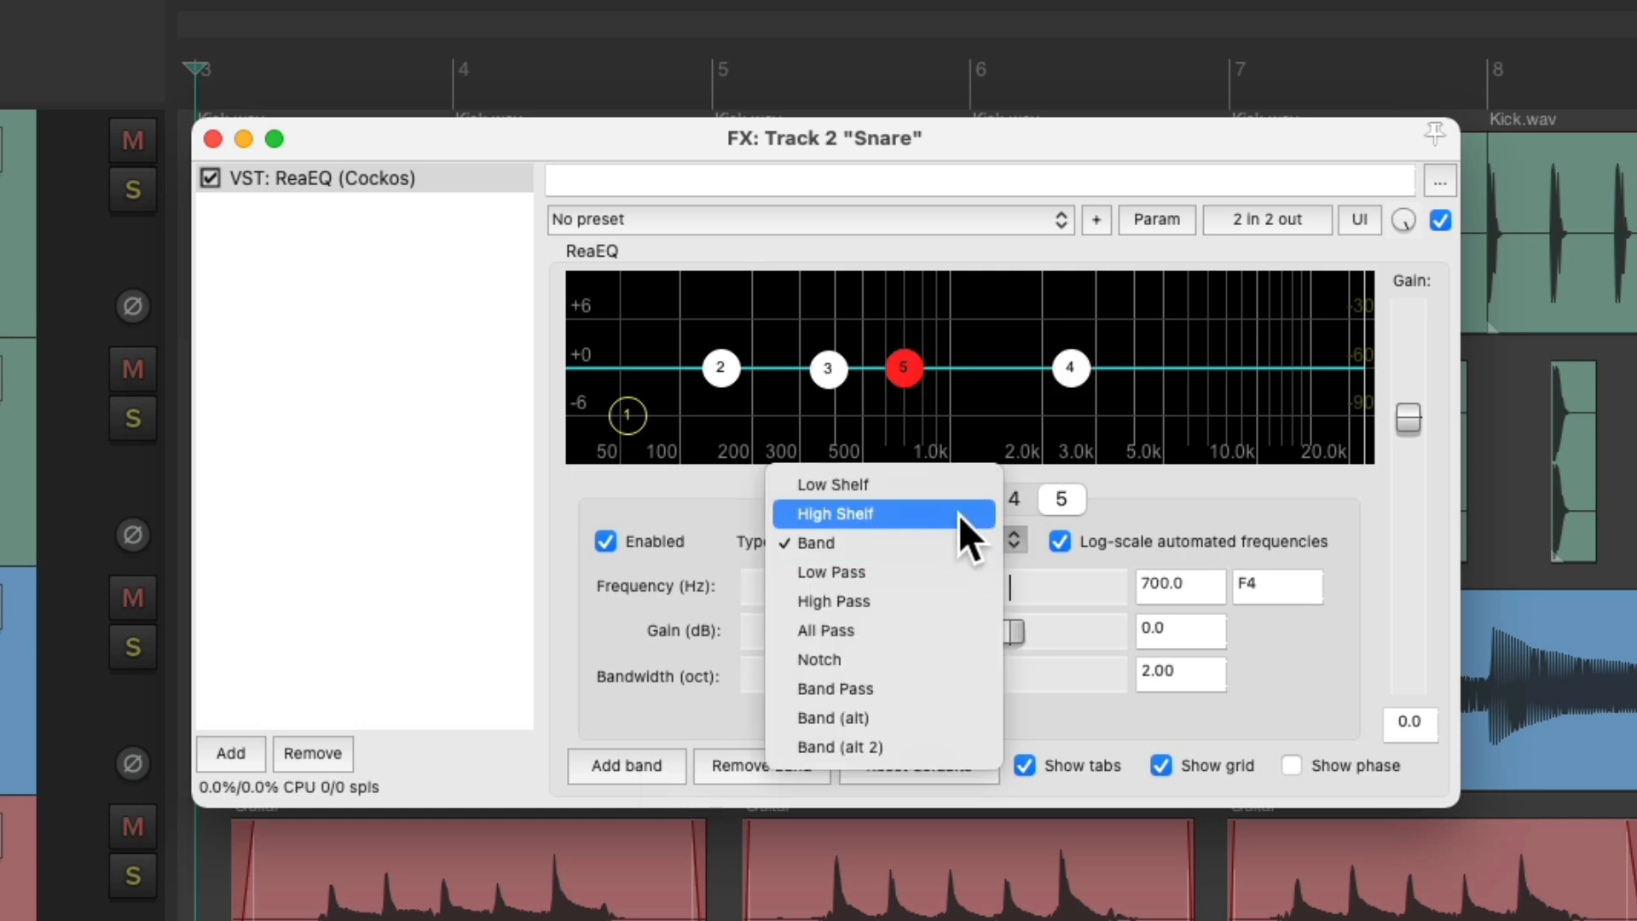
{"action": "left_click", "coordinate": [831, 513]}
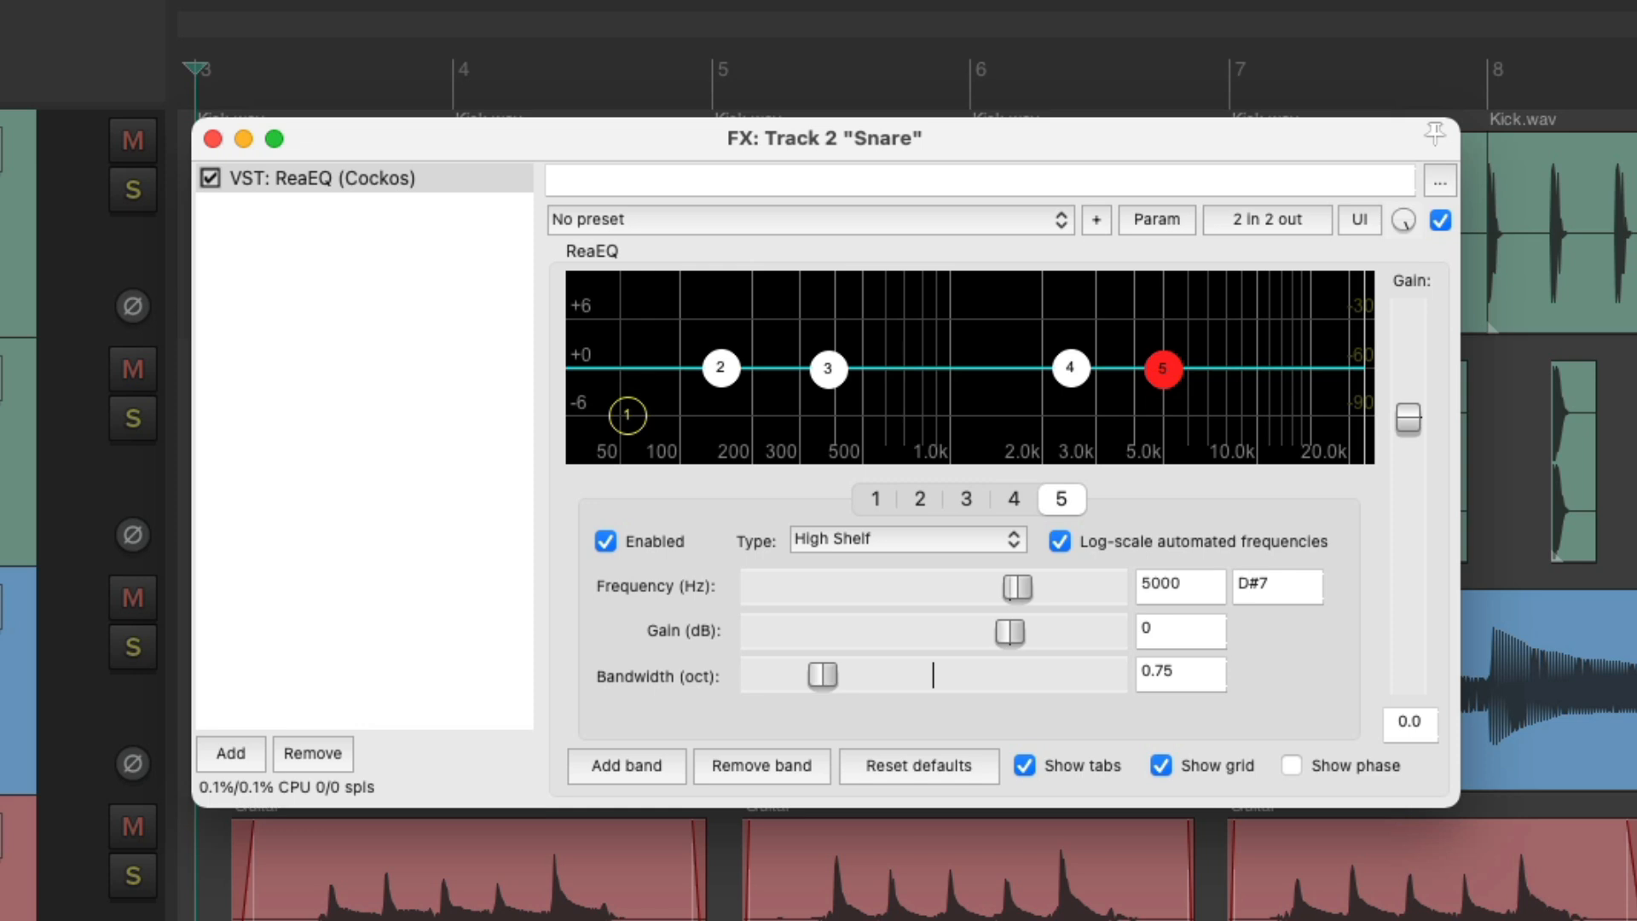
{"action": "mouse_move", "coordinate": [1091, 301]}
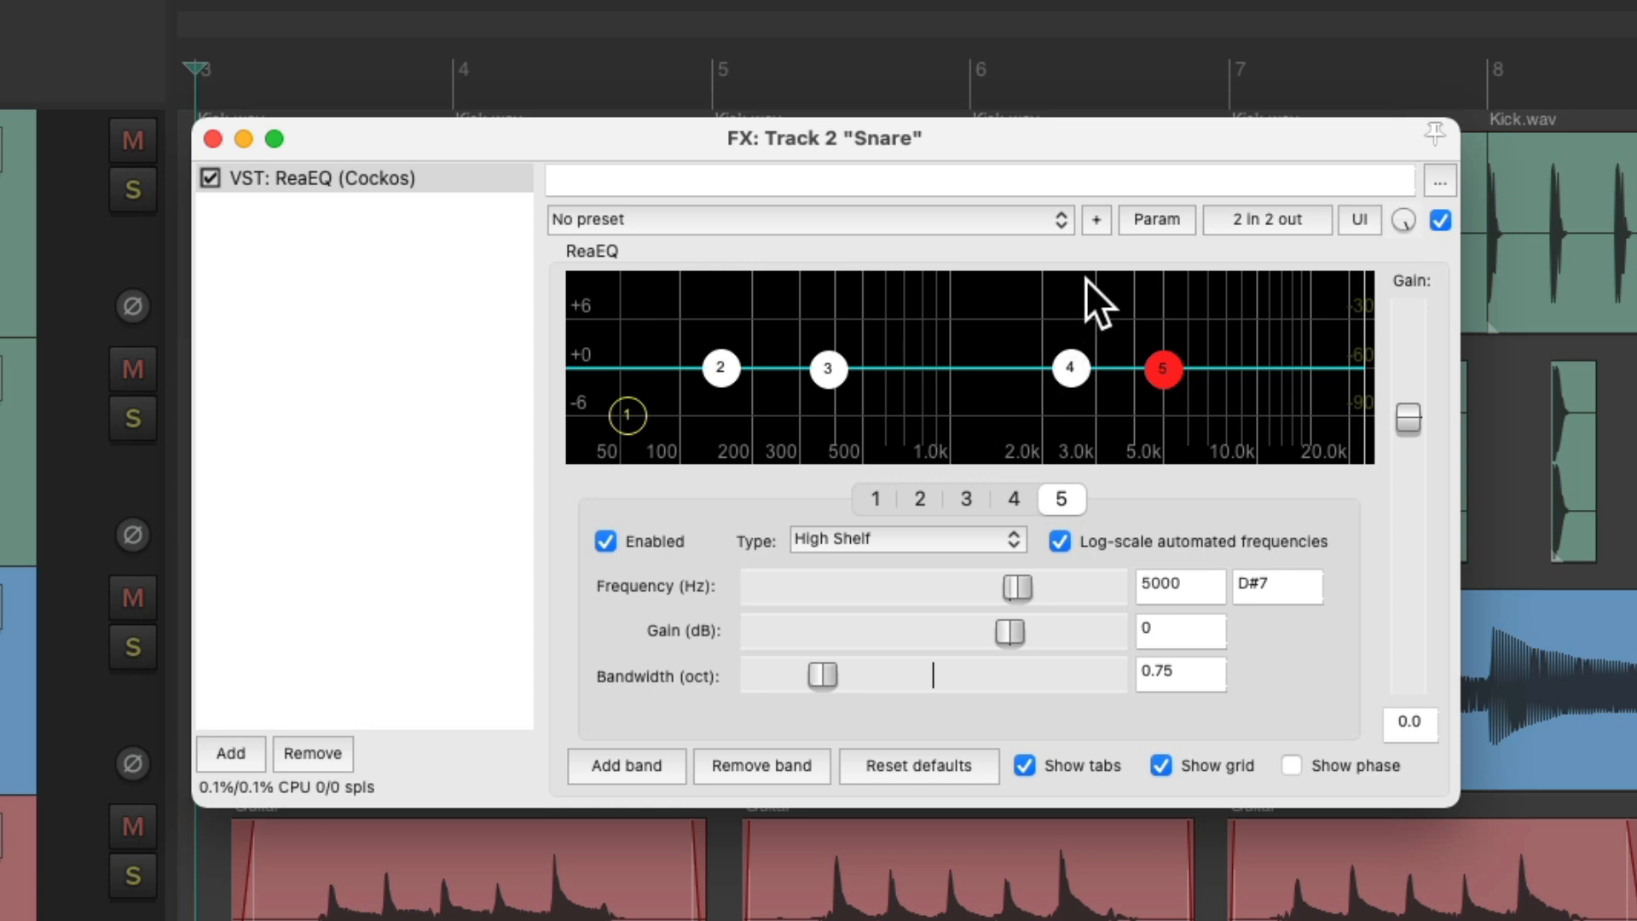
{"action": "mouse_move", "coordinate": [1097, 246]}
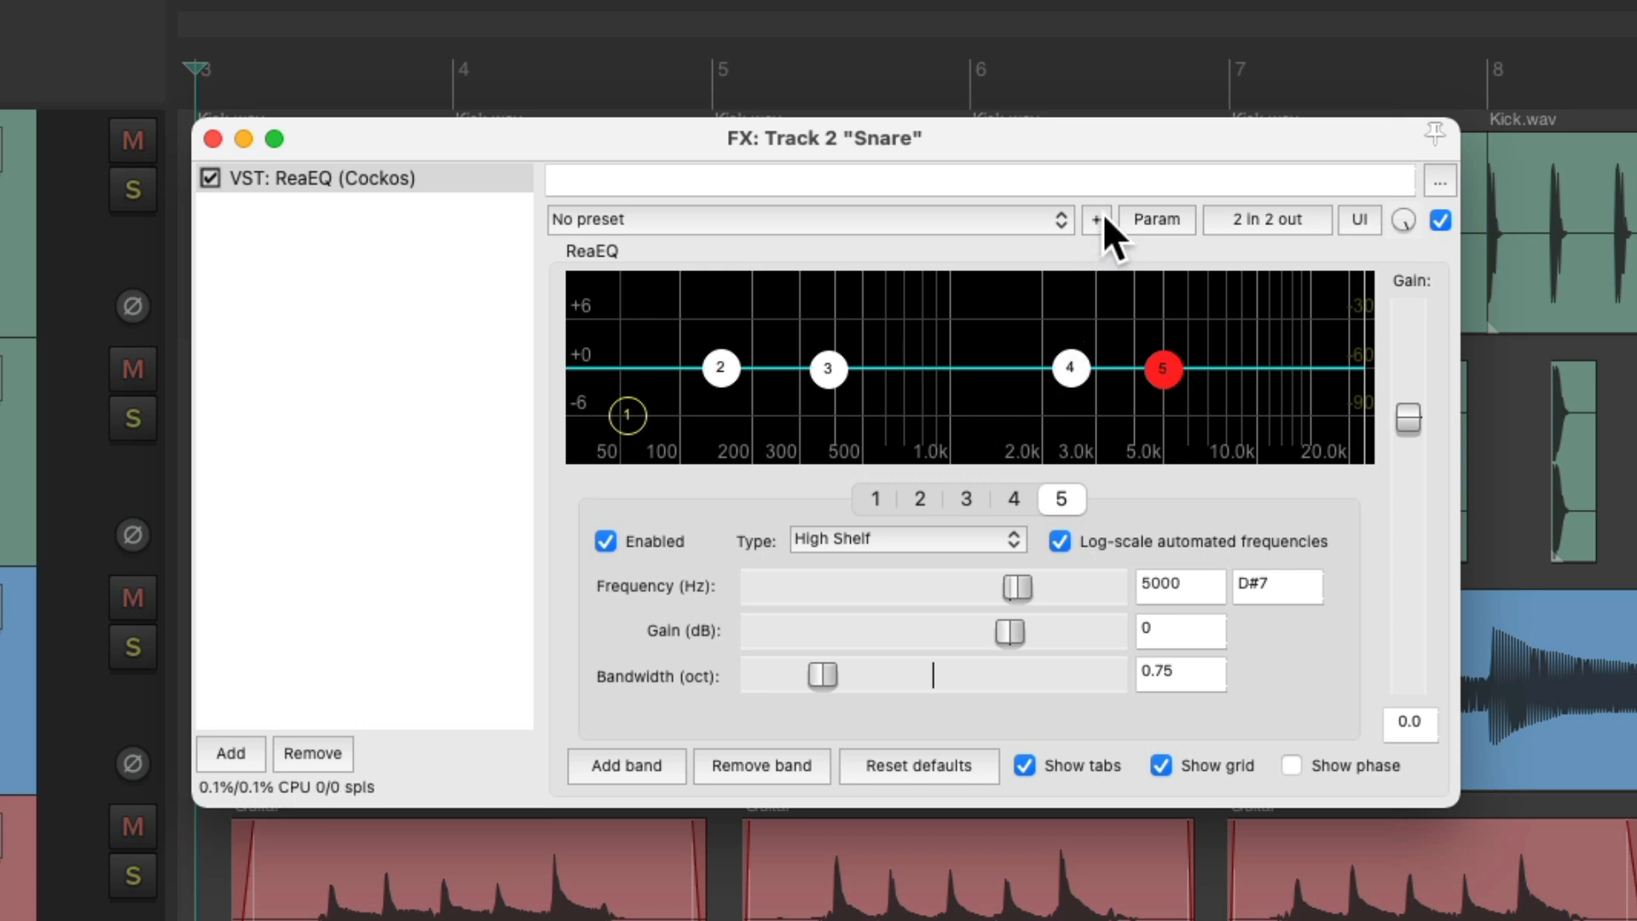
Step: Save the five-band ReaEQ settings as the default preset named 'start'
{"action": "left_click", "coordinate": [1095, 220]}
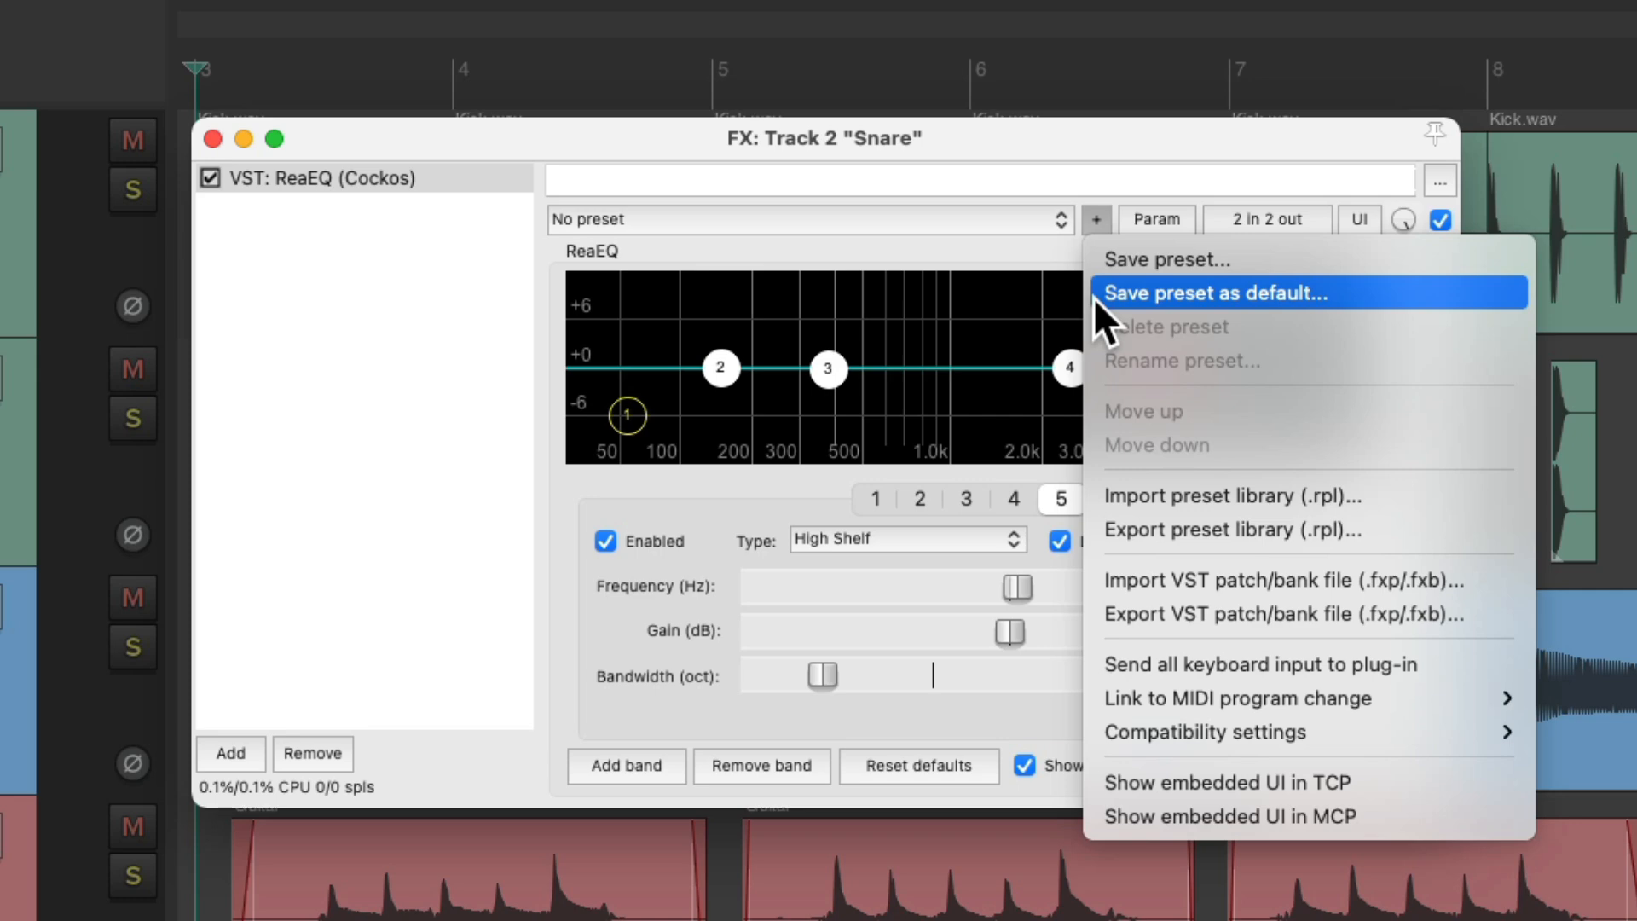
{"action": "left_click", "coordinate": [1214, 293]}
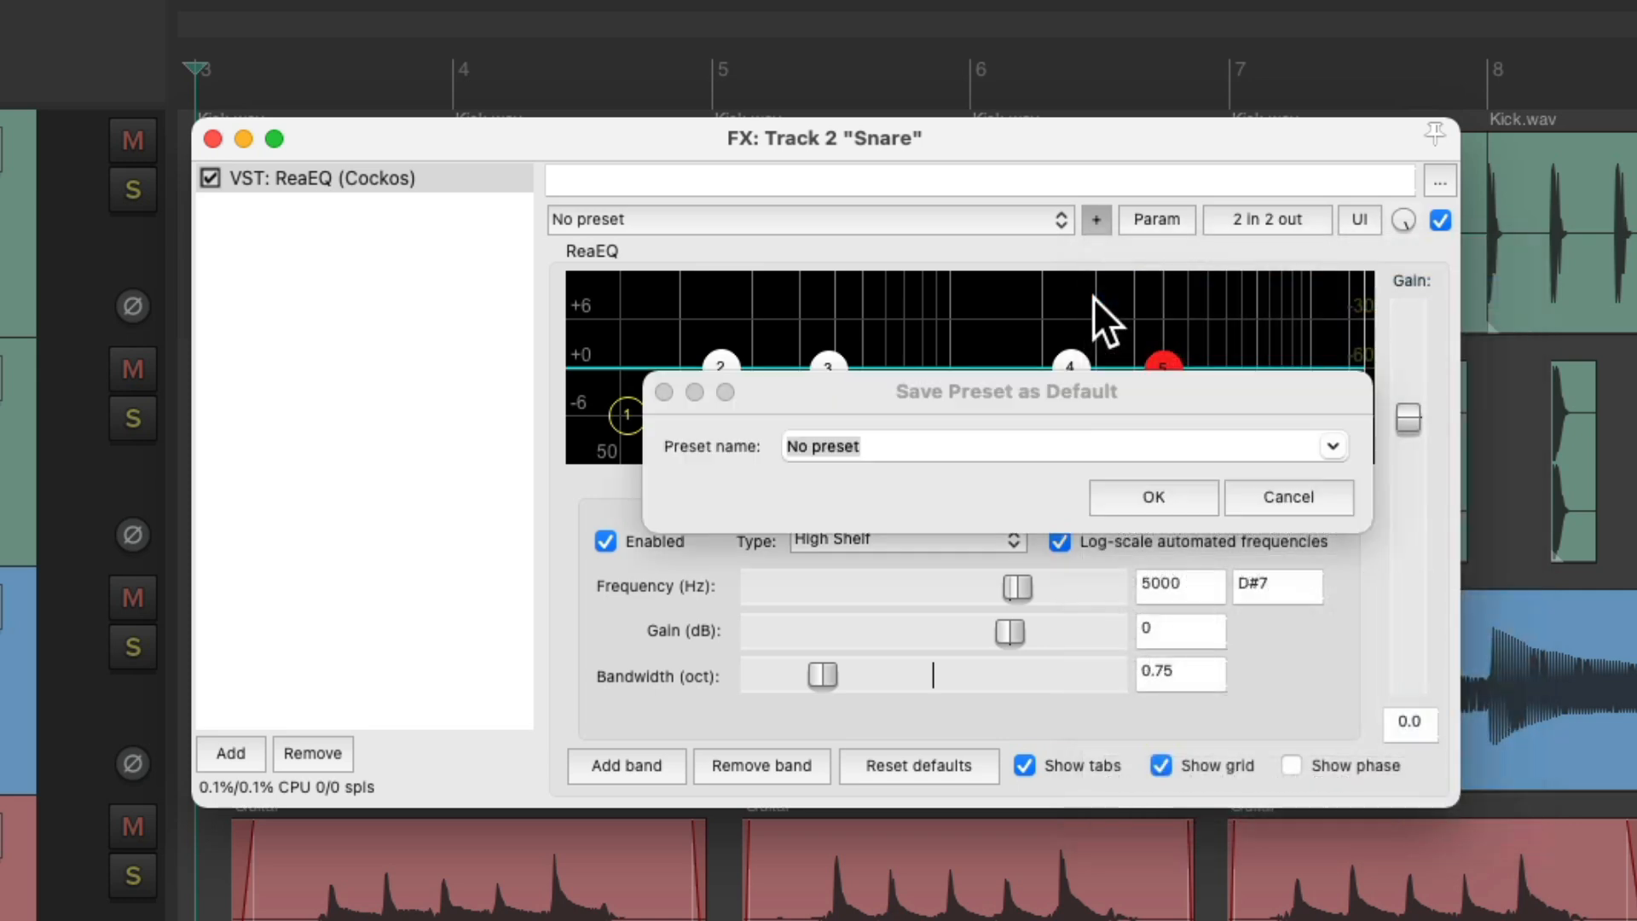
{"action": "type", "text": "sta"}
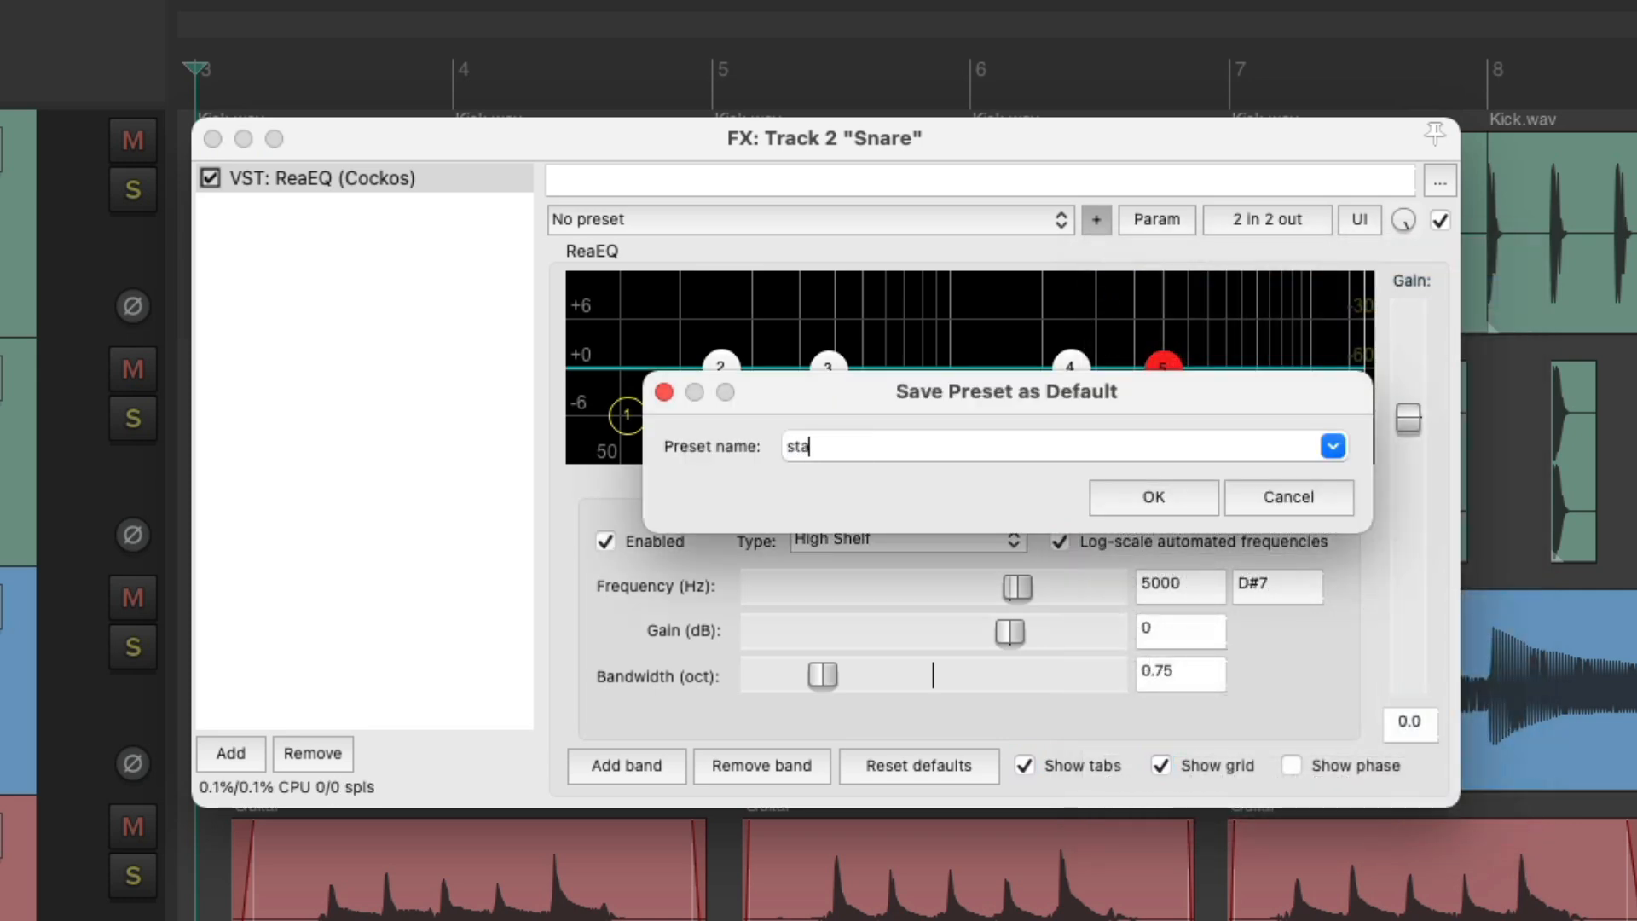
{"action": "left_click", "coordinate": [1153, 497]}
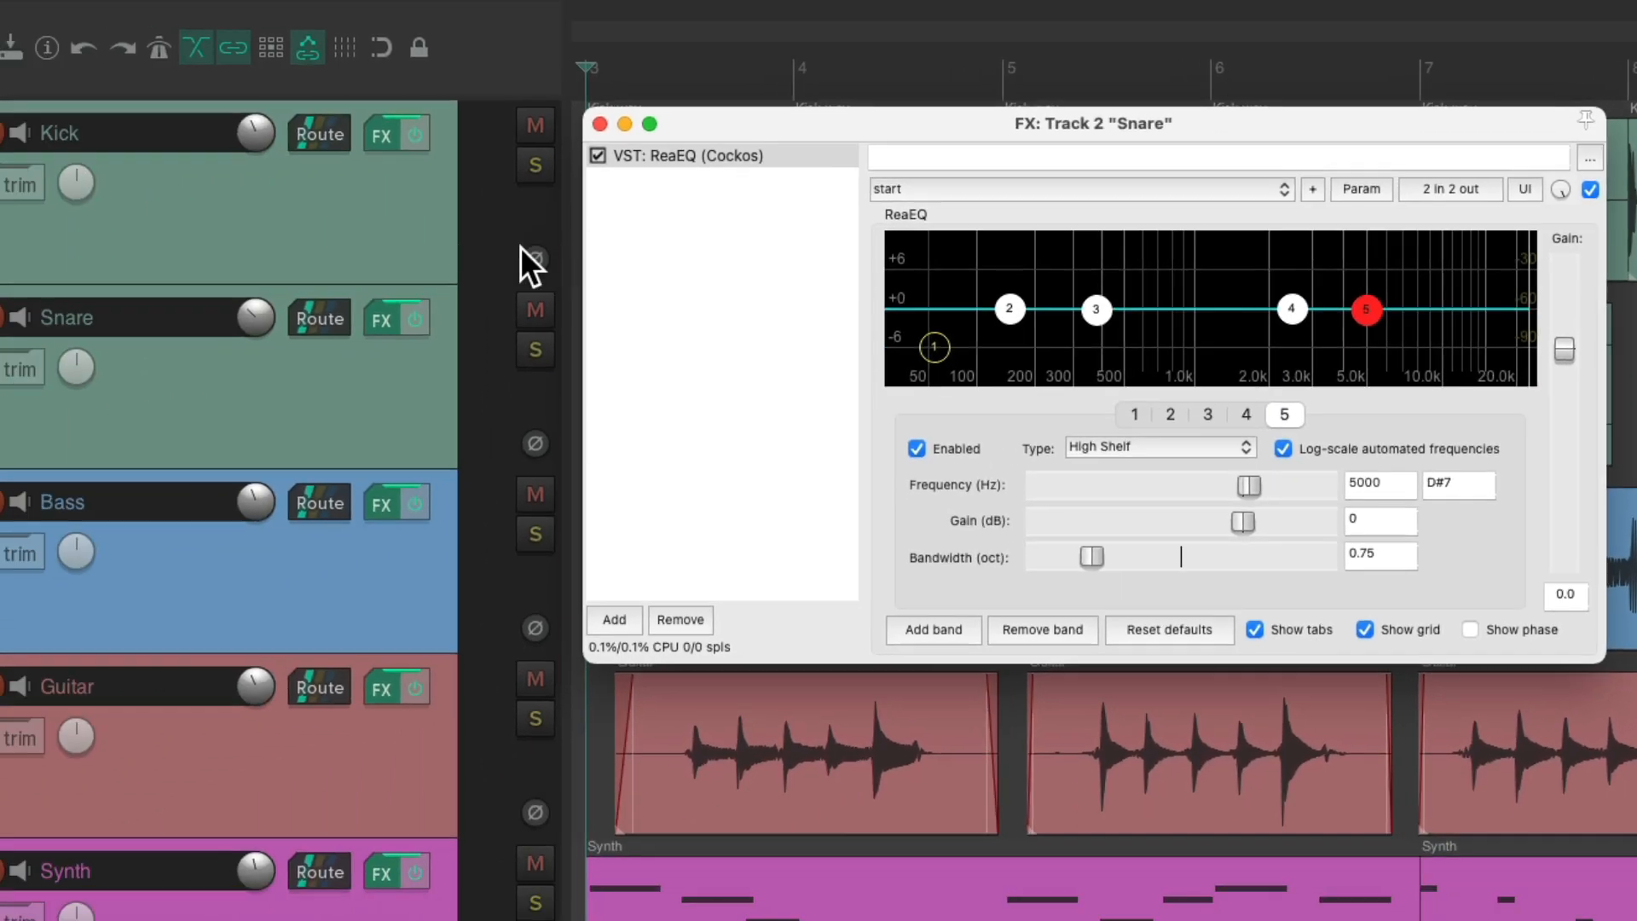
Step: Remove ReaEQ and re-add it to Snare so it loads the 'start' preset
{"action": "left_click", "coordinate": [601, 123]}
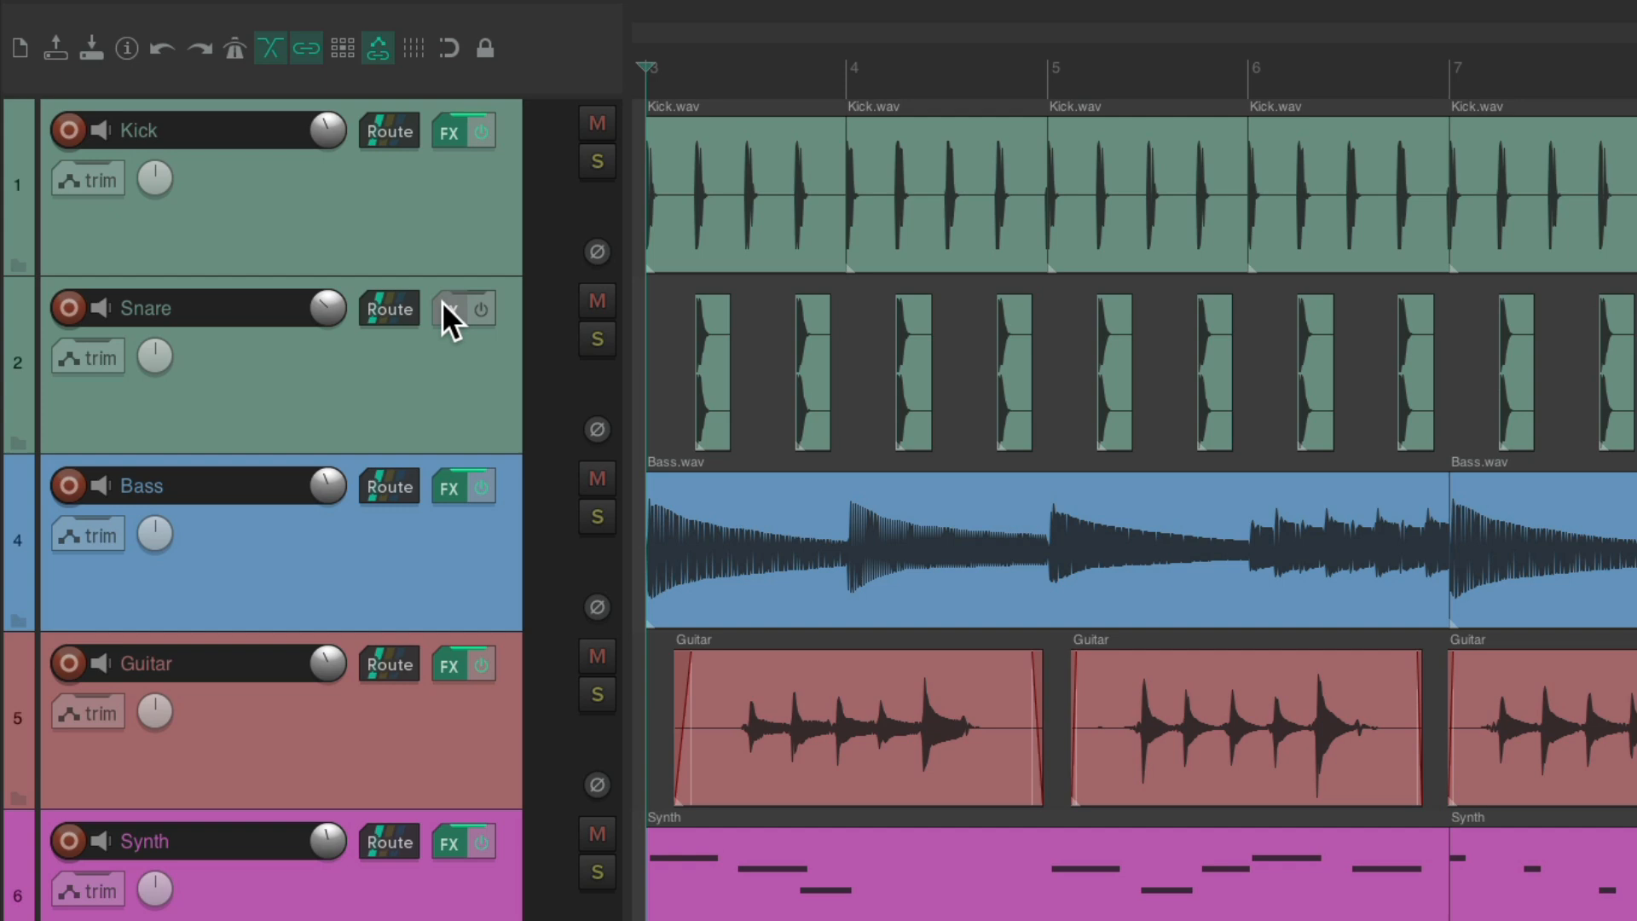
{"action": "left_click", "coordinate": [448, 309]}
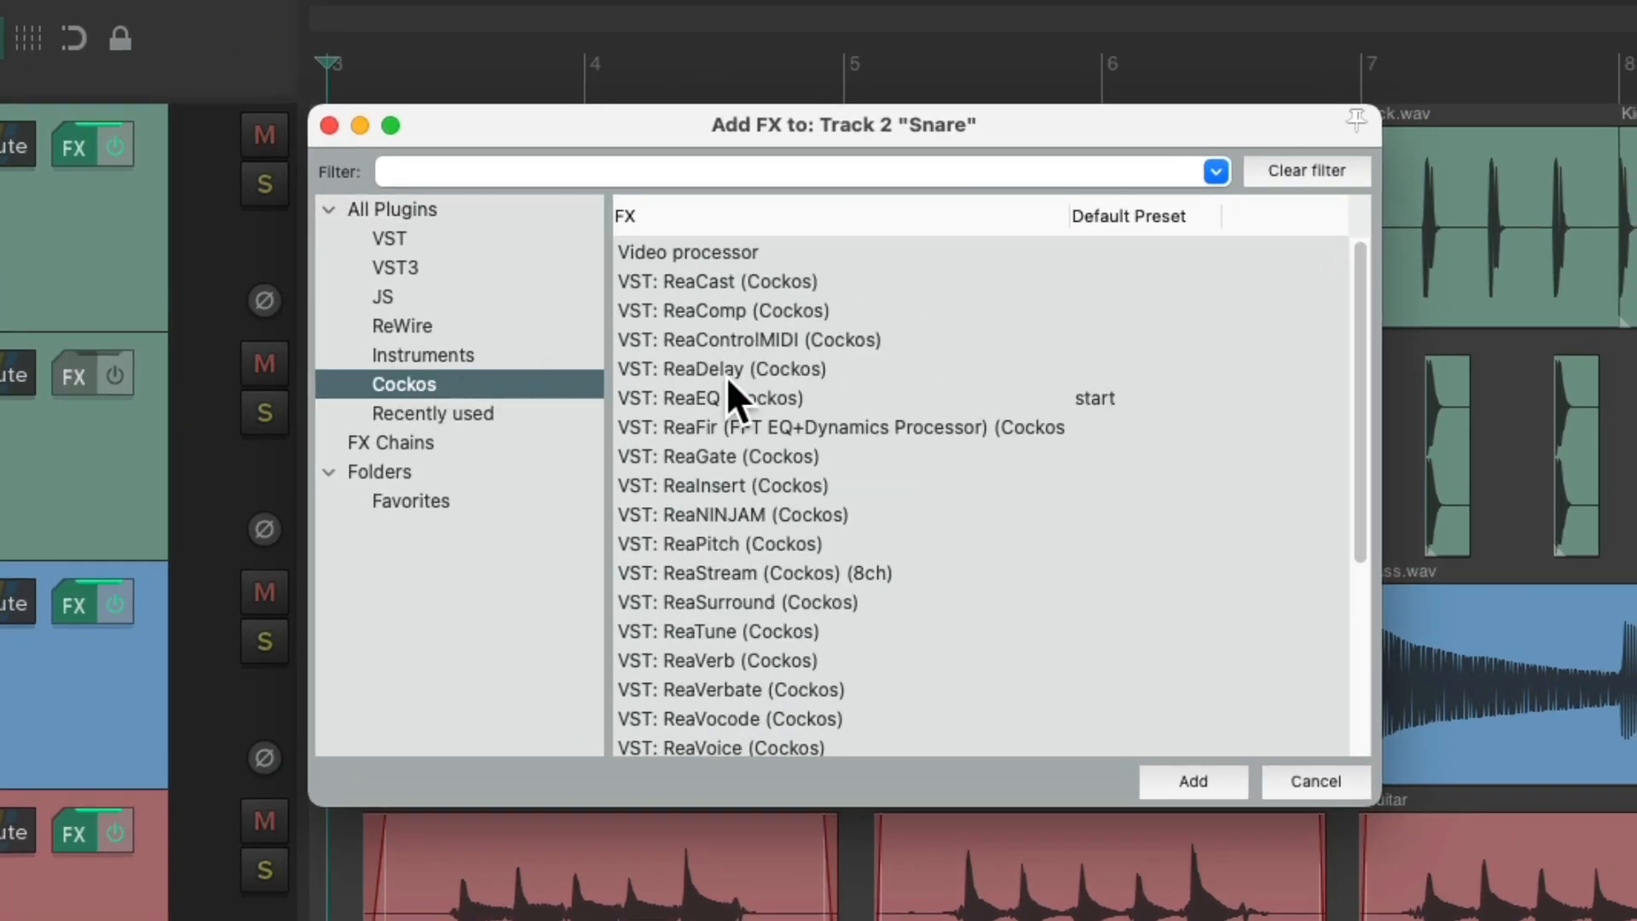
{"action": "double_click", "coordinate": [709, 398]}
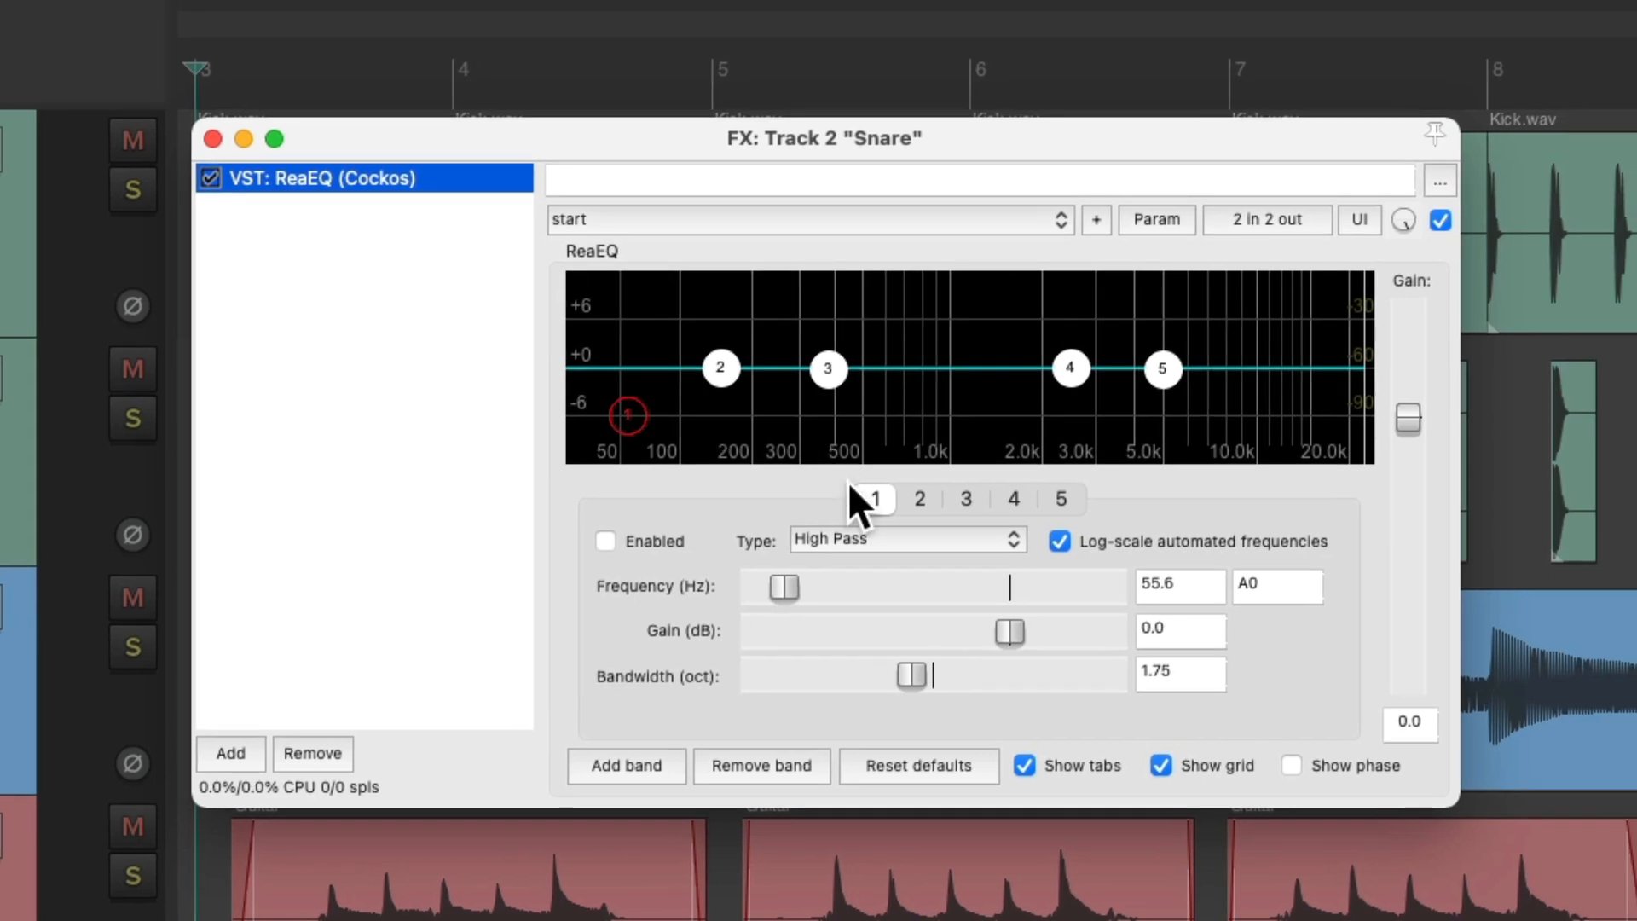
{"action": "mouse_move", "coordinate": [629, 419]}
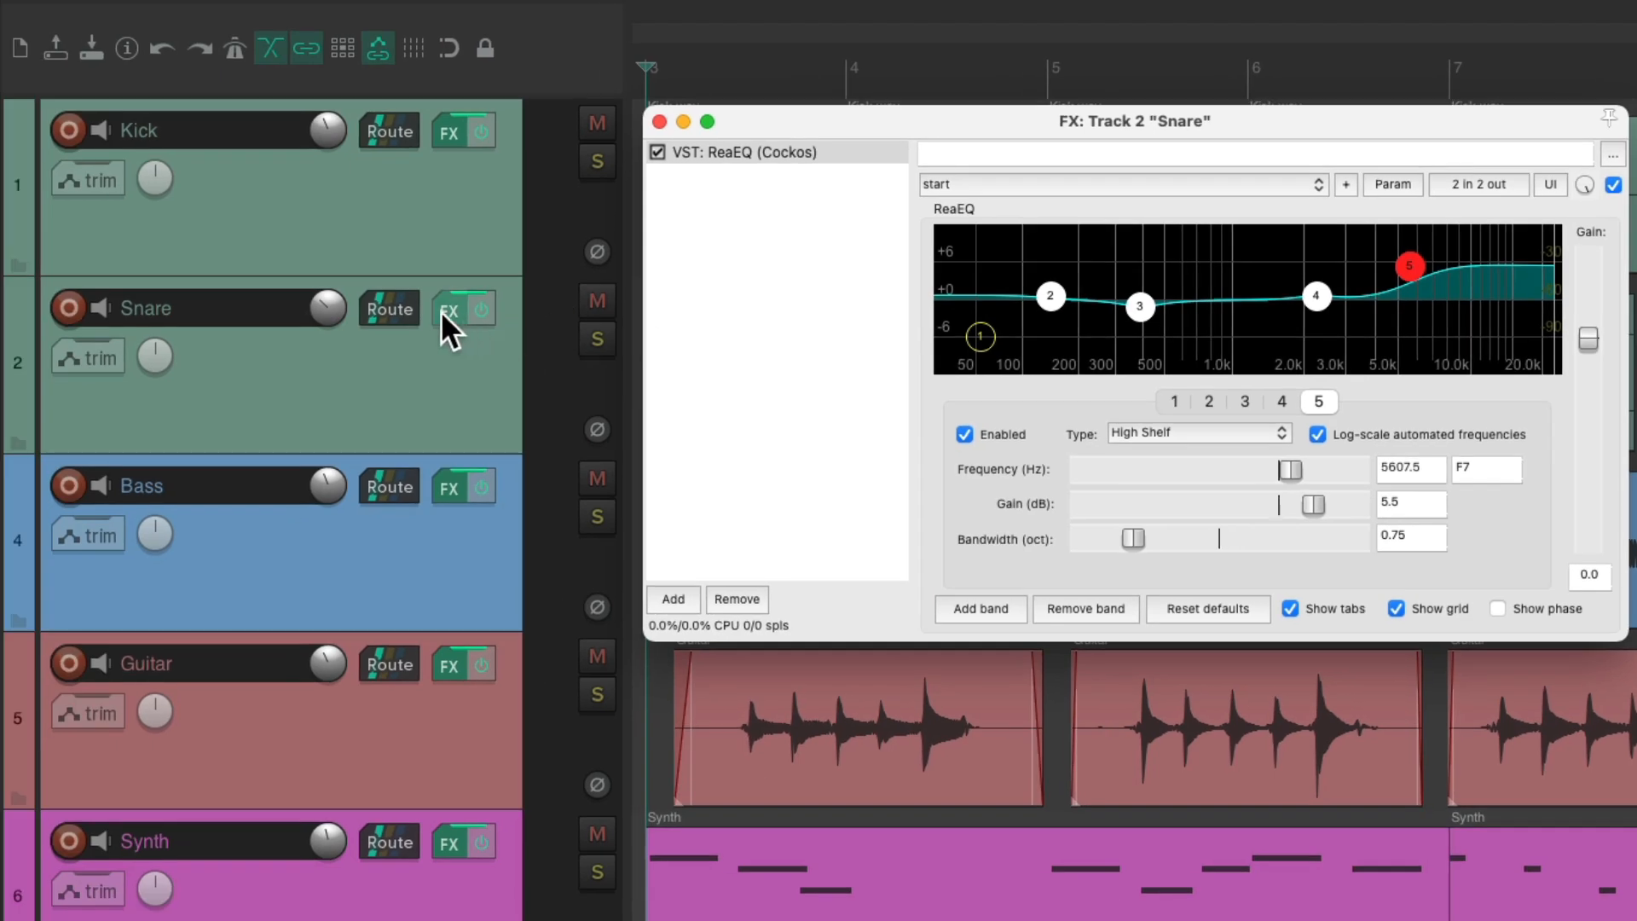
Step: Add Cockos ReaComp to Snare with classic attack and auto make-up gain enabled
{"action": "left_click", "coordinate": [672, 598]}
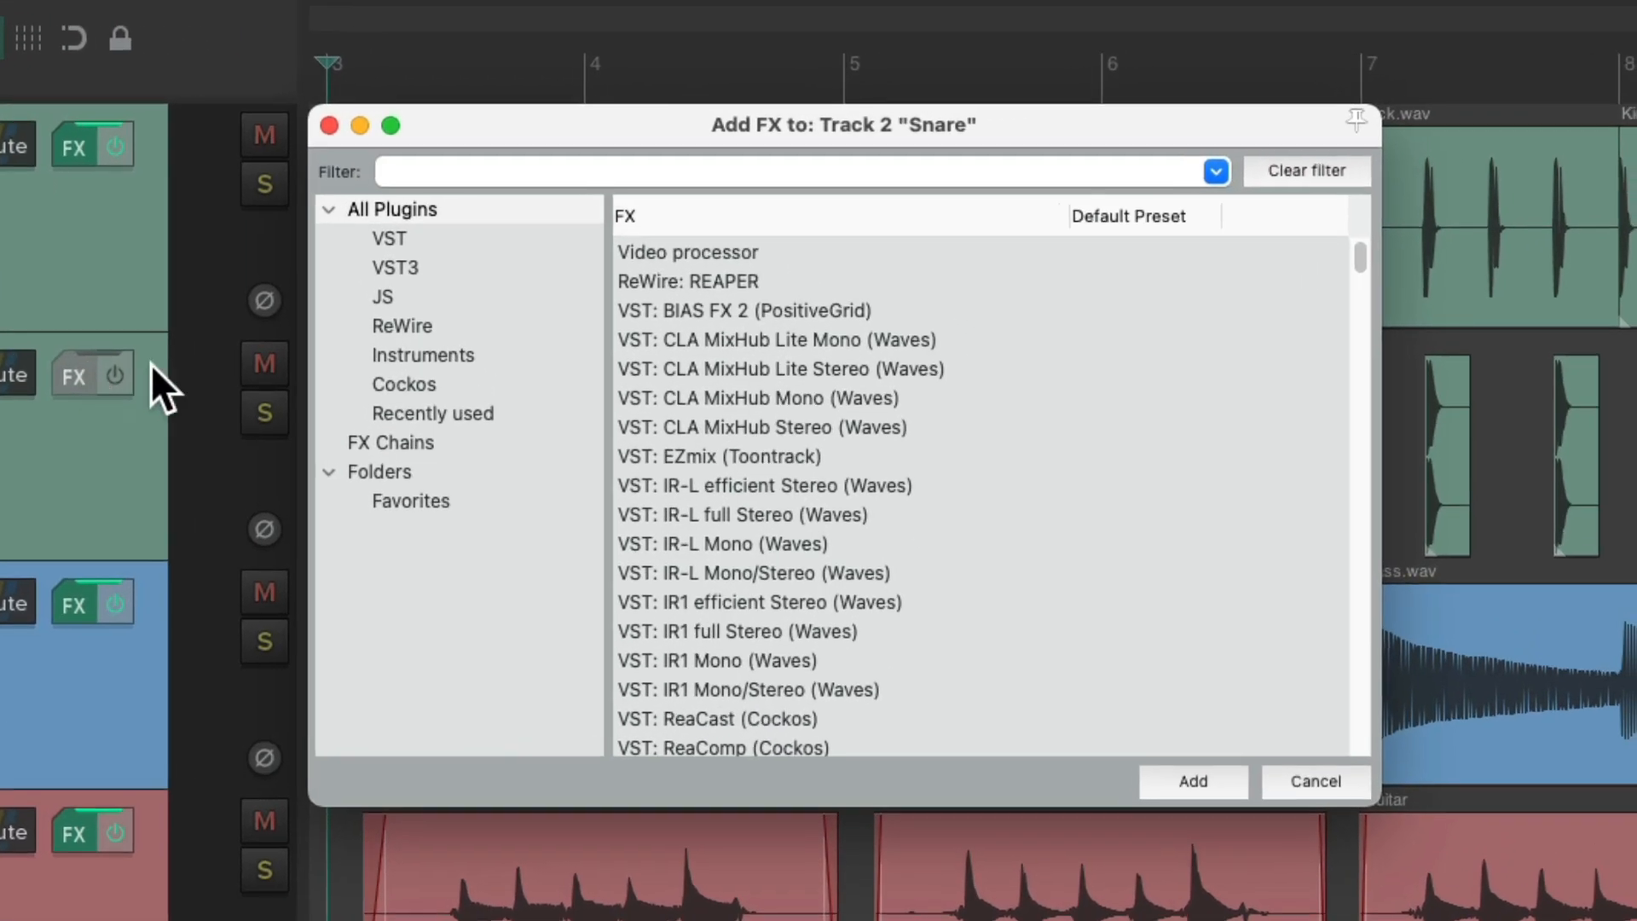
{"action": "left_click", "coordinate": [405, 384]}
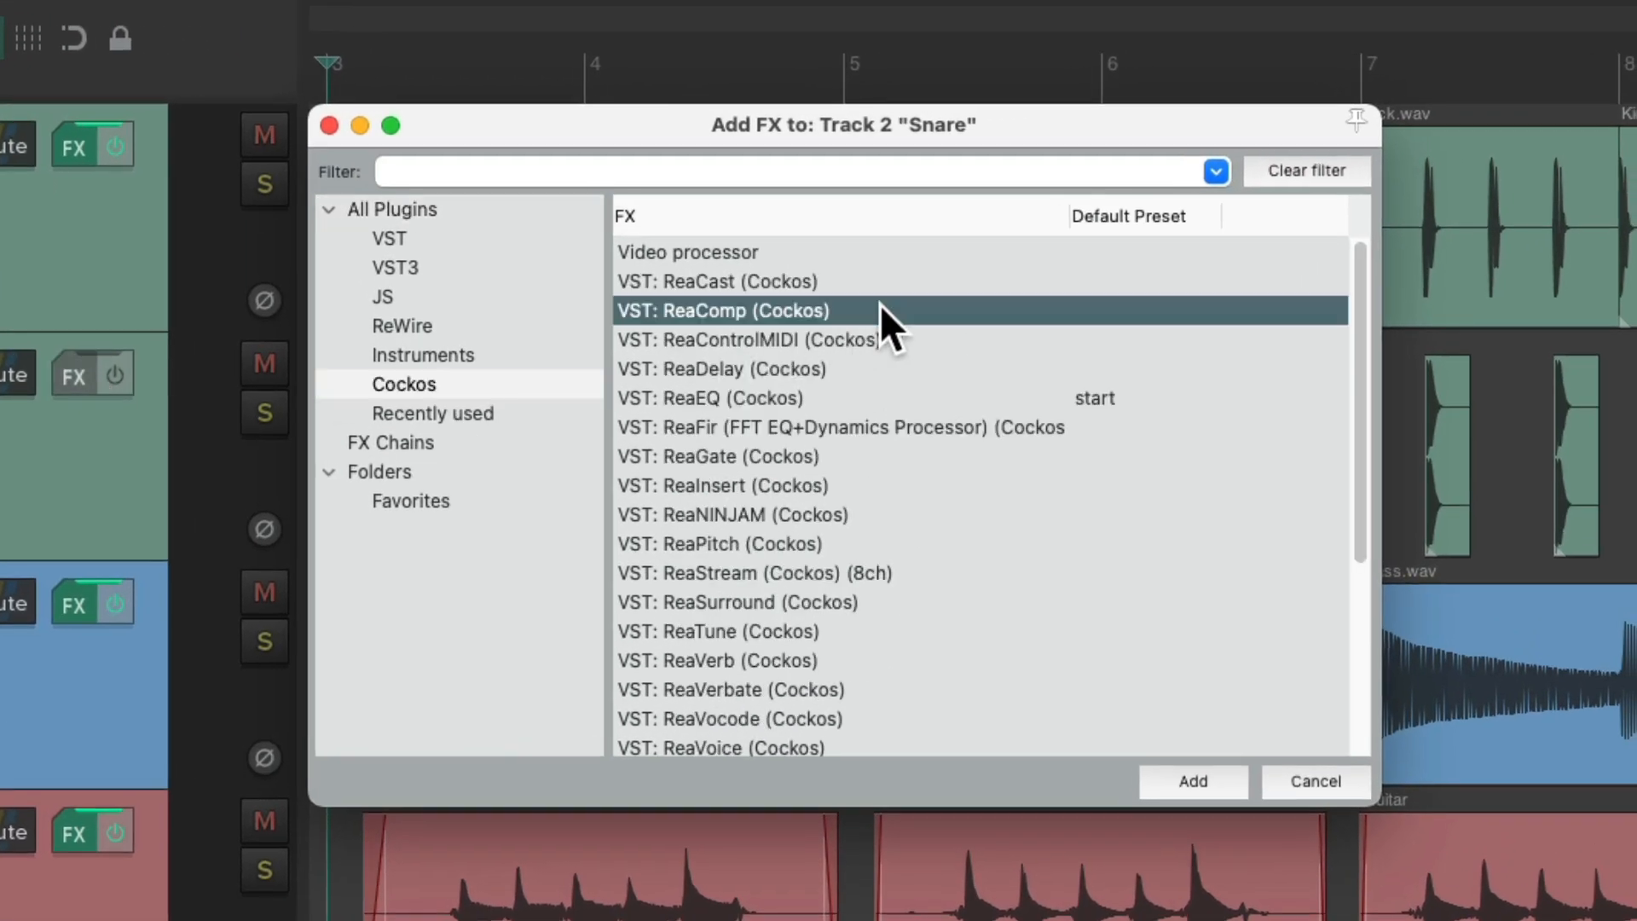
{"action": "left_click", "coordinate": [1192, 781]}
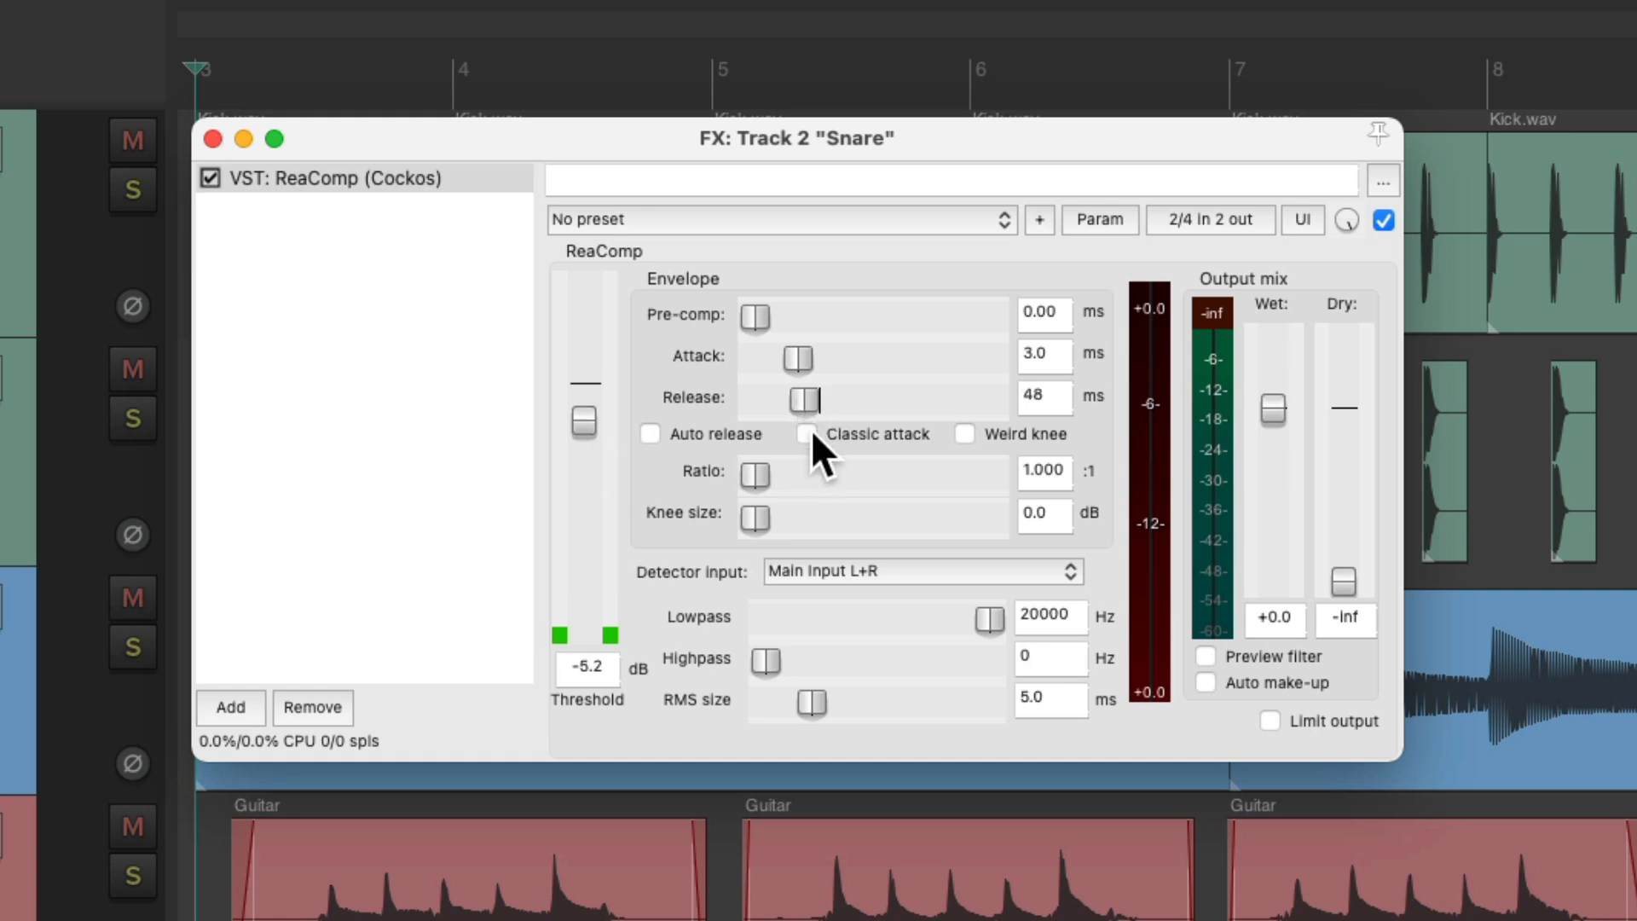
{"action": "left_click", "coordinate": [807, 433]}
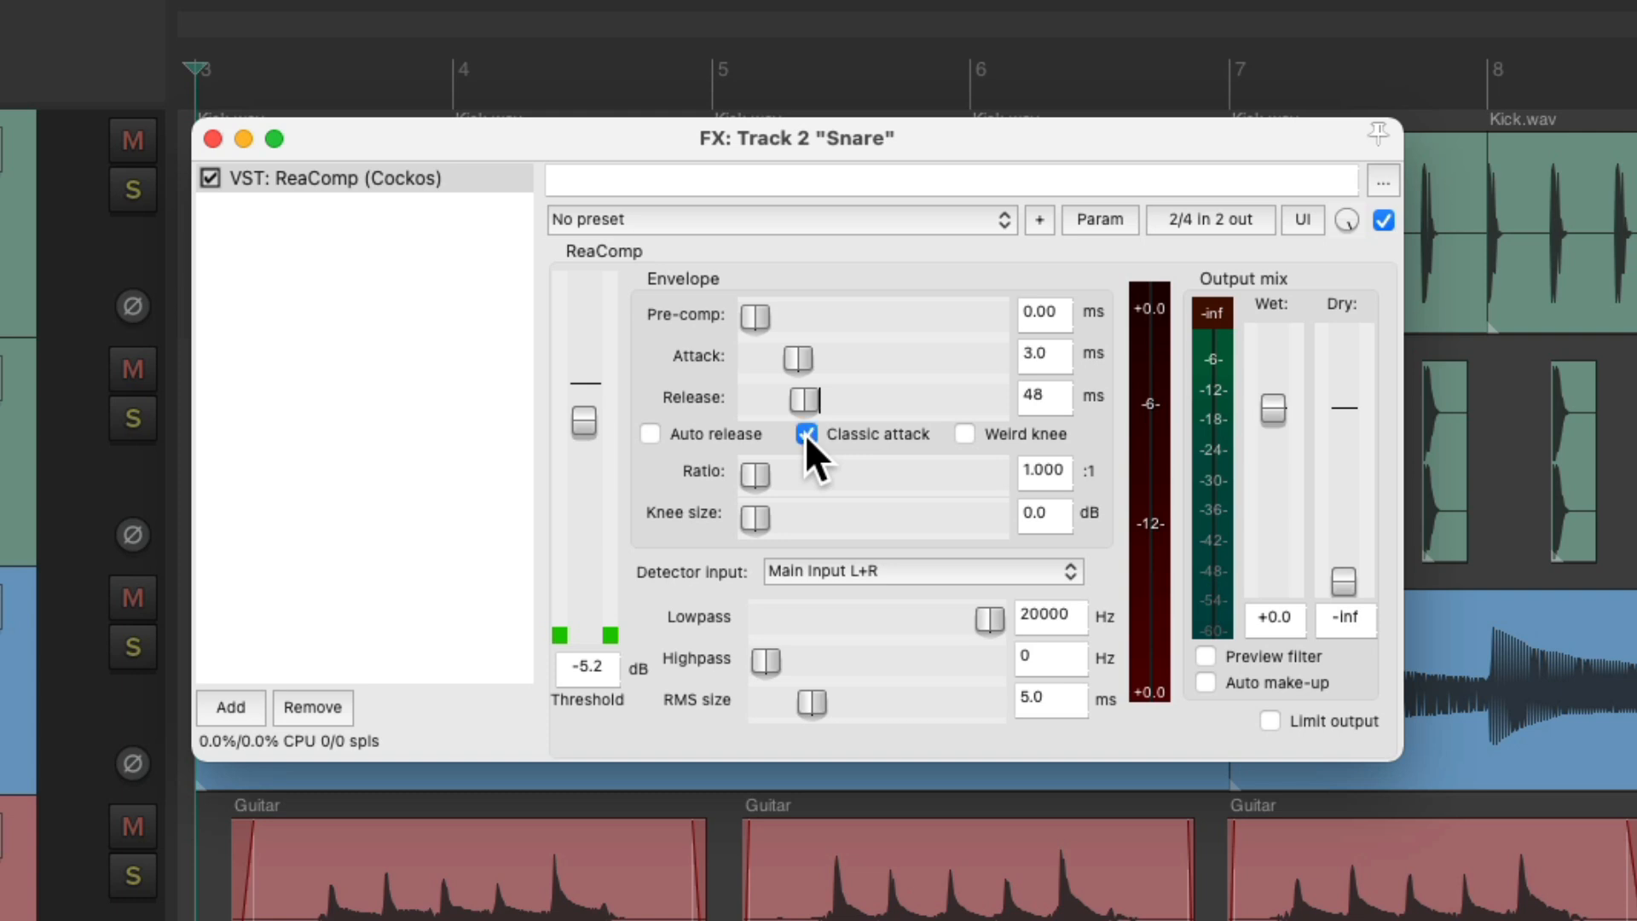
{"action": "left_click", "coordinate": [1206, 682]}
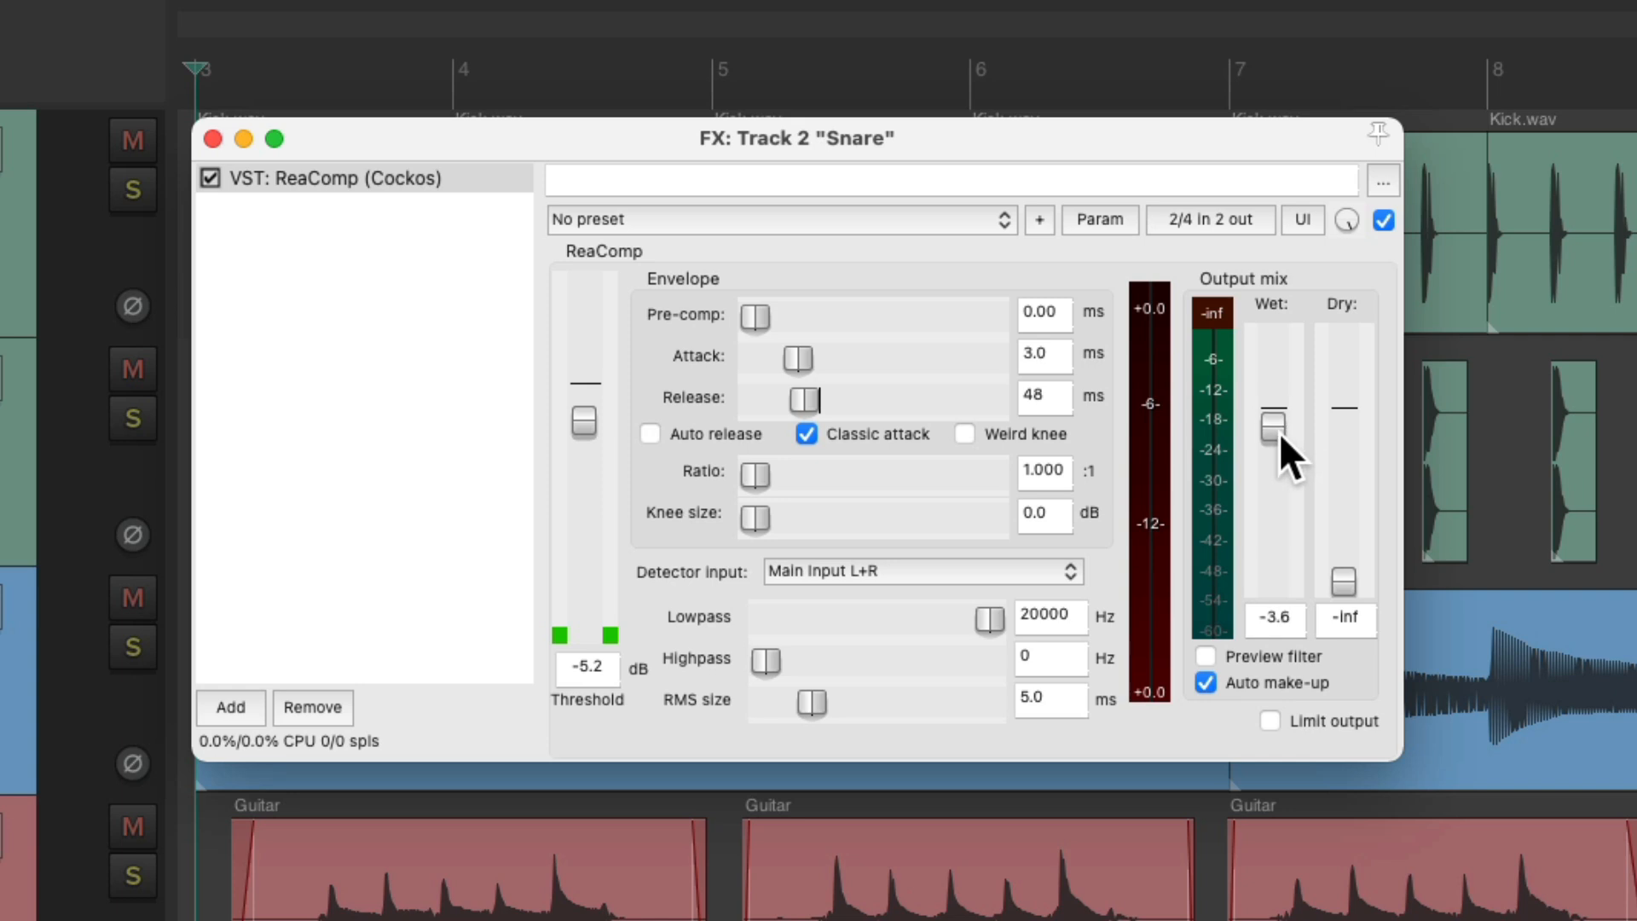
{"action": "mouse_move", "coordinate": [919, 507]}
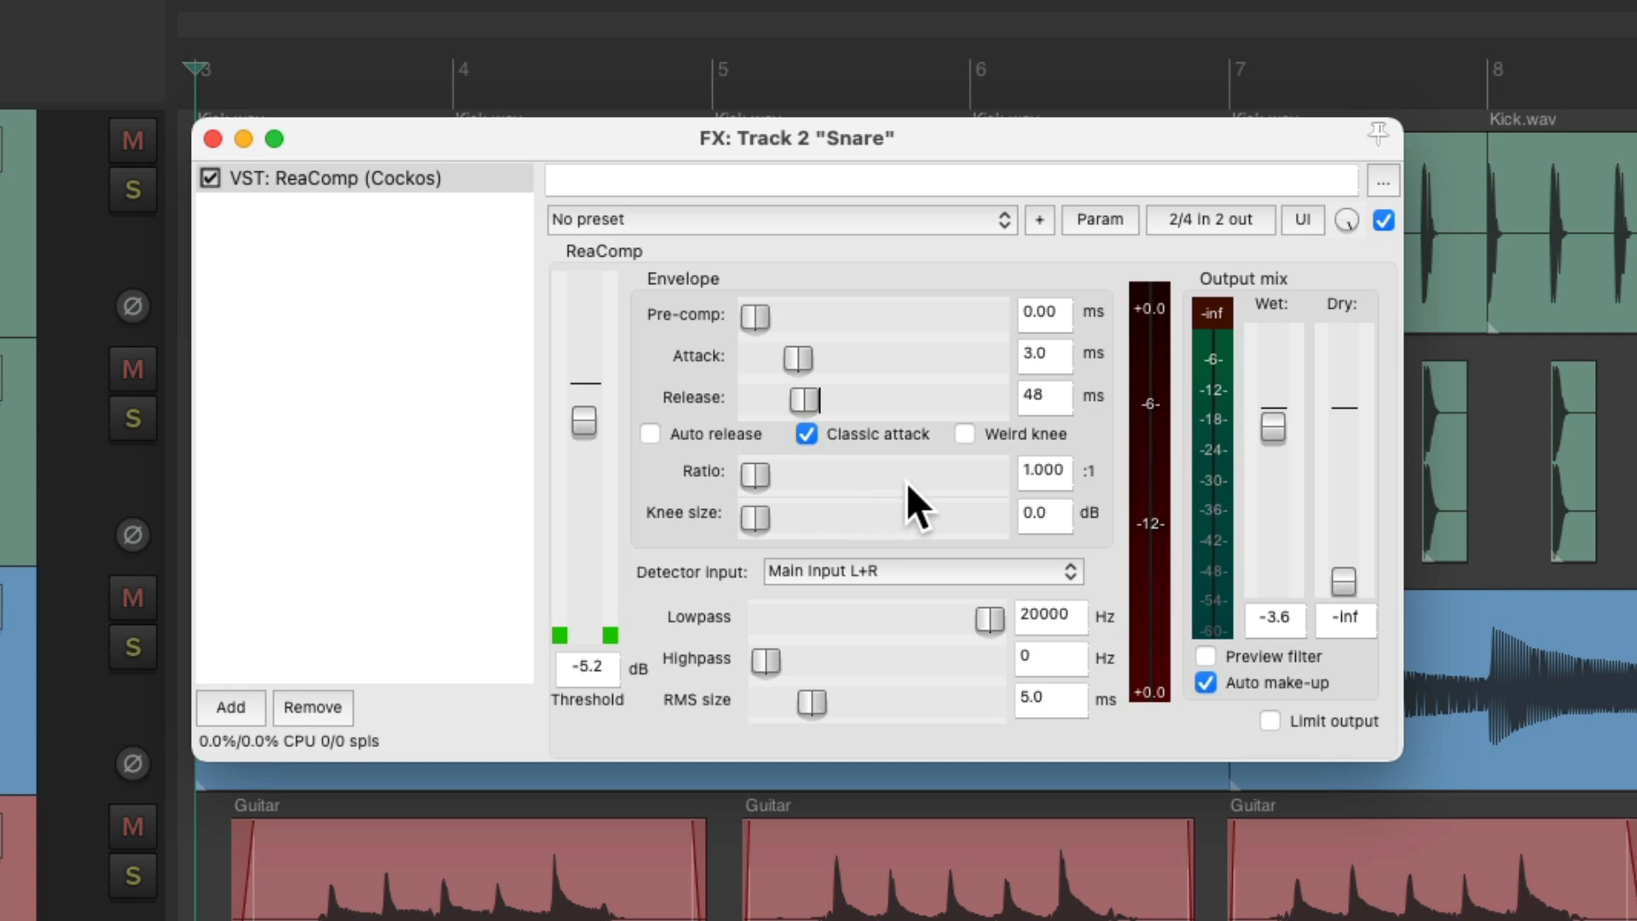
{"action": "mouse_move", "coordinate": [1037, 504]}
{"action": "type", "text": "4"}
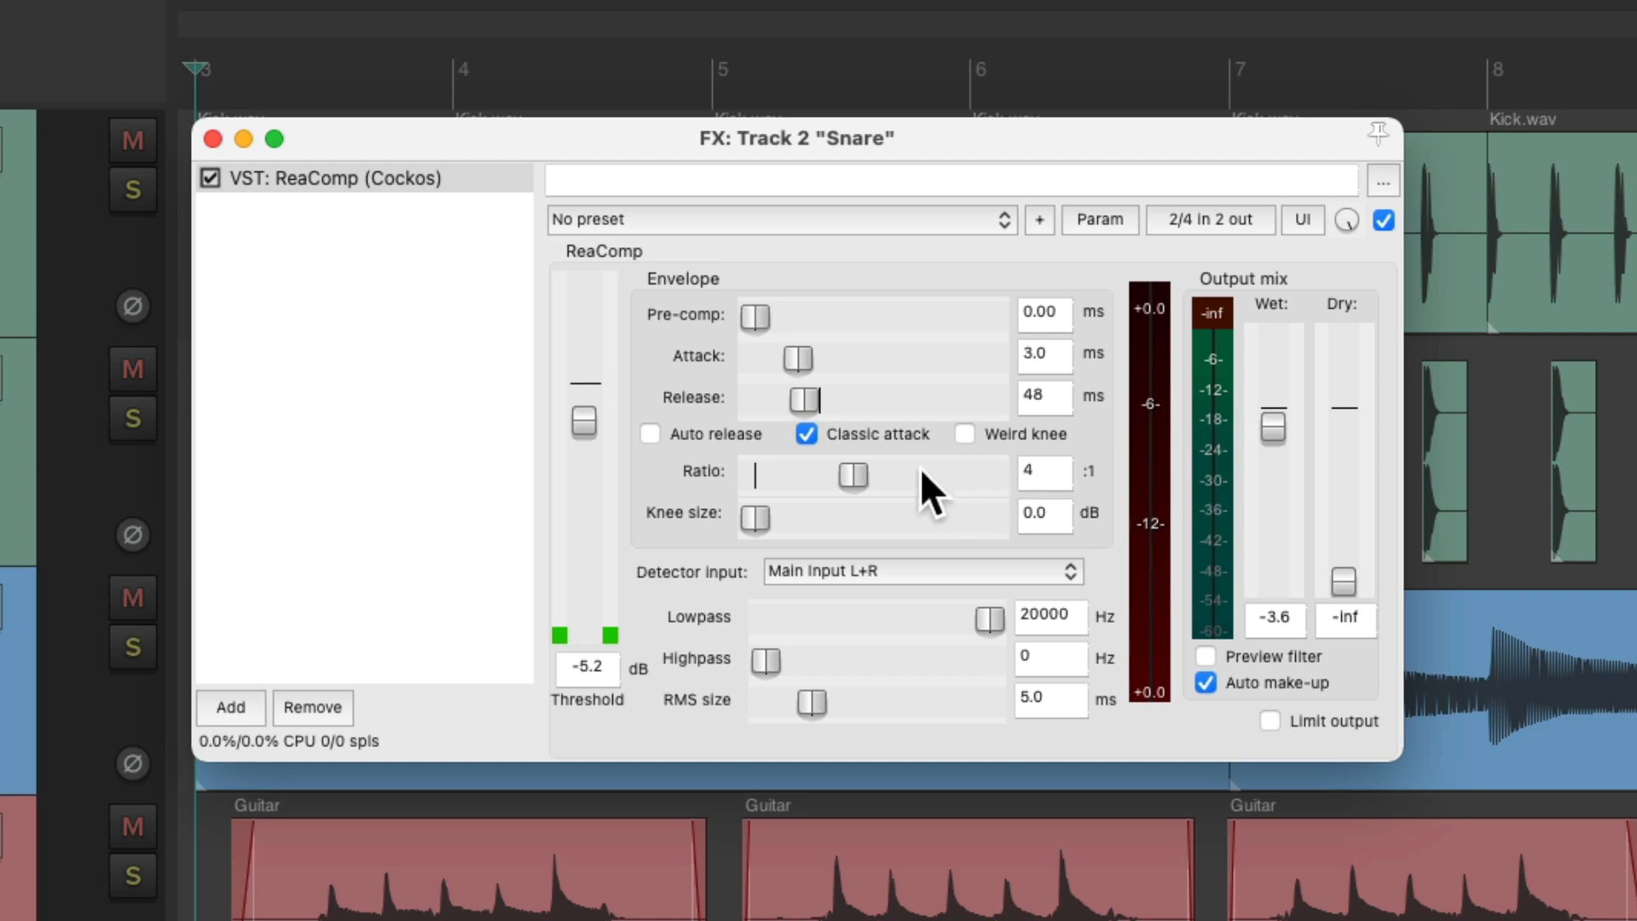
{"action": "mouse_move", "coordinate": [861, 491]}
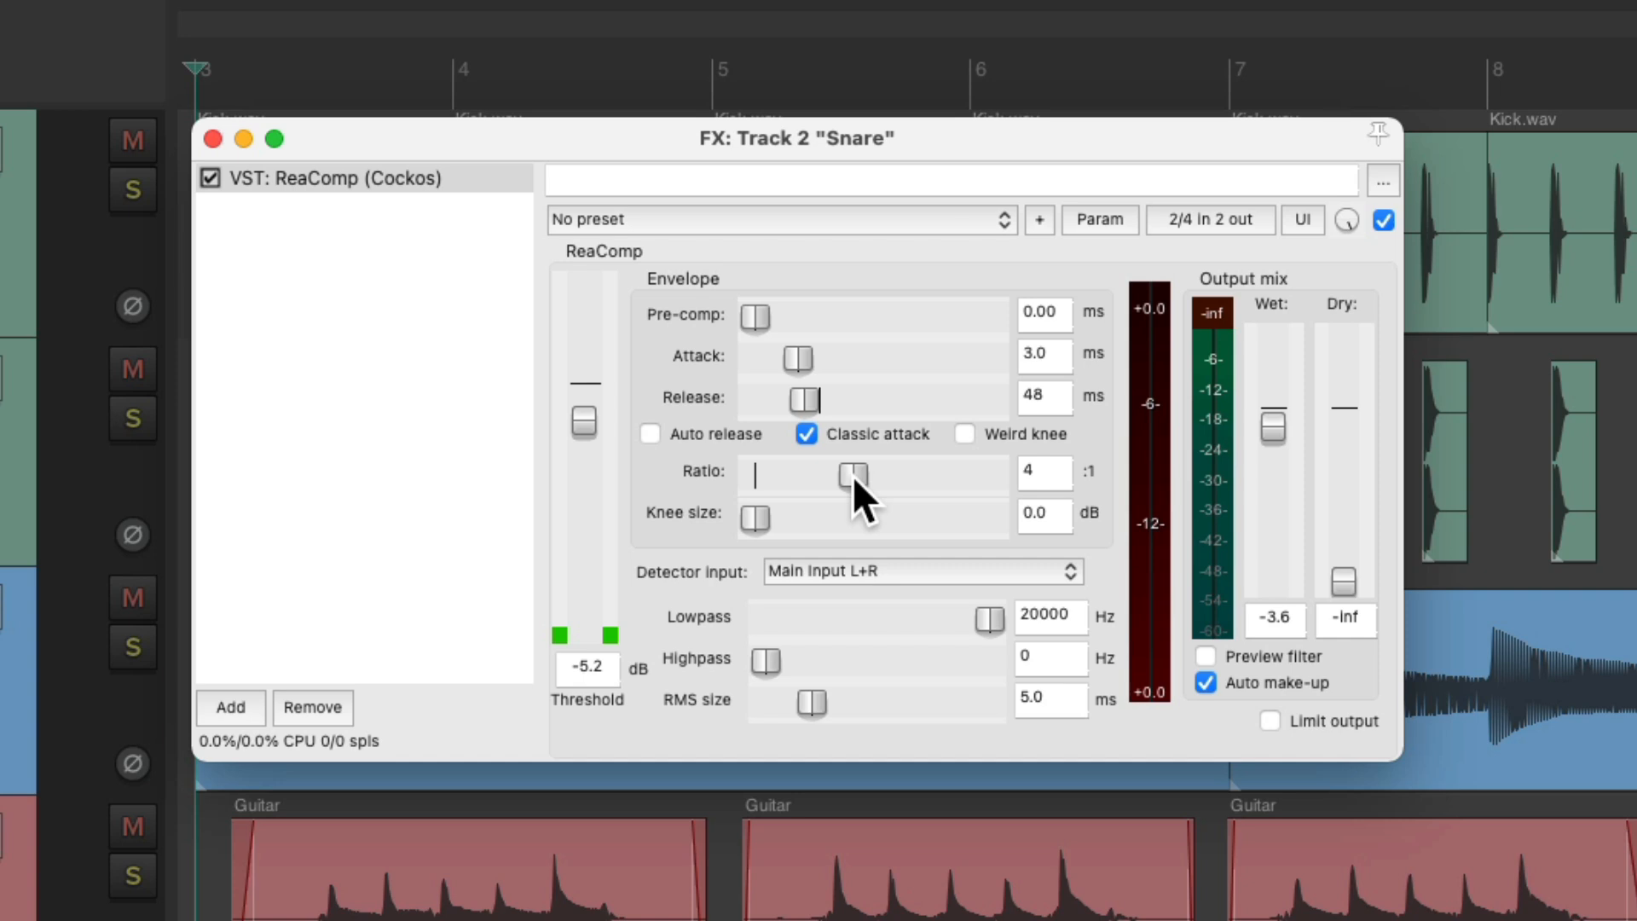
{"action": "mouse_move", "coordinate": [1058, 241]}
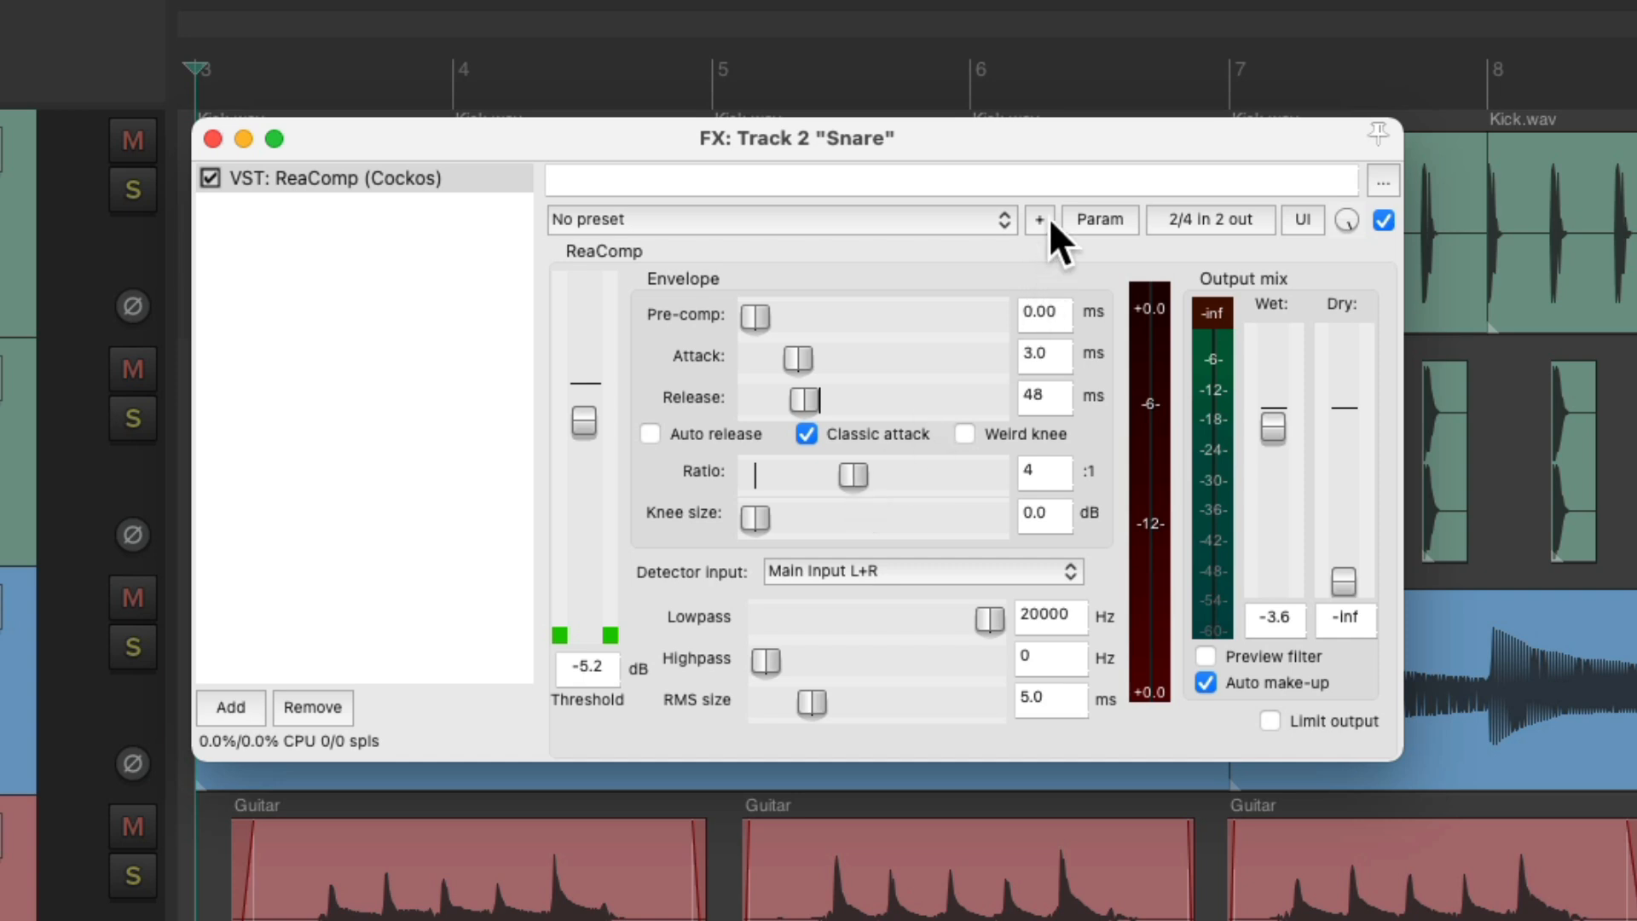
Step: Save the ReaComp settings as the default preset named 'start'
{"action": "left_click", "coordinate": [1038, 220]}
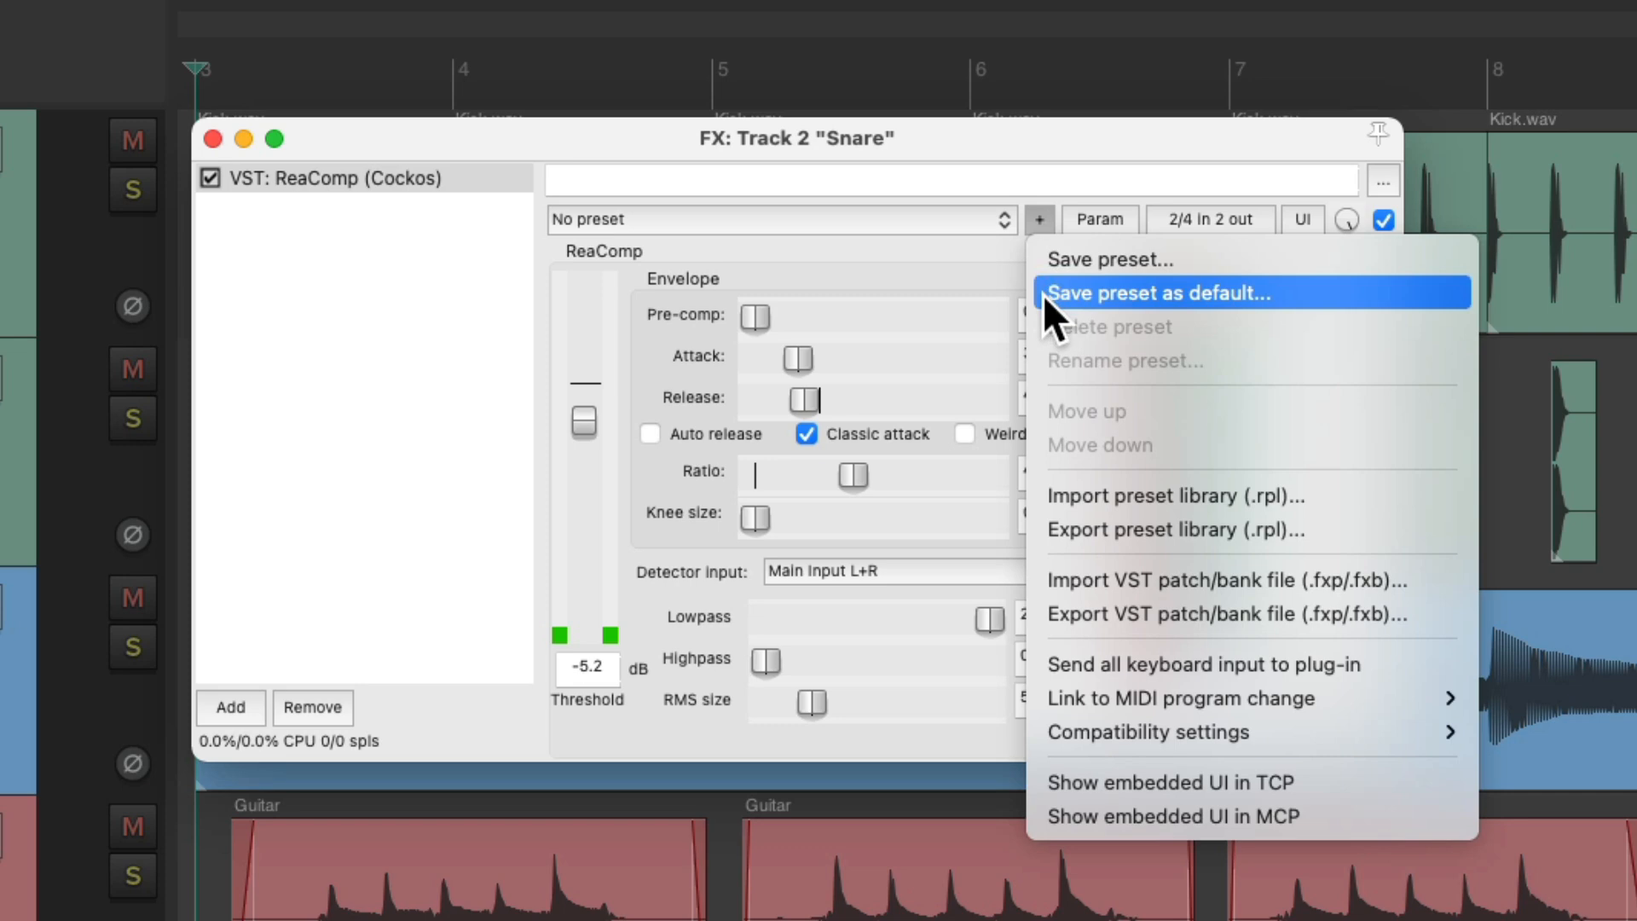
{"action": "left_click", "coordinate": [1158, 291]}
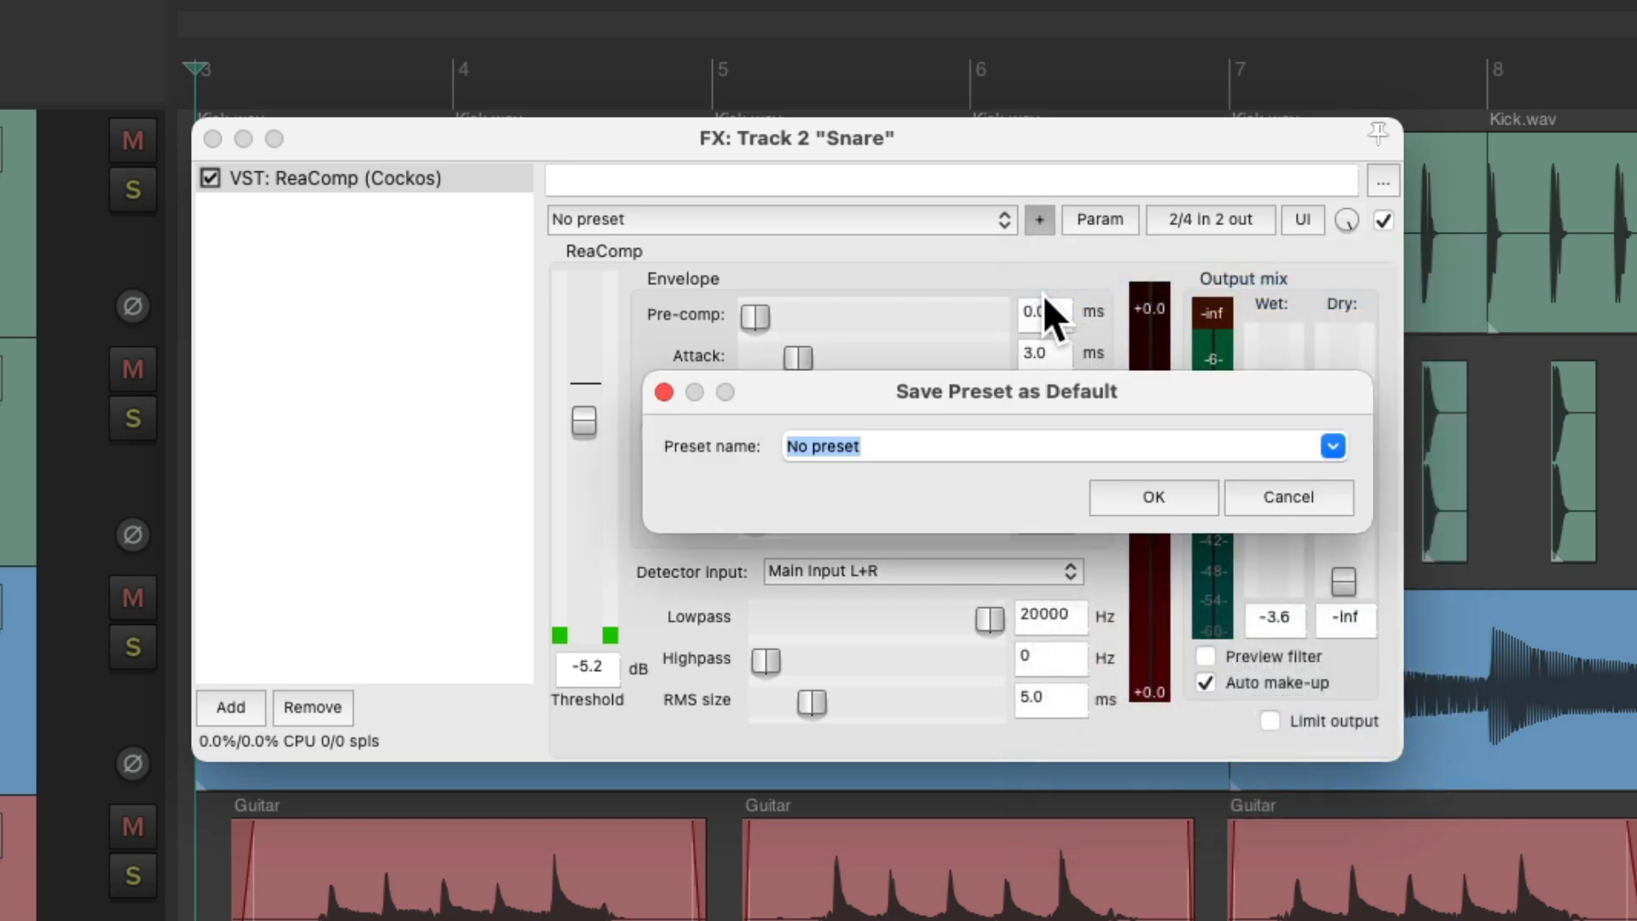
{"action": "type", "text": "start"}
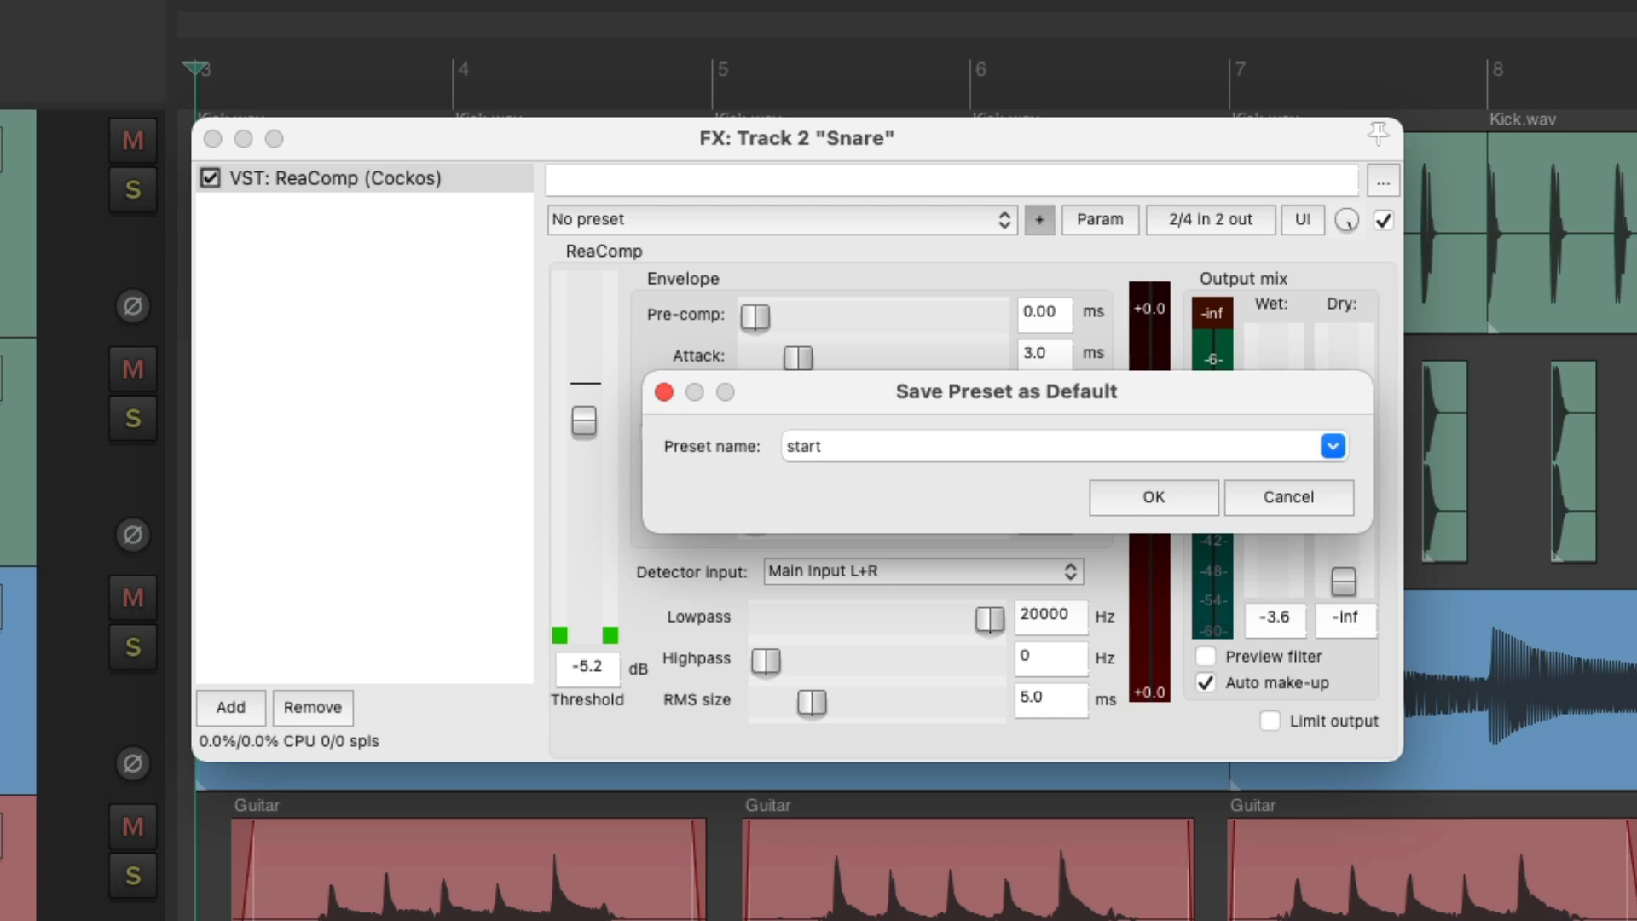
{"action": "left_click", "coordinate": [1151, 496]}
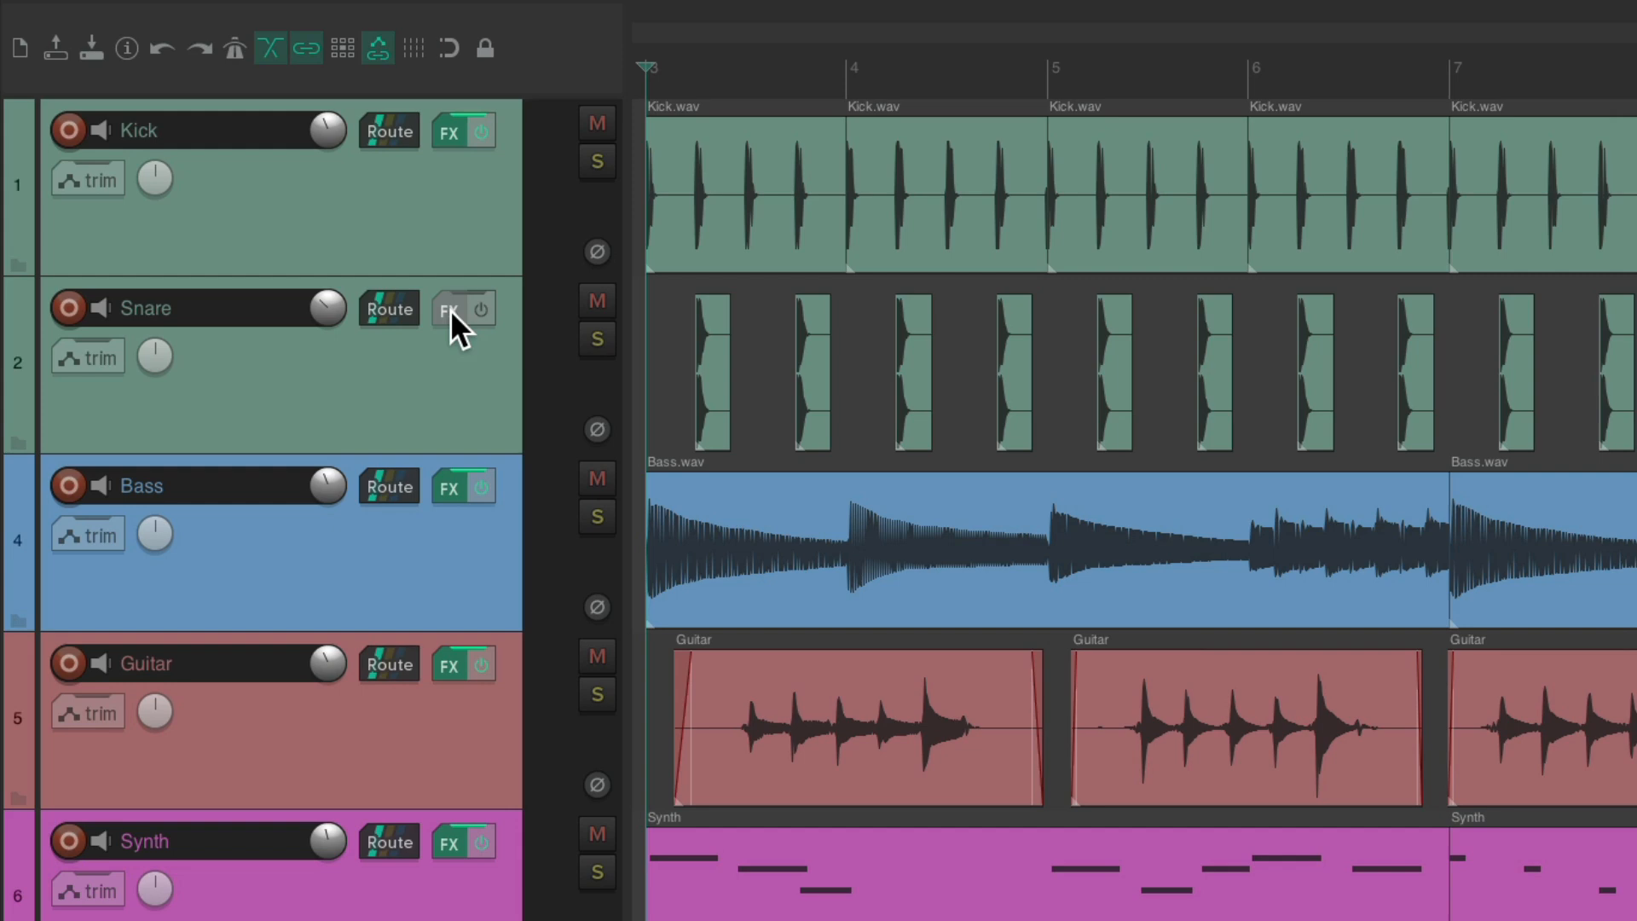
{"action": "left_click", "coordinate": [448, 310]}
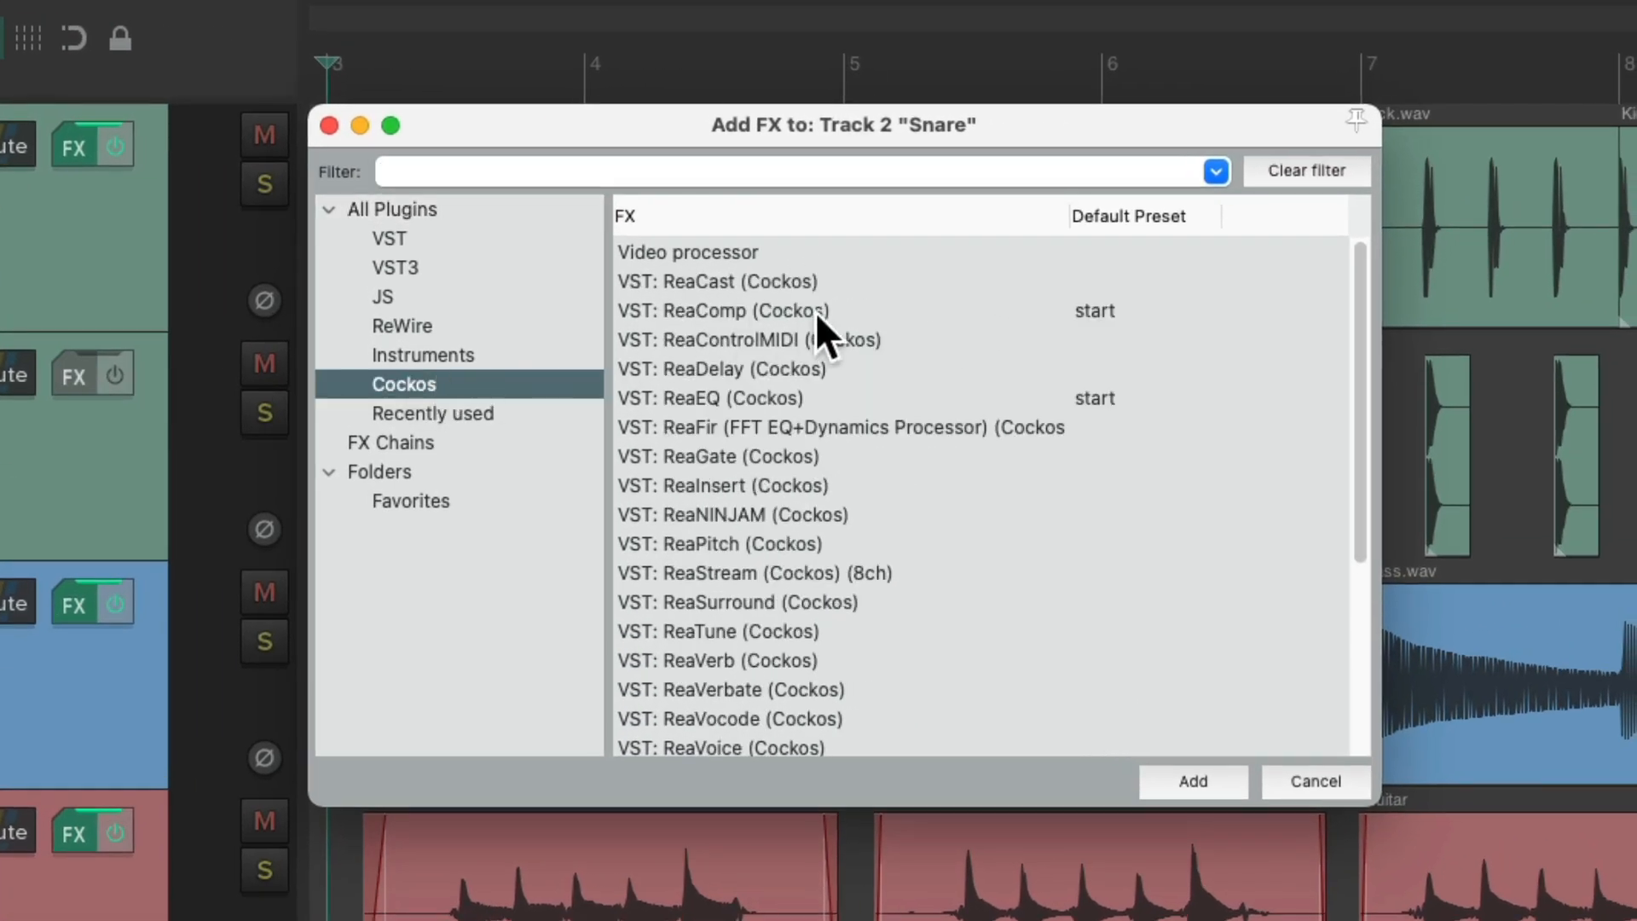
{"action": "double_click", "coordinate": [716, 310]}
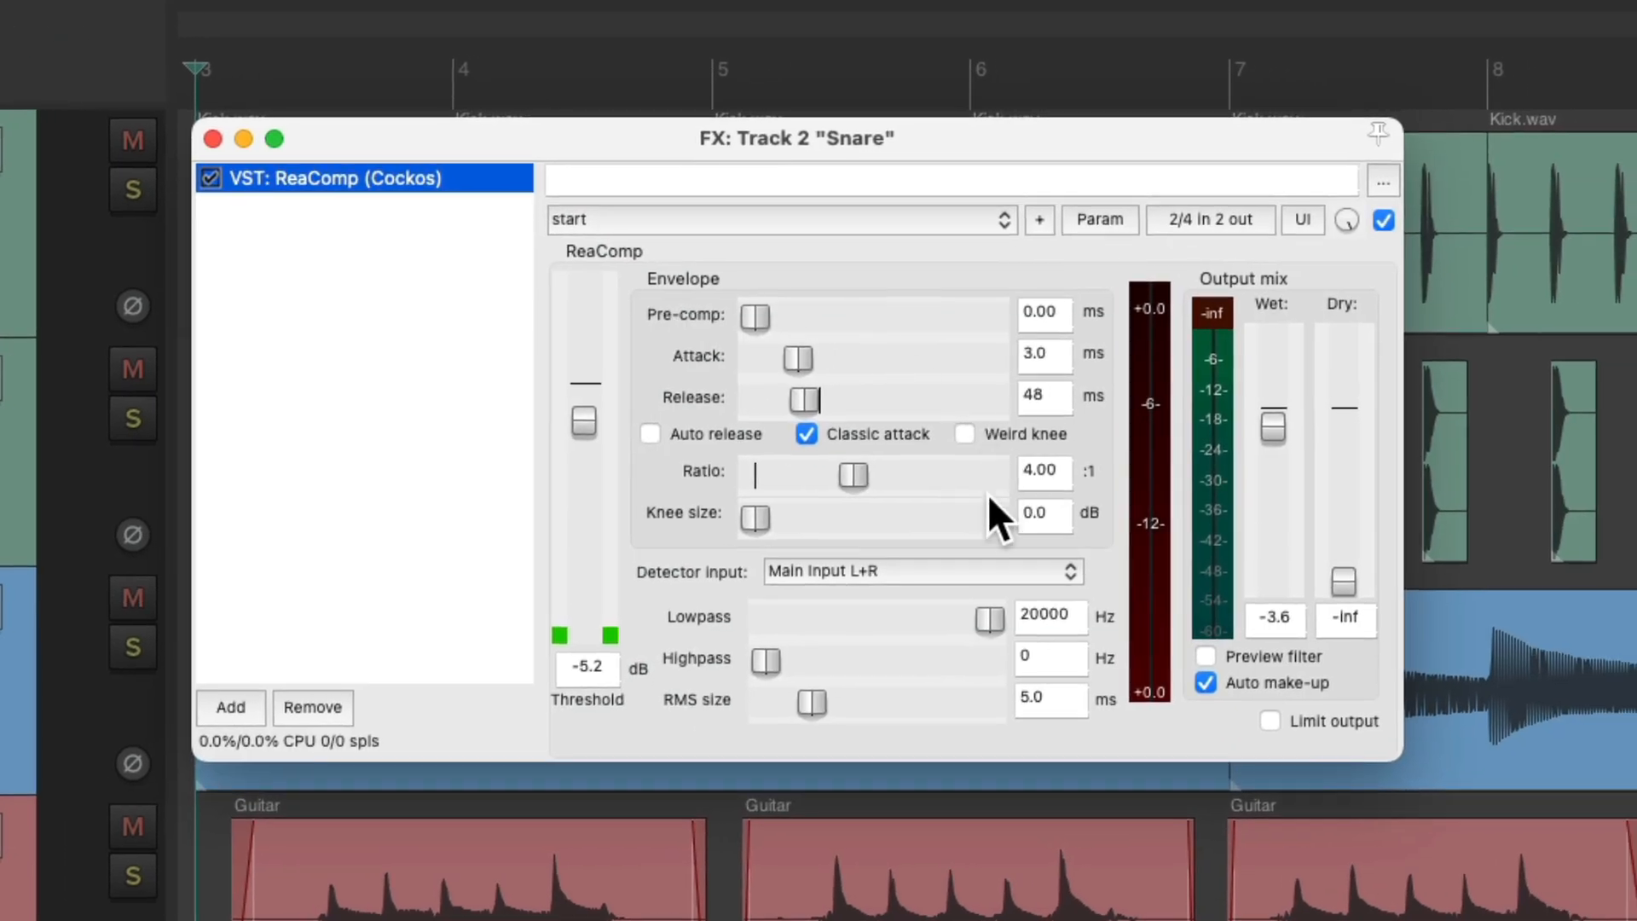
{"action": "mouse_move", "coordinate": [585, 418]}
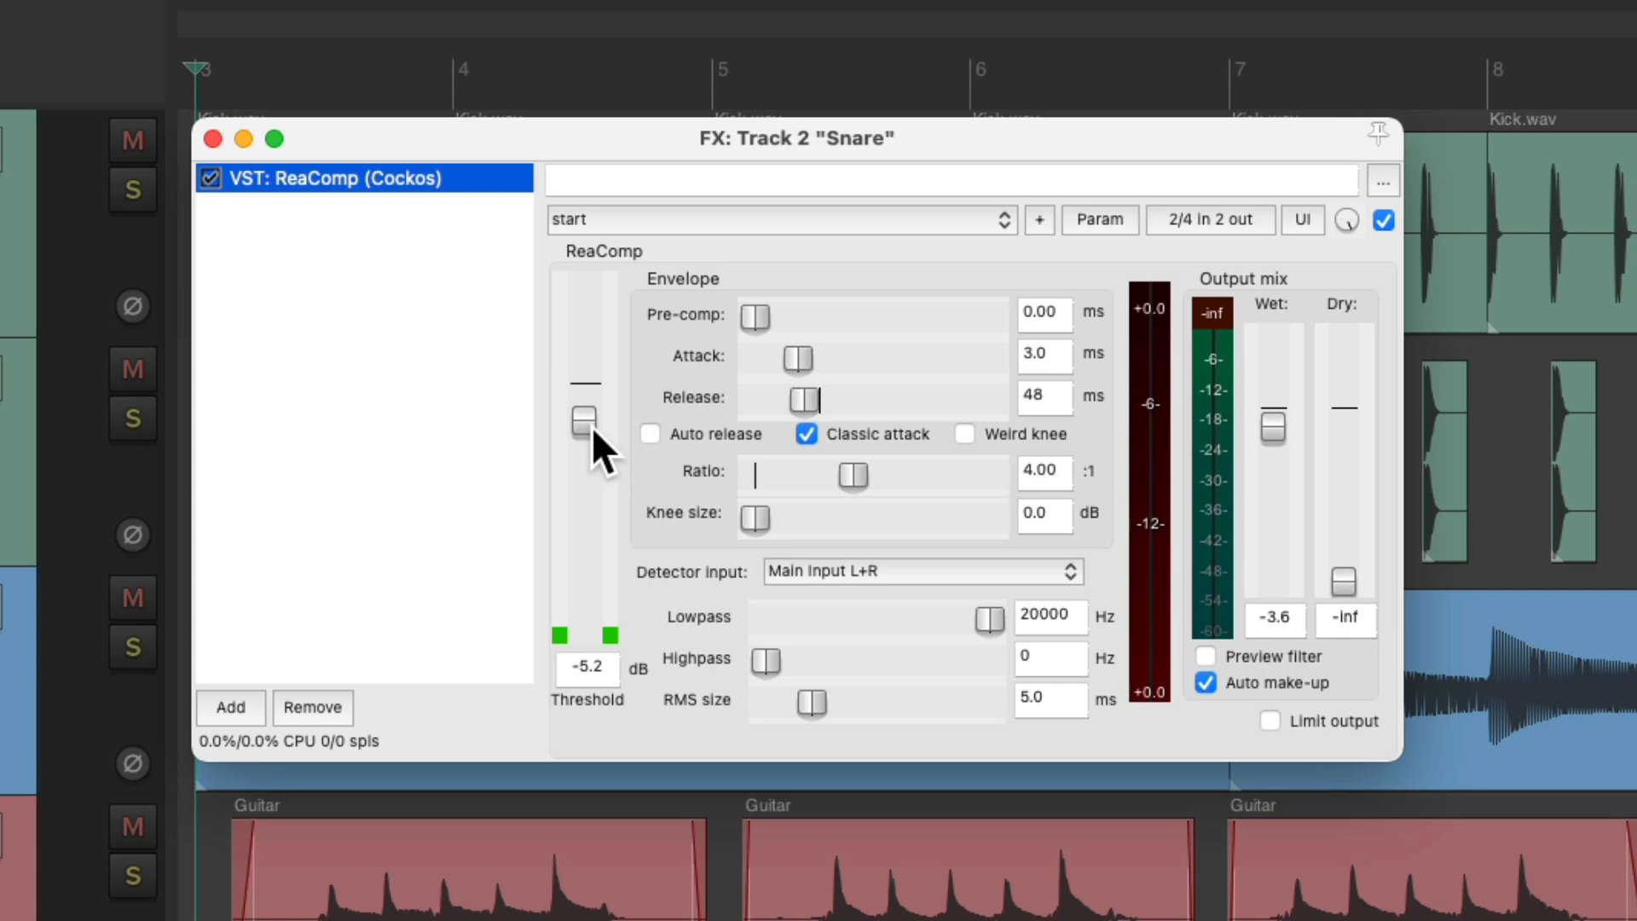
{"action": "left_click_drag", "start_coordinate": [585, 416], "coordinate": [585, 433]}
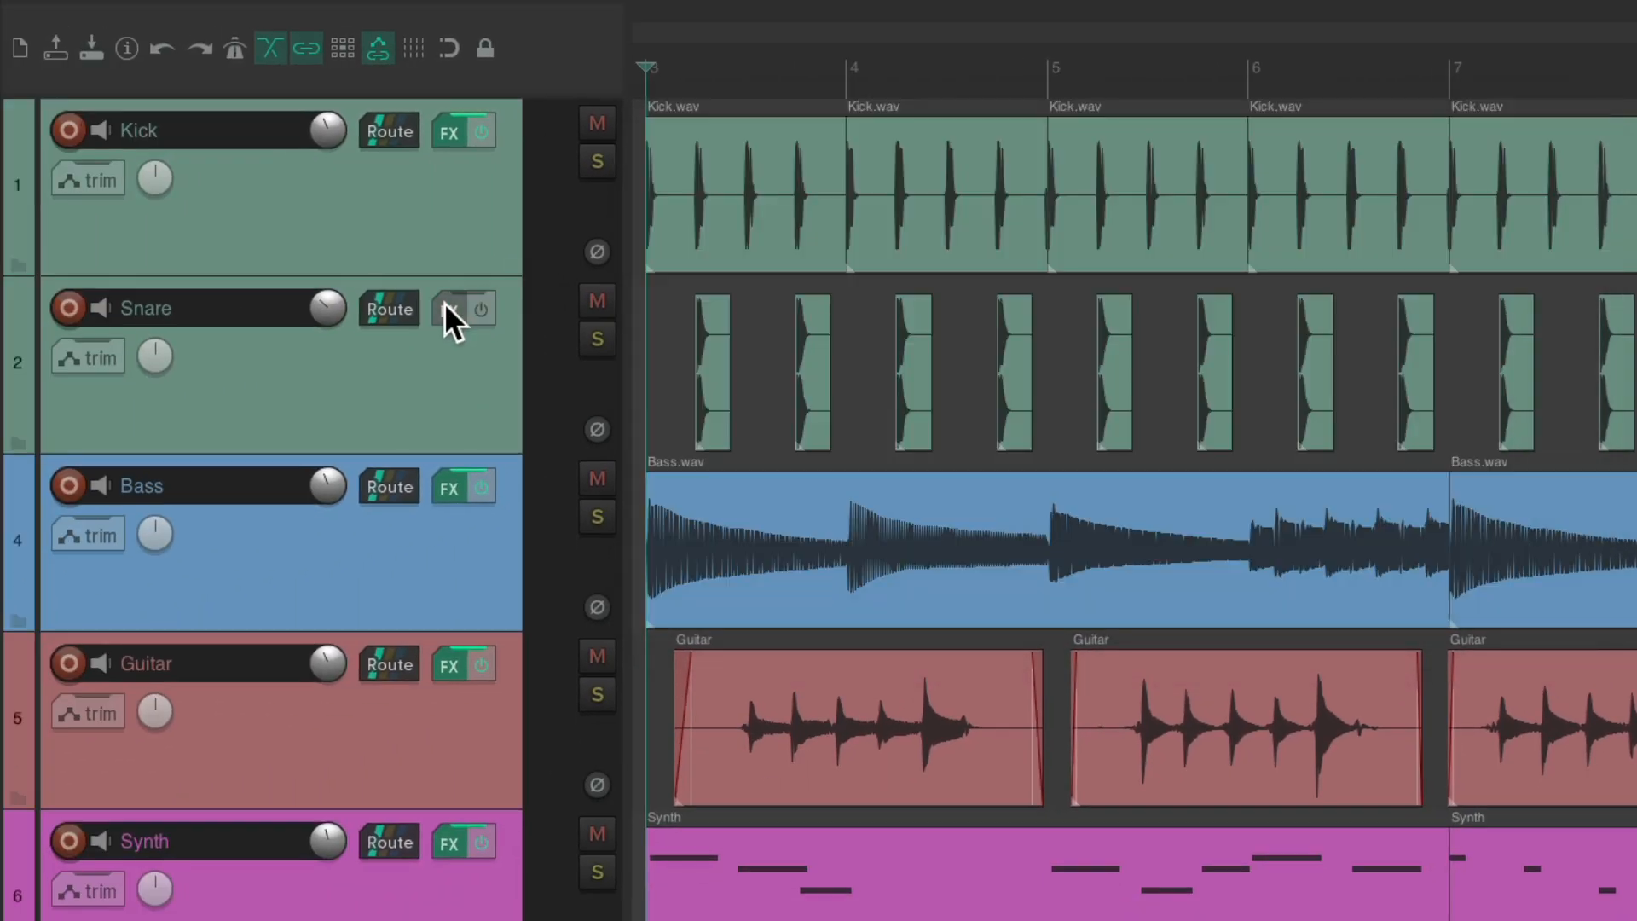
Step: Add ReaVerbate from the Cockos list to the Snare track
{"action": "left_click", "coordinate": [449, 309]}
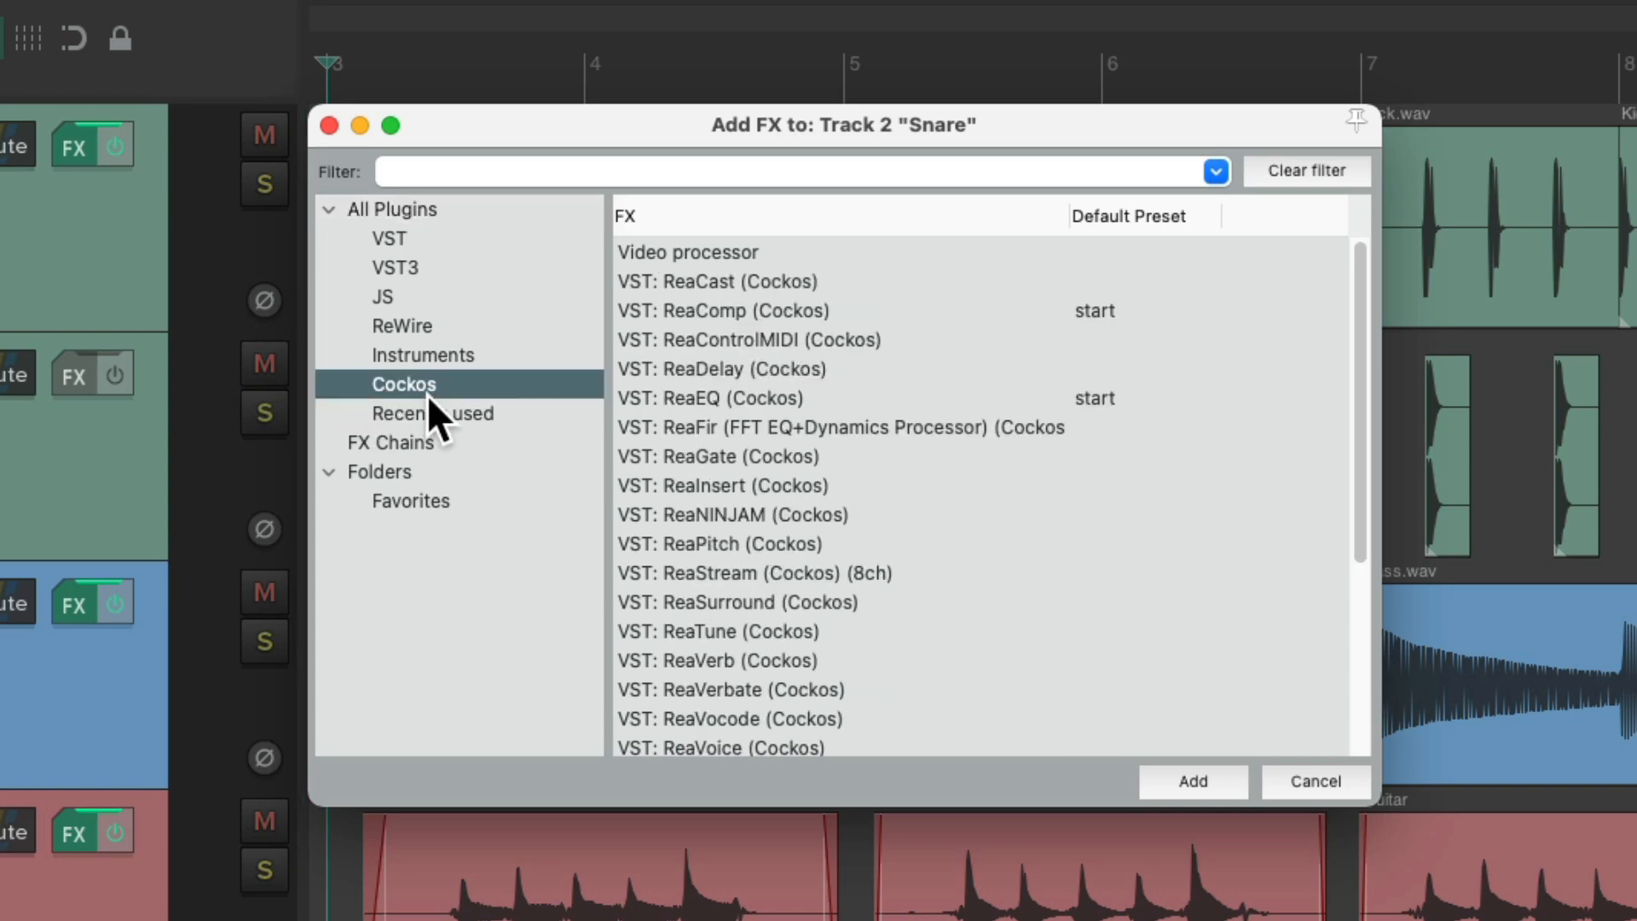
{"action": "scroll", "scroll_direction": "down", "scroll_amount": 3}
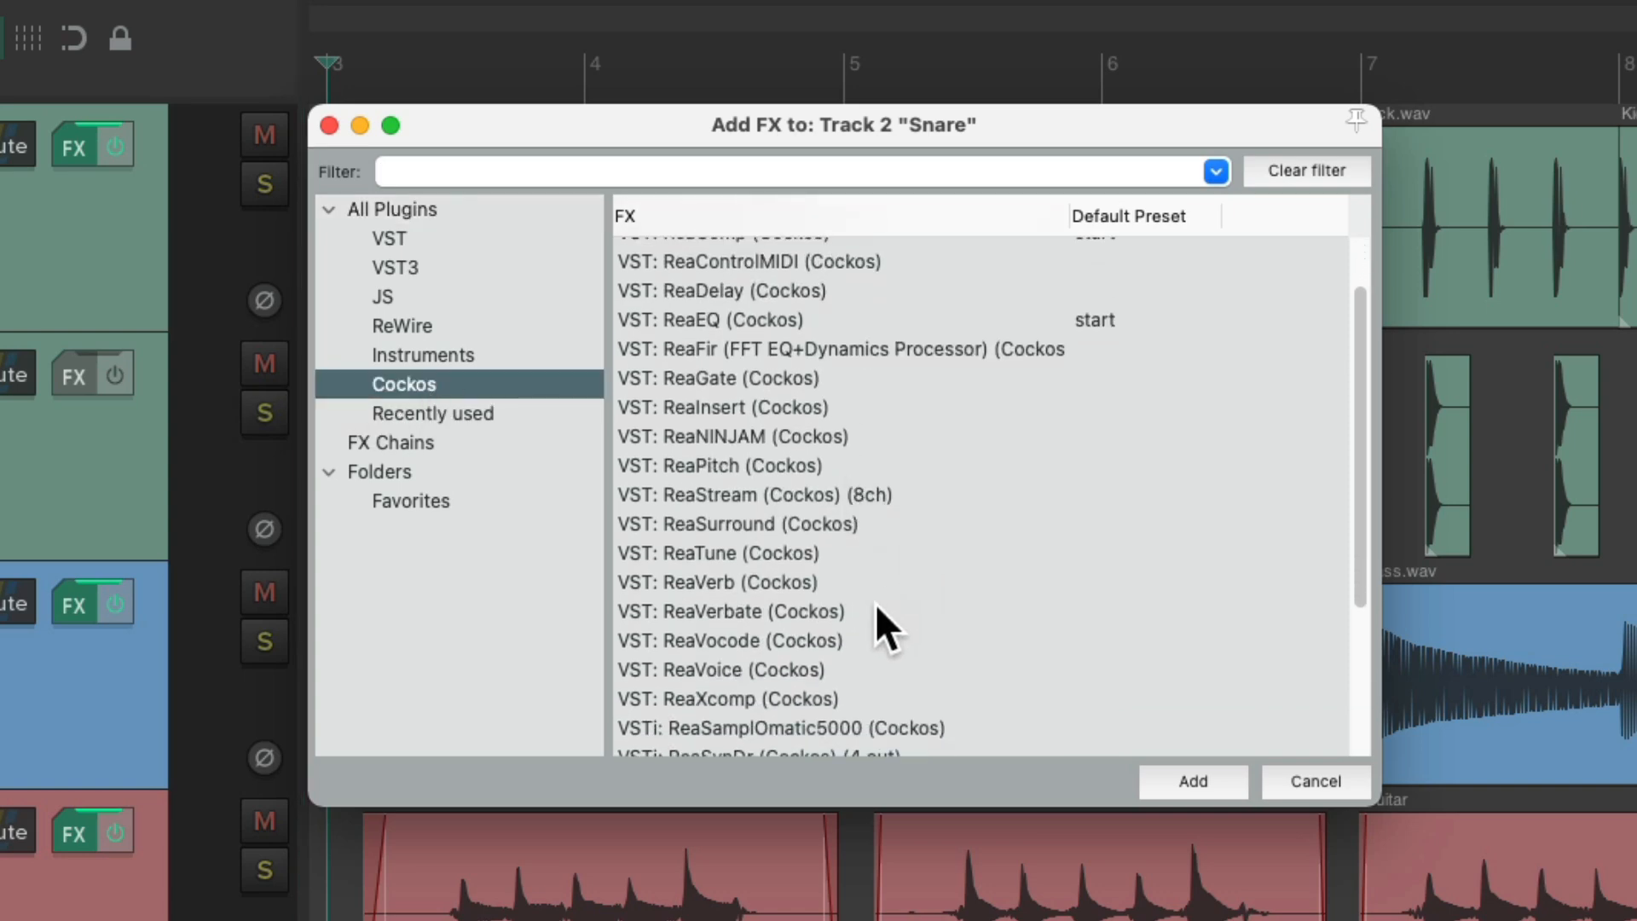
{"action": "double_click", "coordinate": [730, 610]}
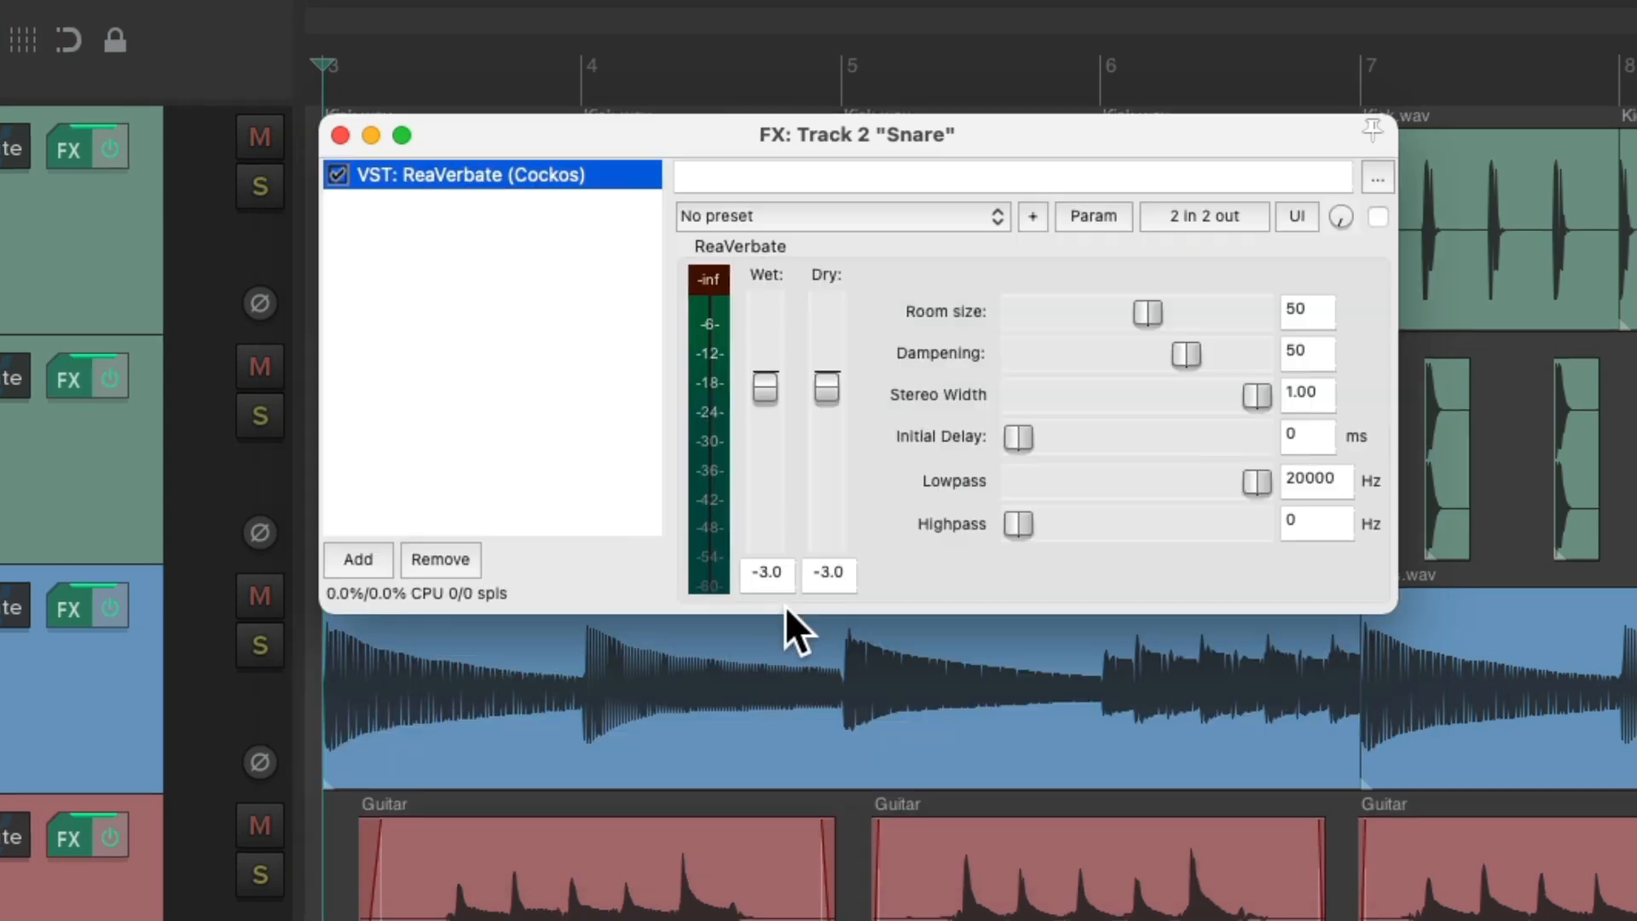
{"action": "left_click", "coordinate": [1378, 216]}
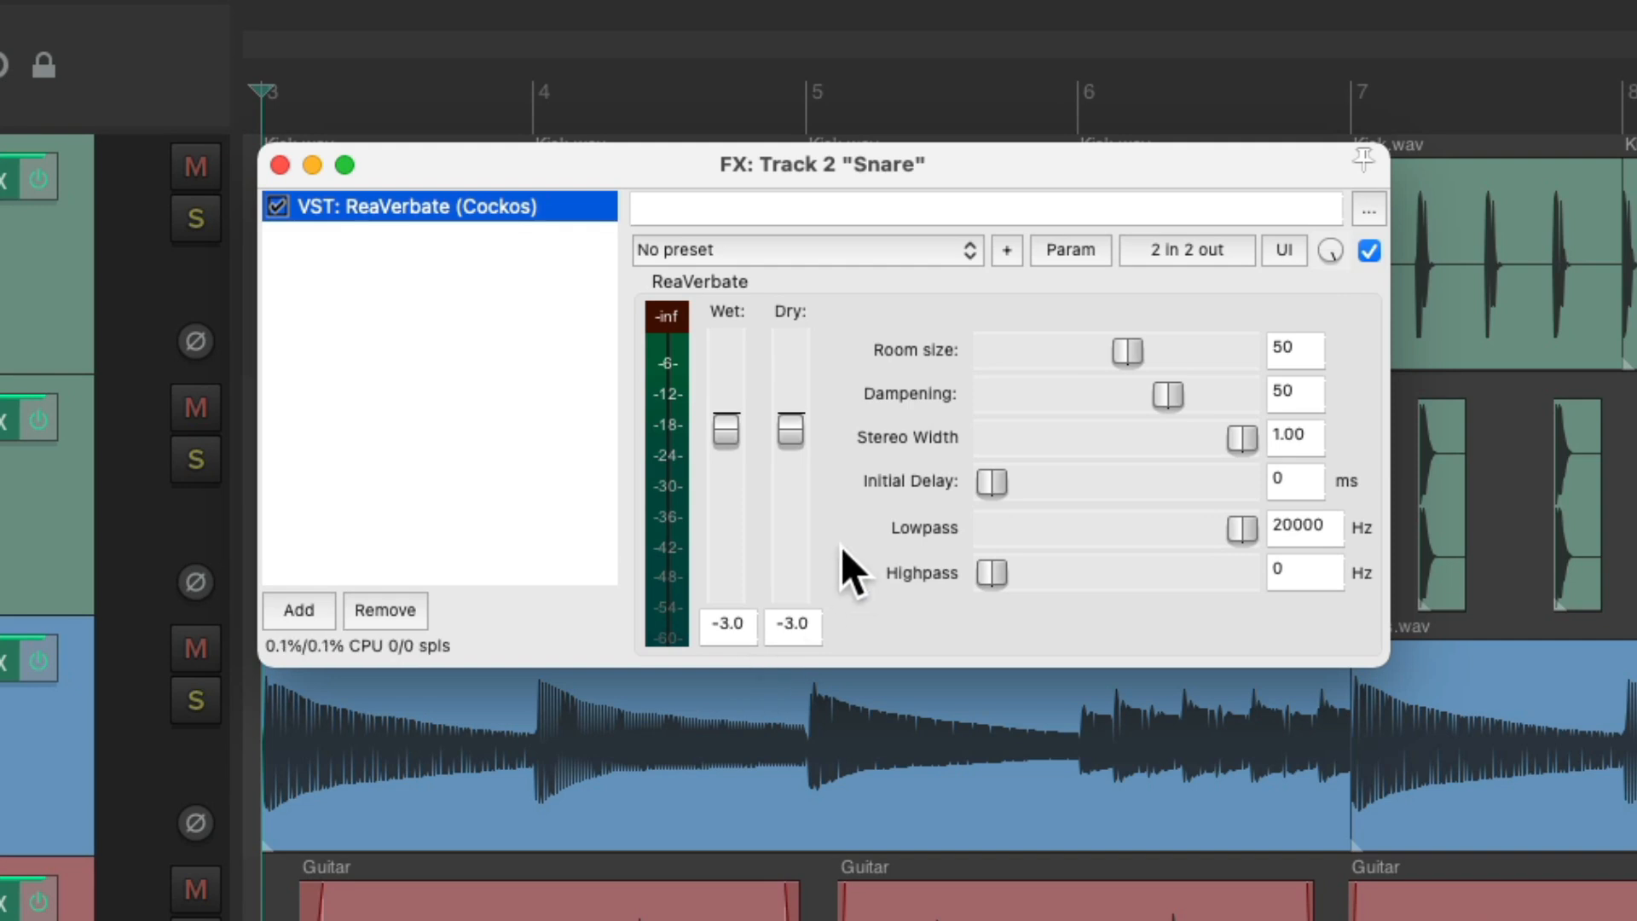
{"action": "mouse_move", "coordinate": [809, 449]}
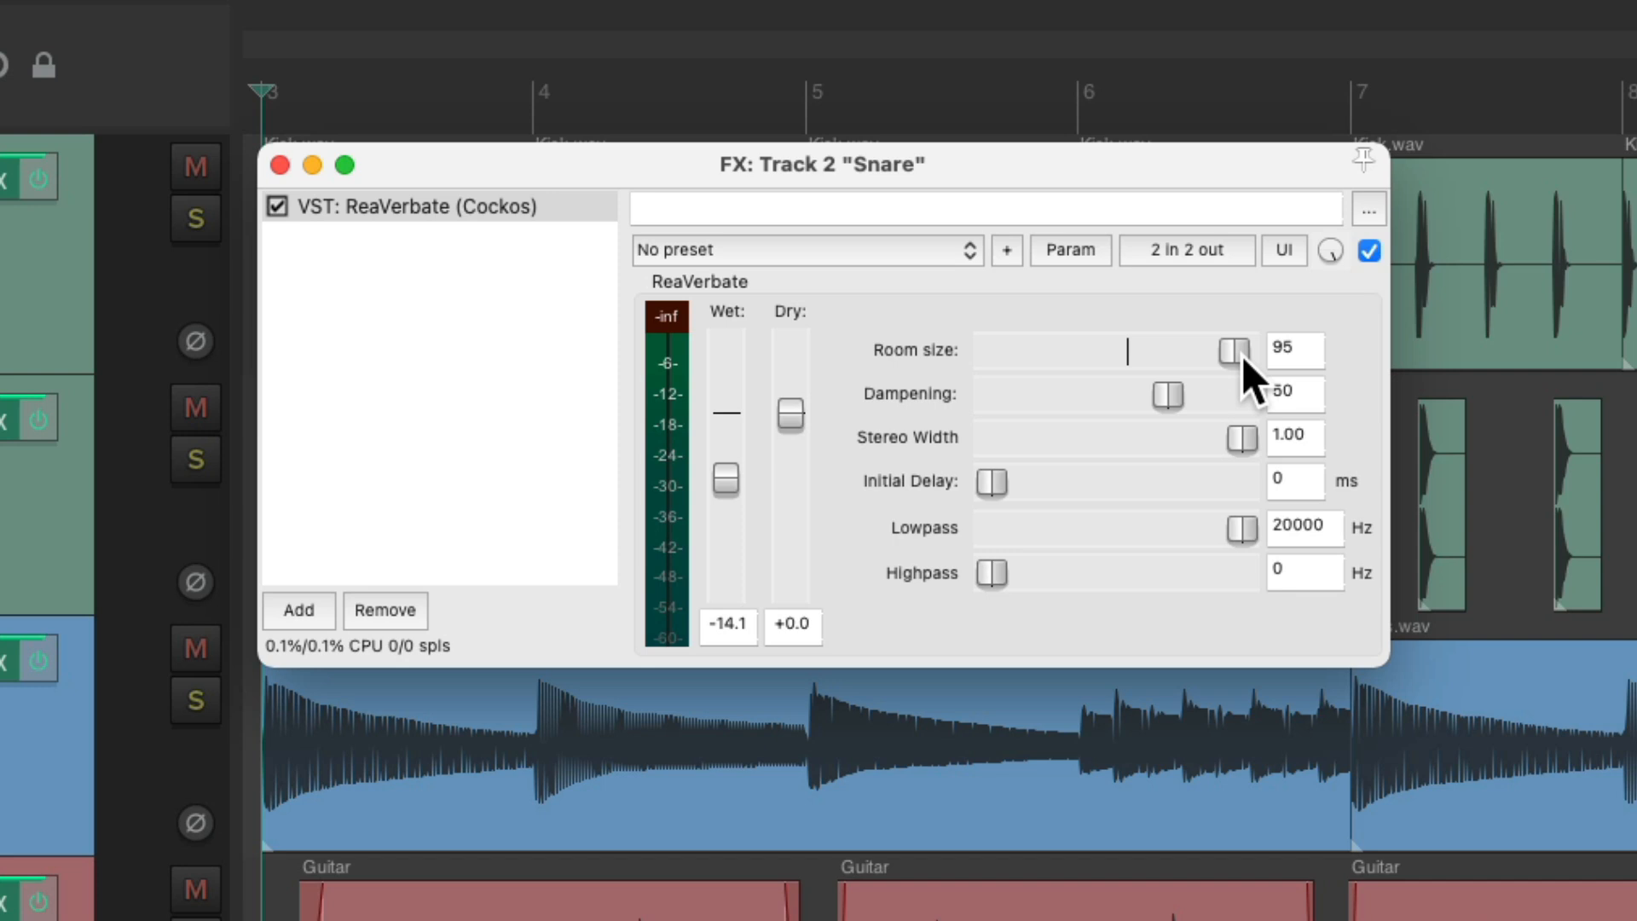
{"action": "mouse_move", "coordinate": [1185, 411]}
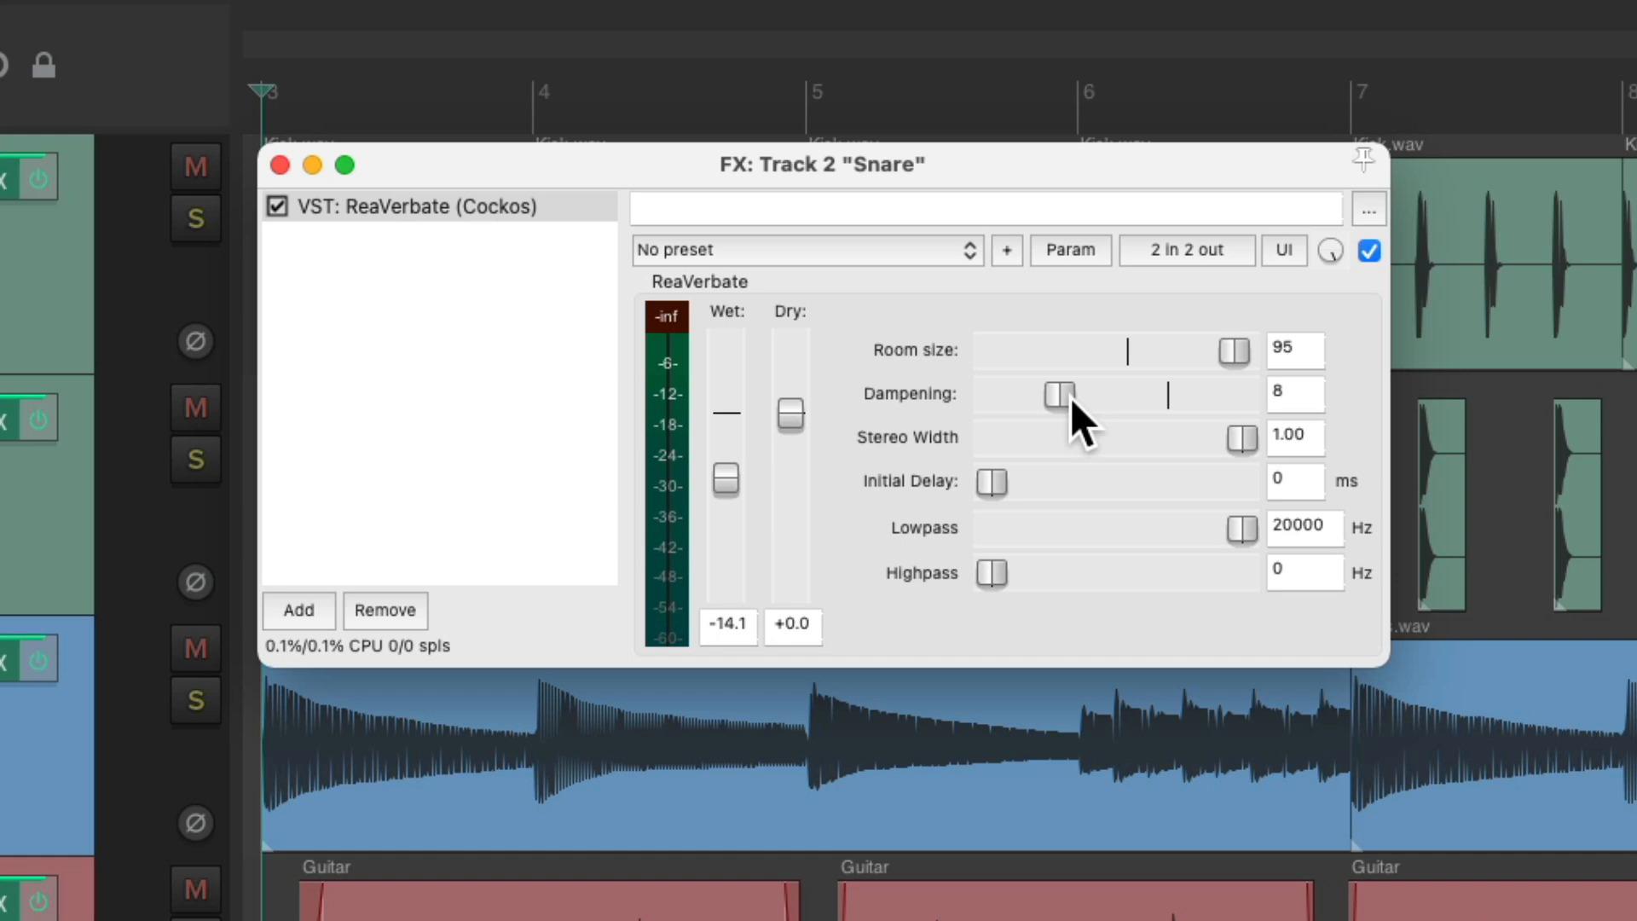
Step: Save the Snare ReaVerbate settings (room 95, dampening 8, wet -14.1 dB) as default and close the FX window
{"action": "left_click", "coordinate": [1005, 249]}
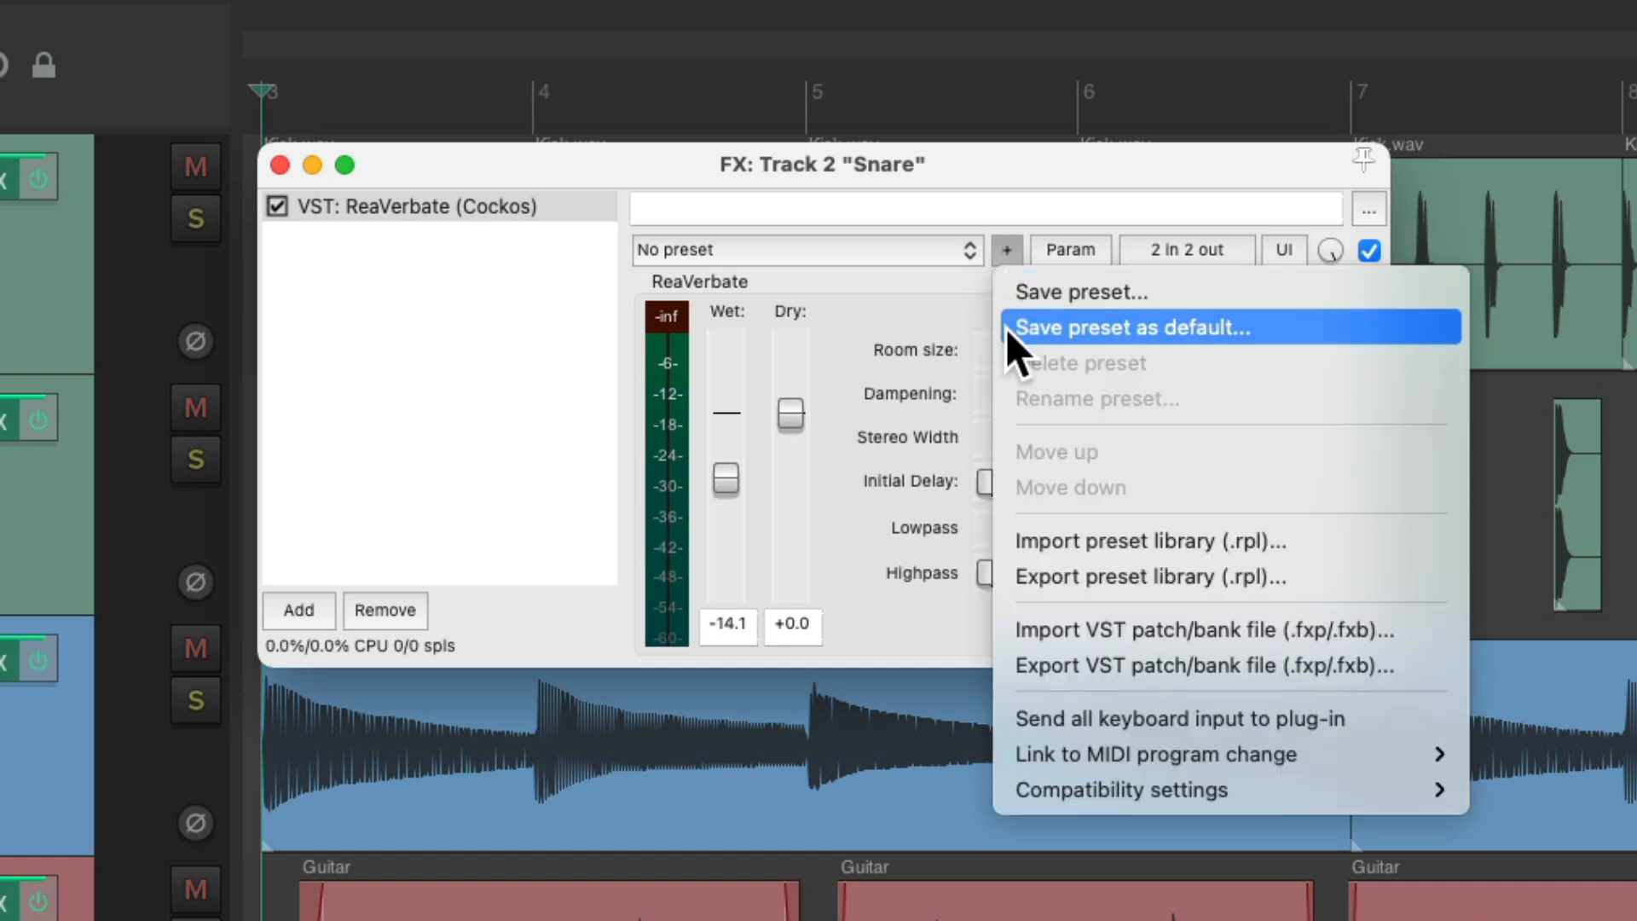
{"action": "left_click", "coordinate": [1131, 328]}
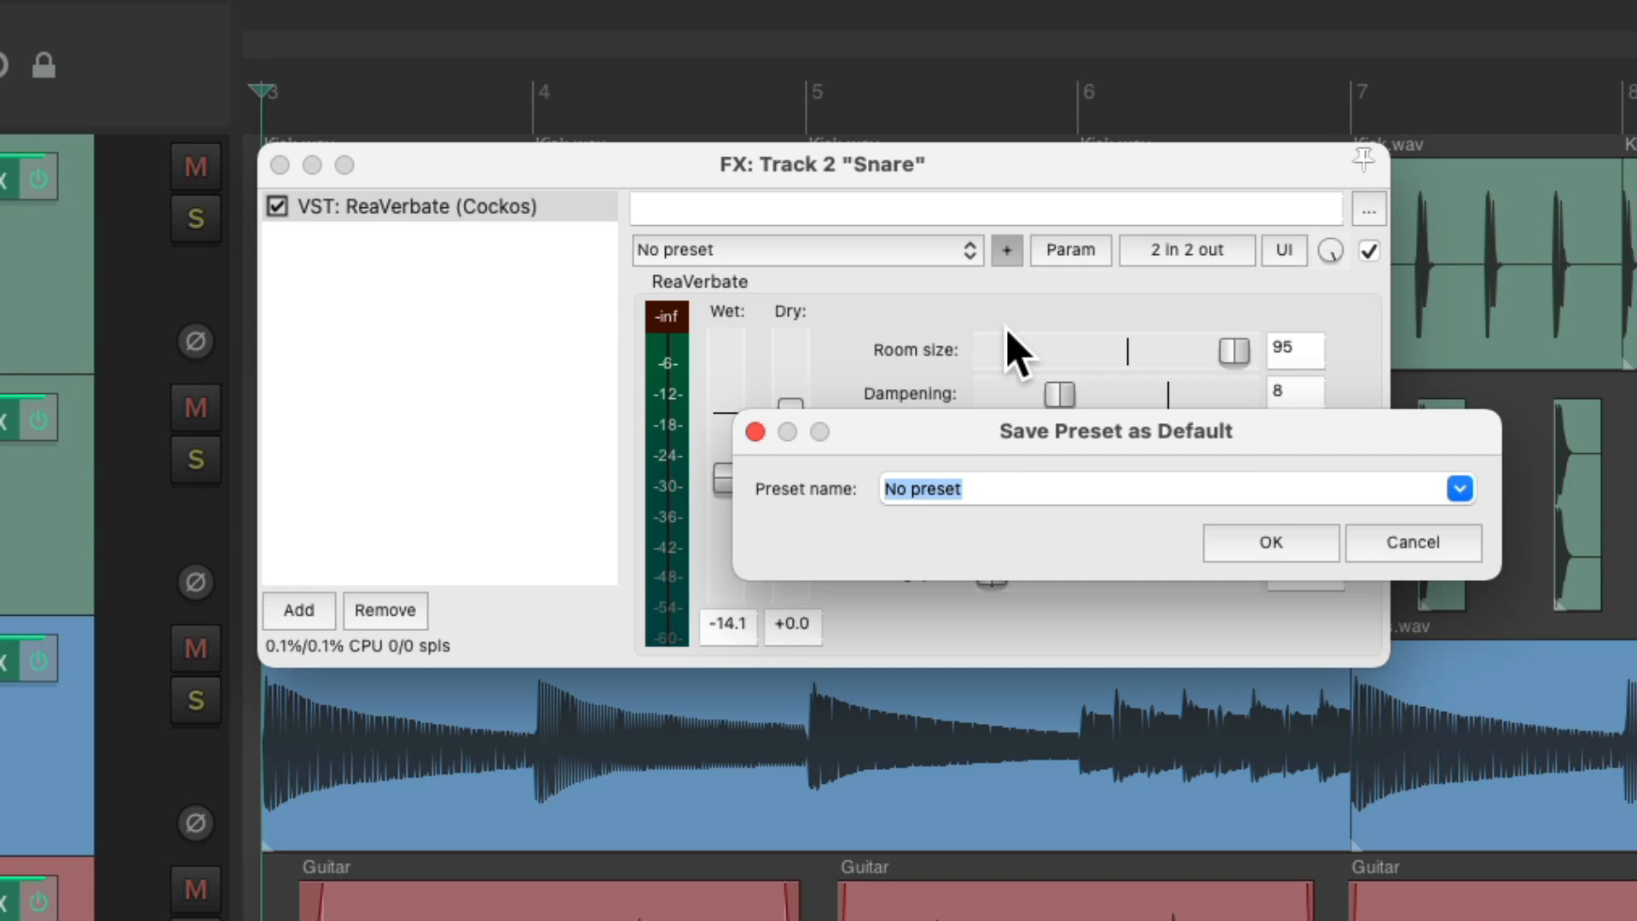
{"action": "left_click", "coordinate": [1269, 543]}
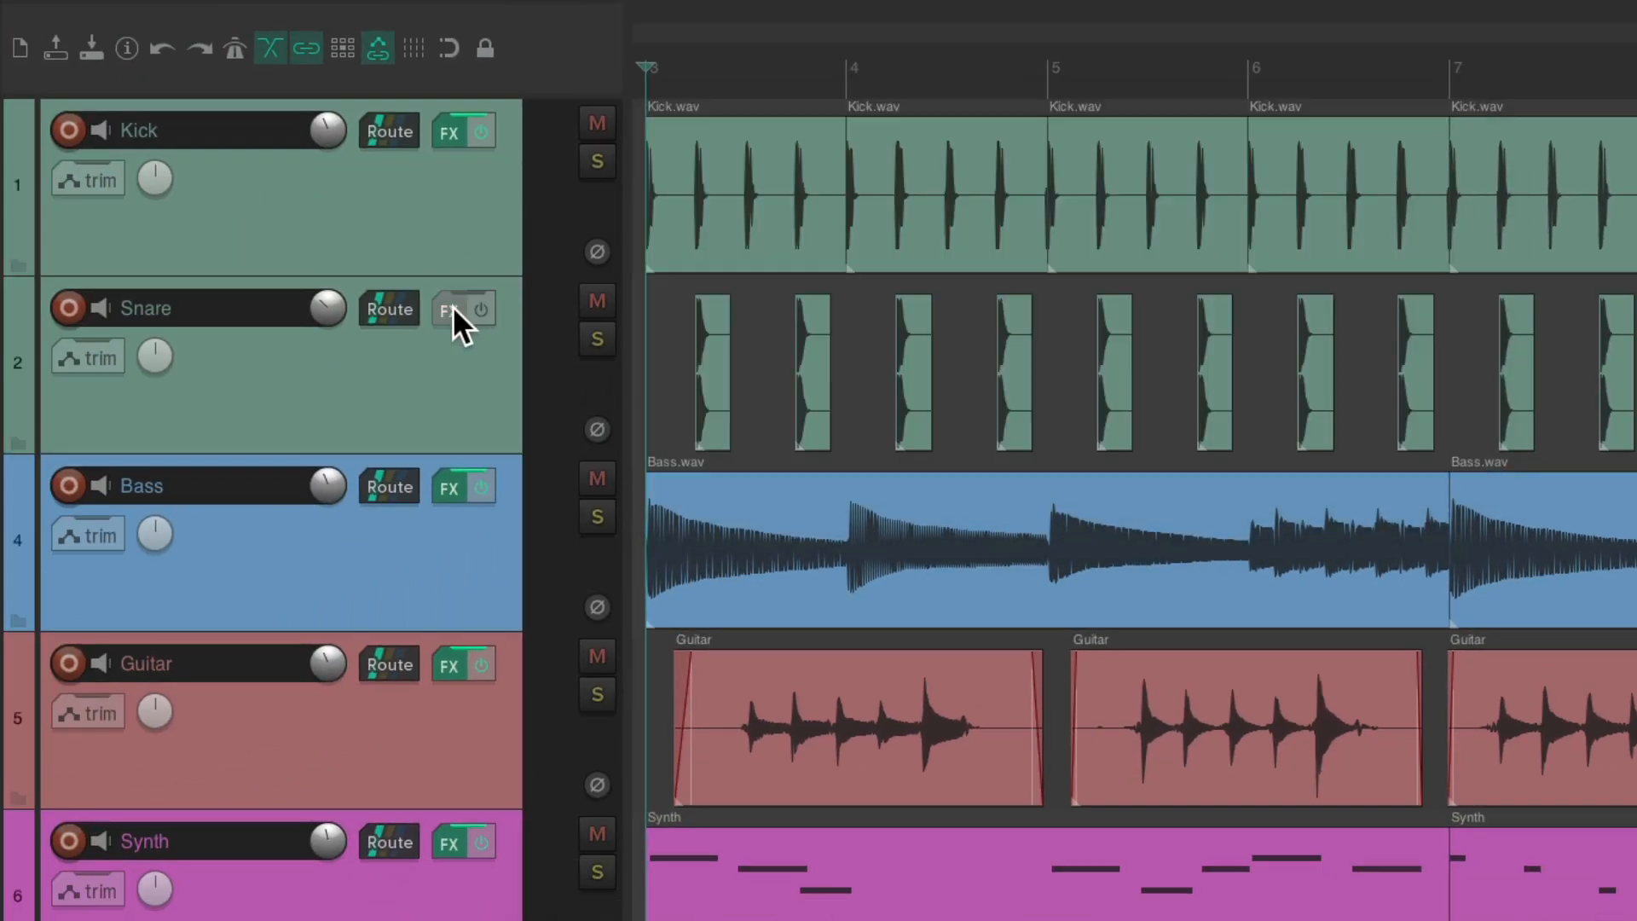
{"action": "left_click", "coordinate": [448, 309]}
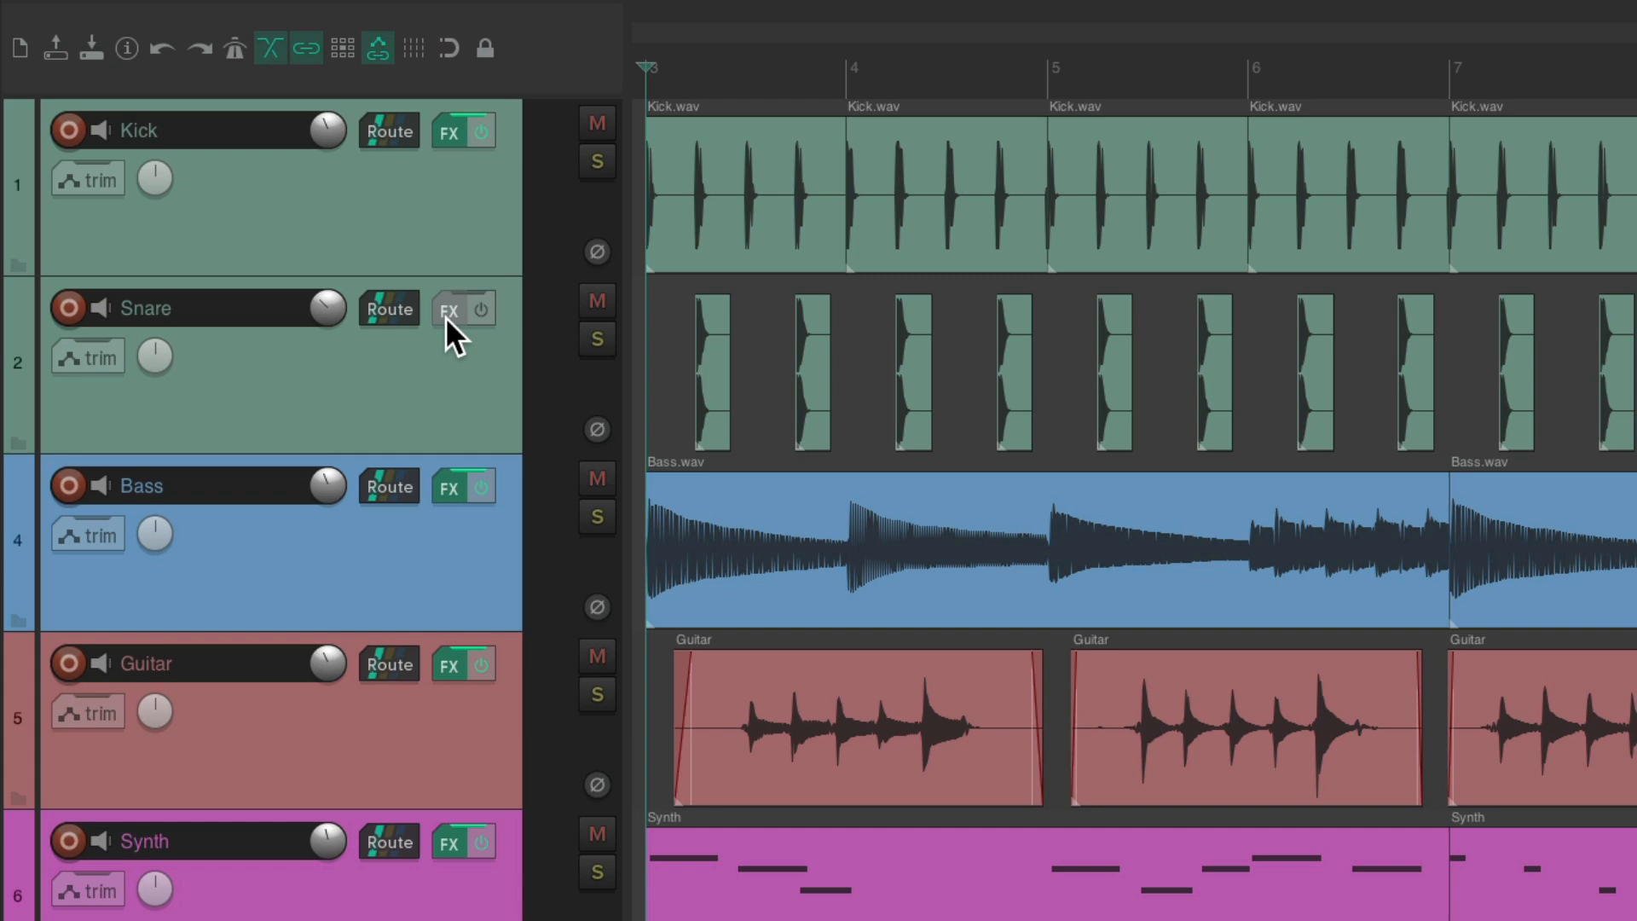
Step: In the Snare's Add FX browser, select ReaComp and show its default preset choices
{"action": "left_click", "coordinate": [447, 308]}
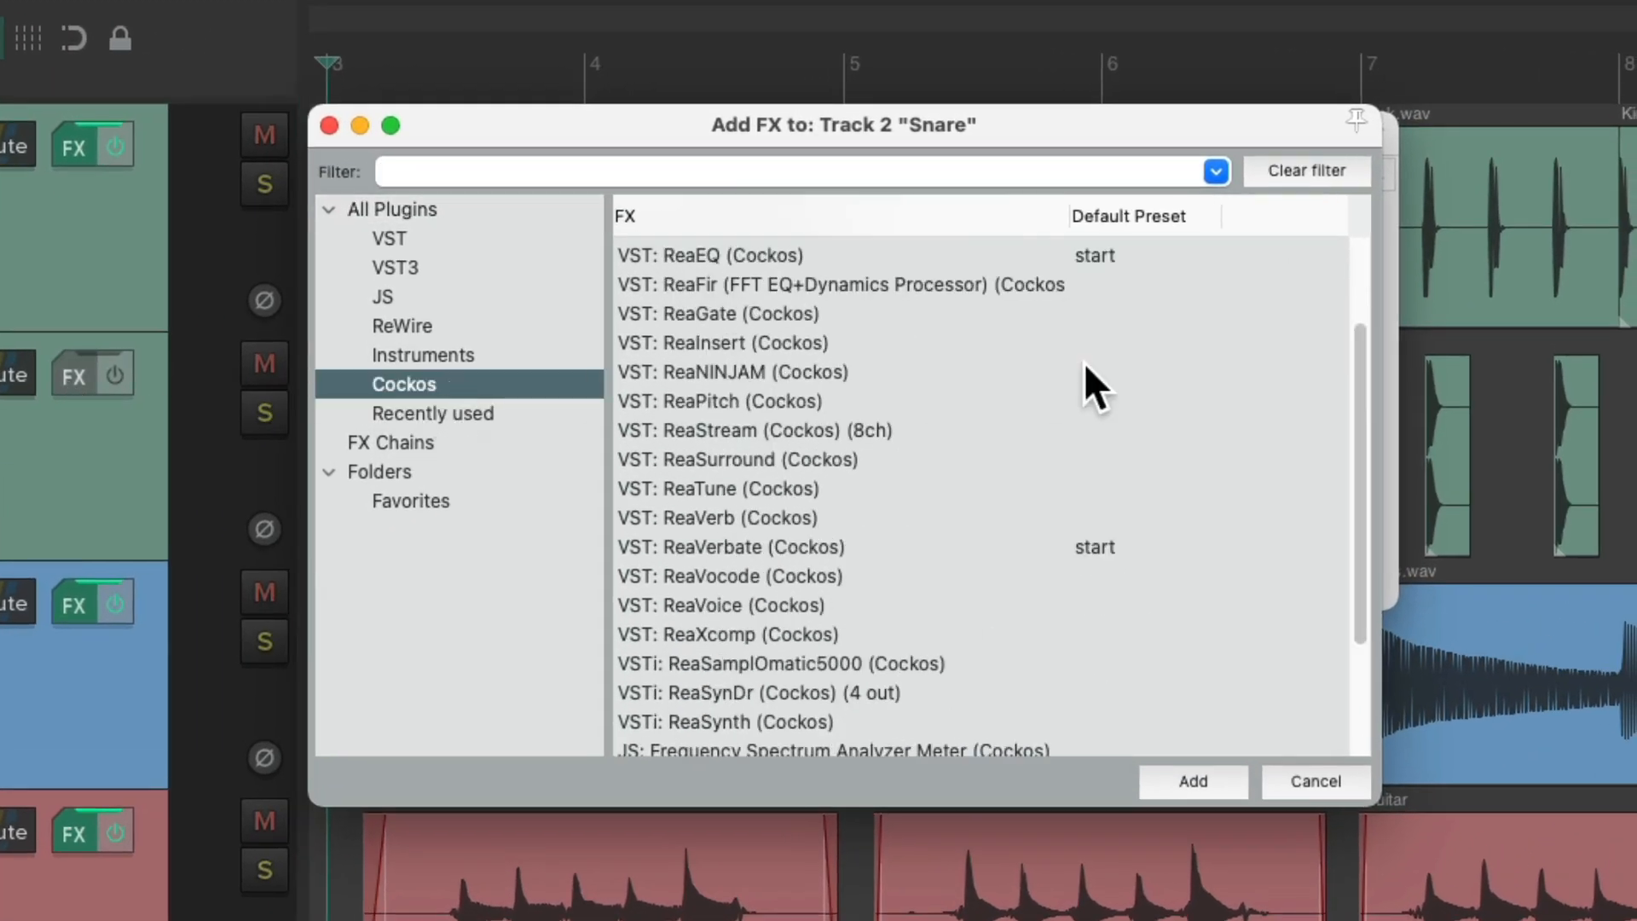
{"action": "mouse_move", "coordinate": [1186, 418]}
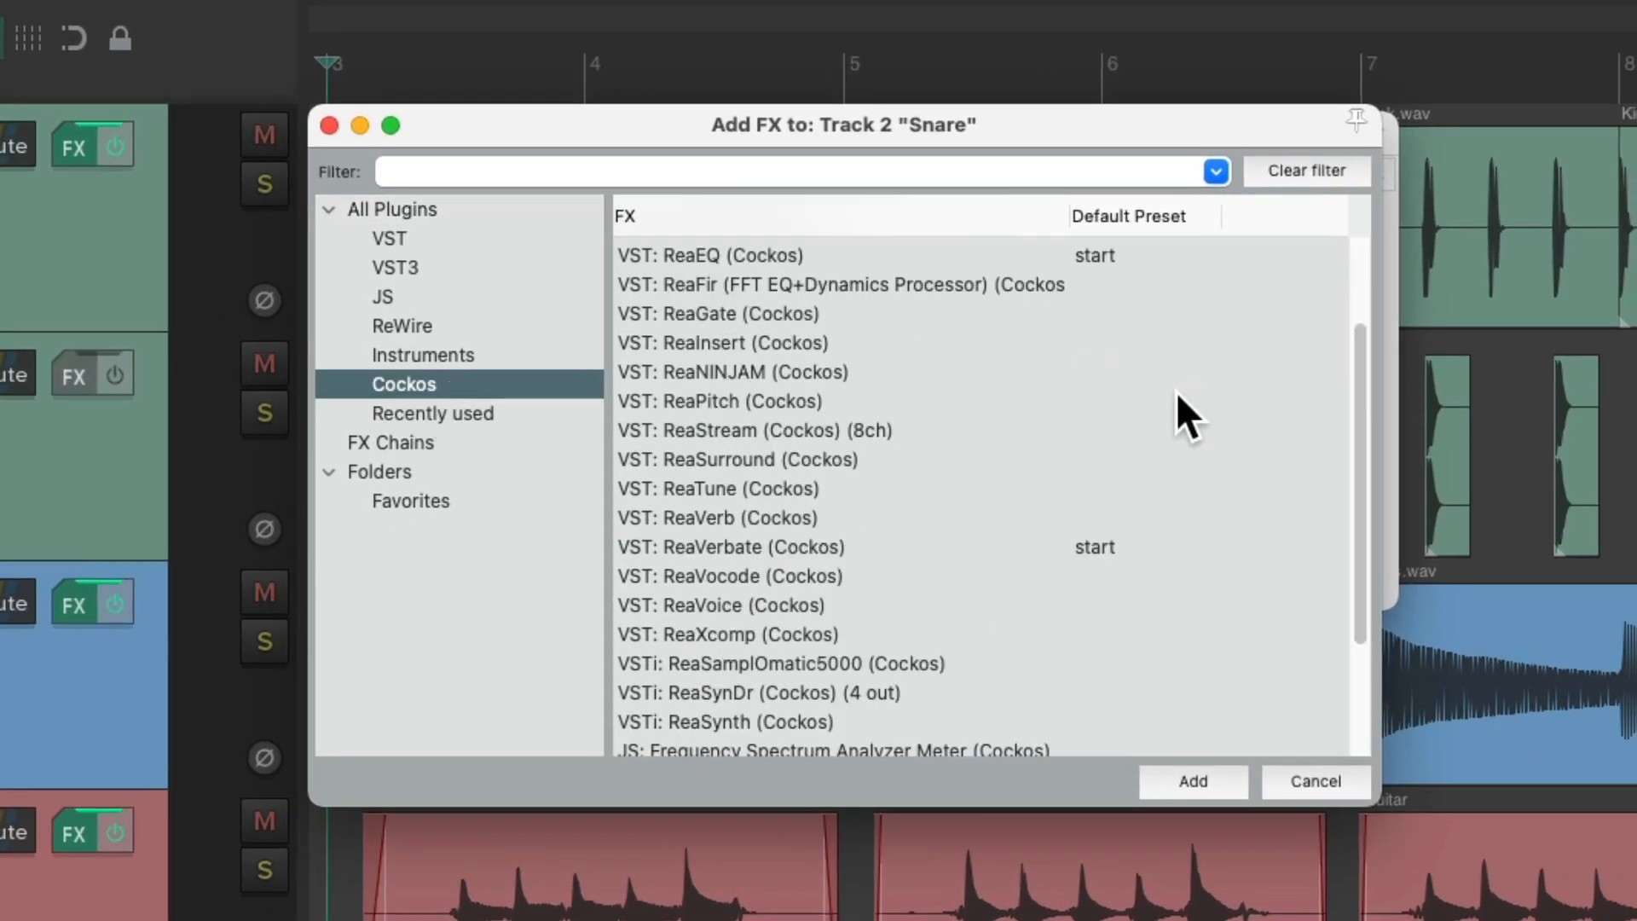
{"action": "scroll", "scroll_direction": "up", "scroll_amount": 3}
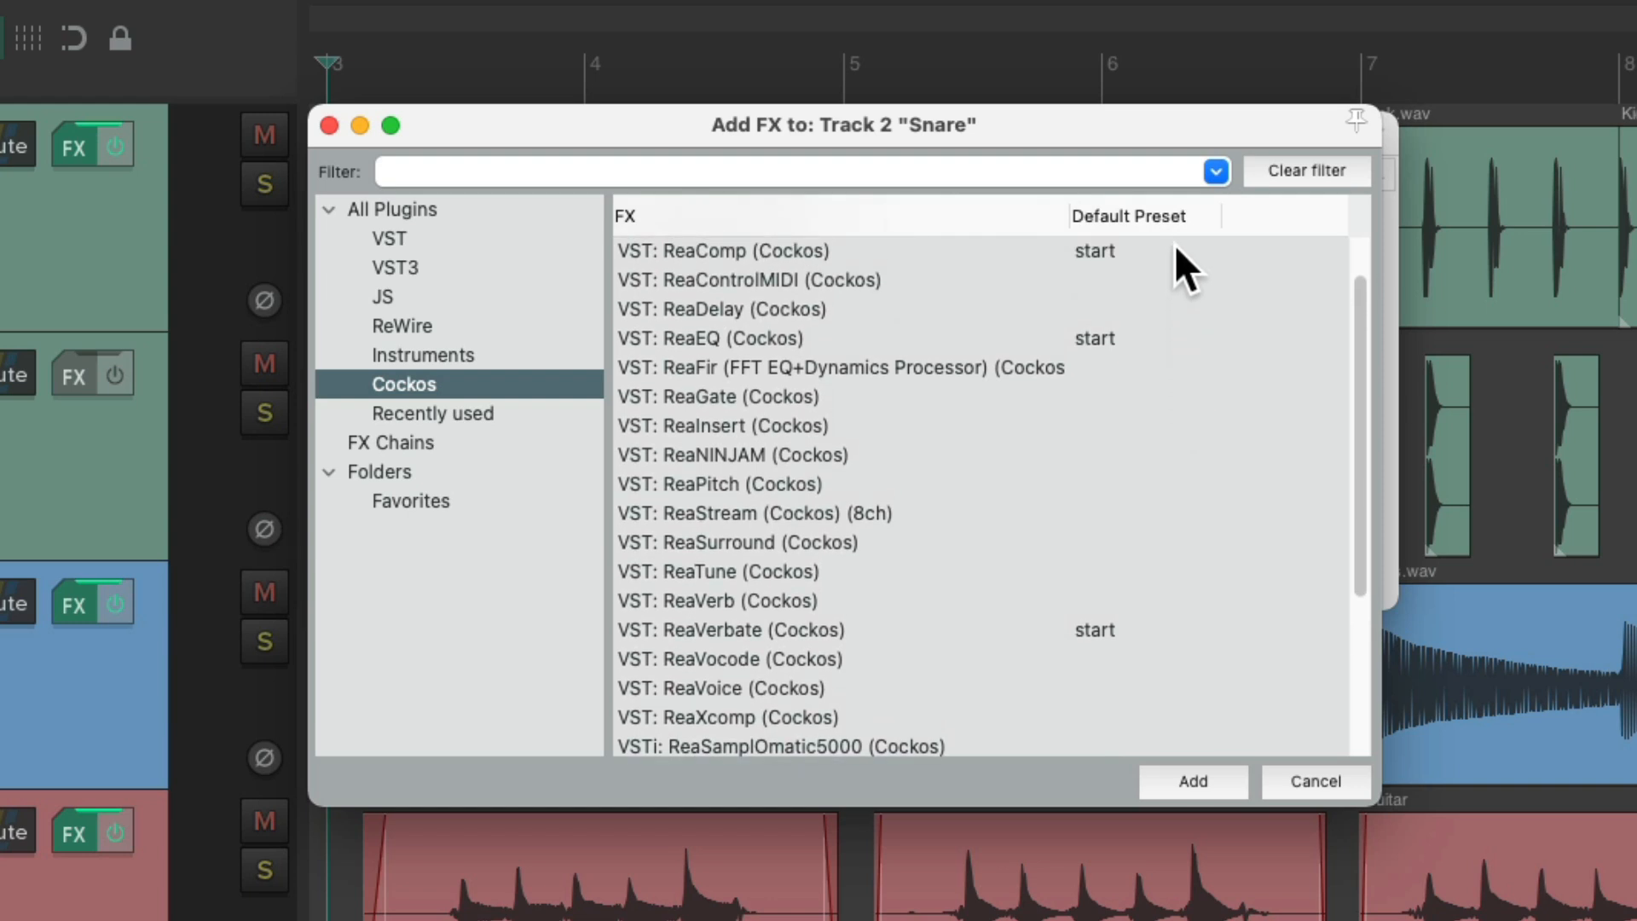
{"action": "scroll", "scroll_direction": "up", "scroll_amount": 3}
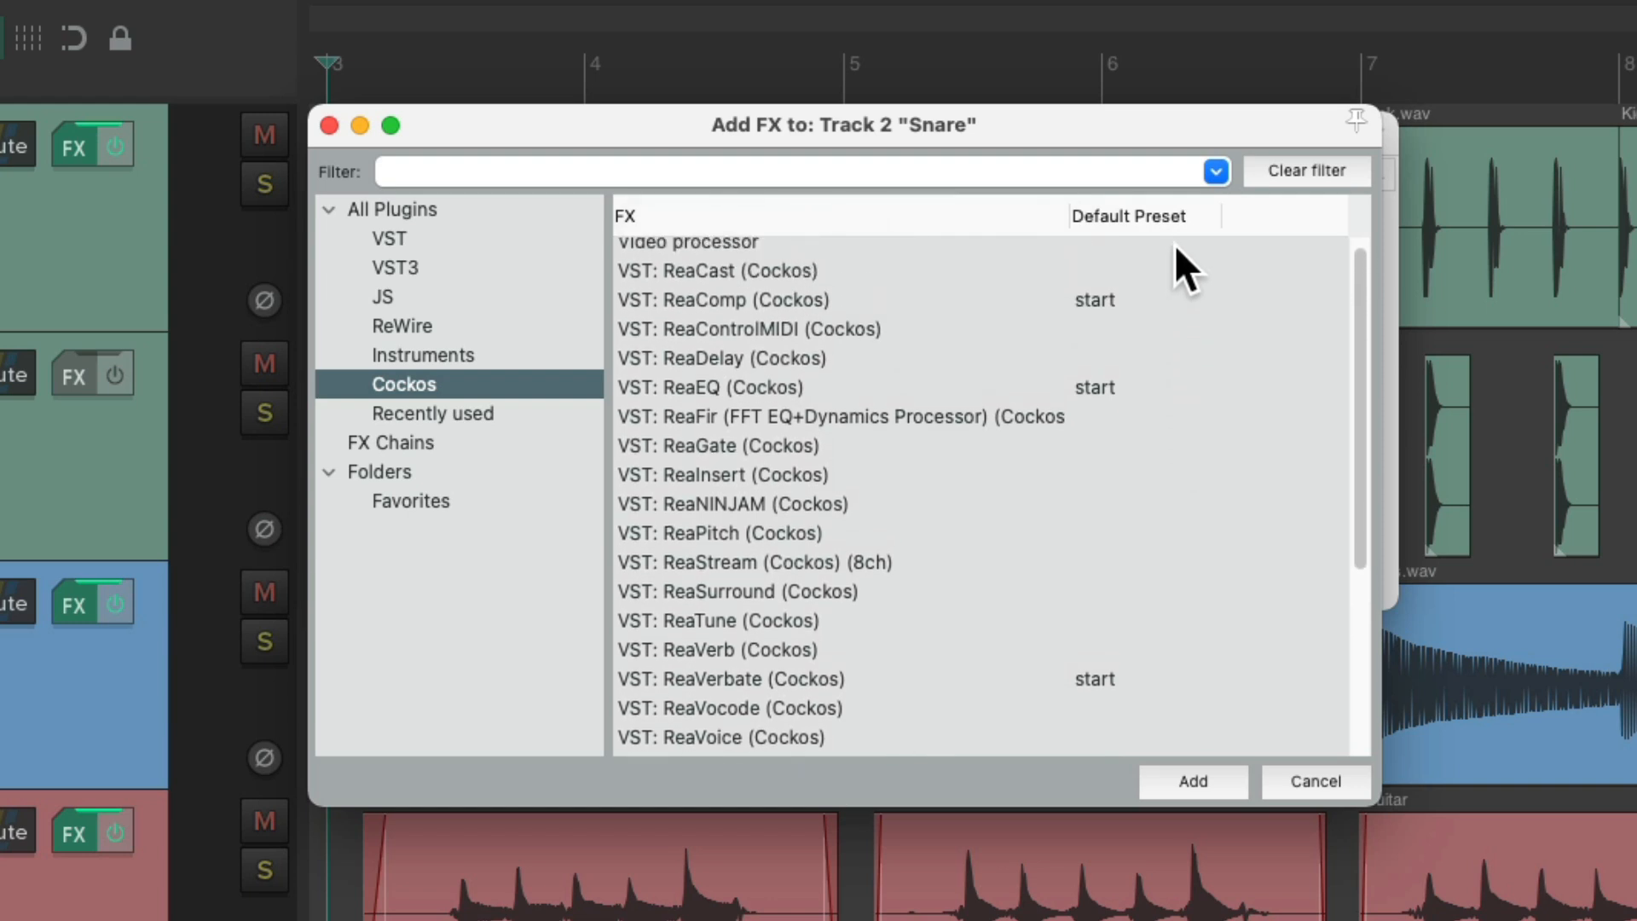
{"action": "left_click", "coordinate": [720, 300]}
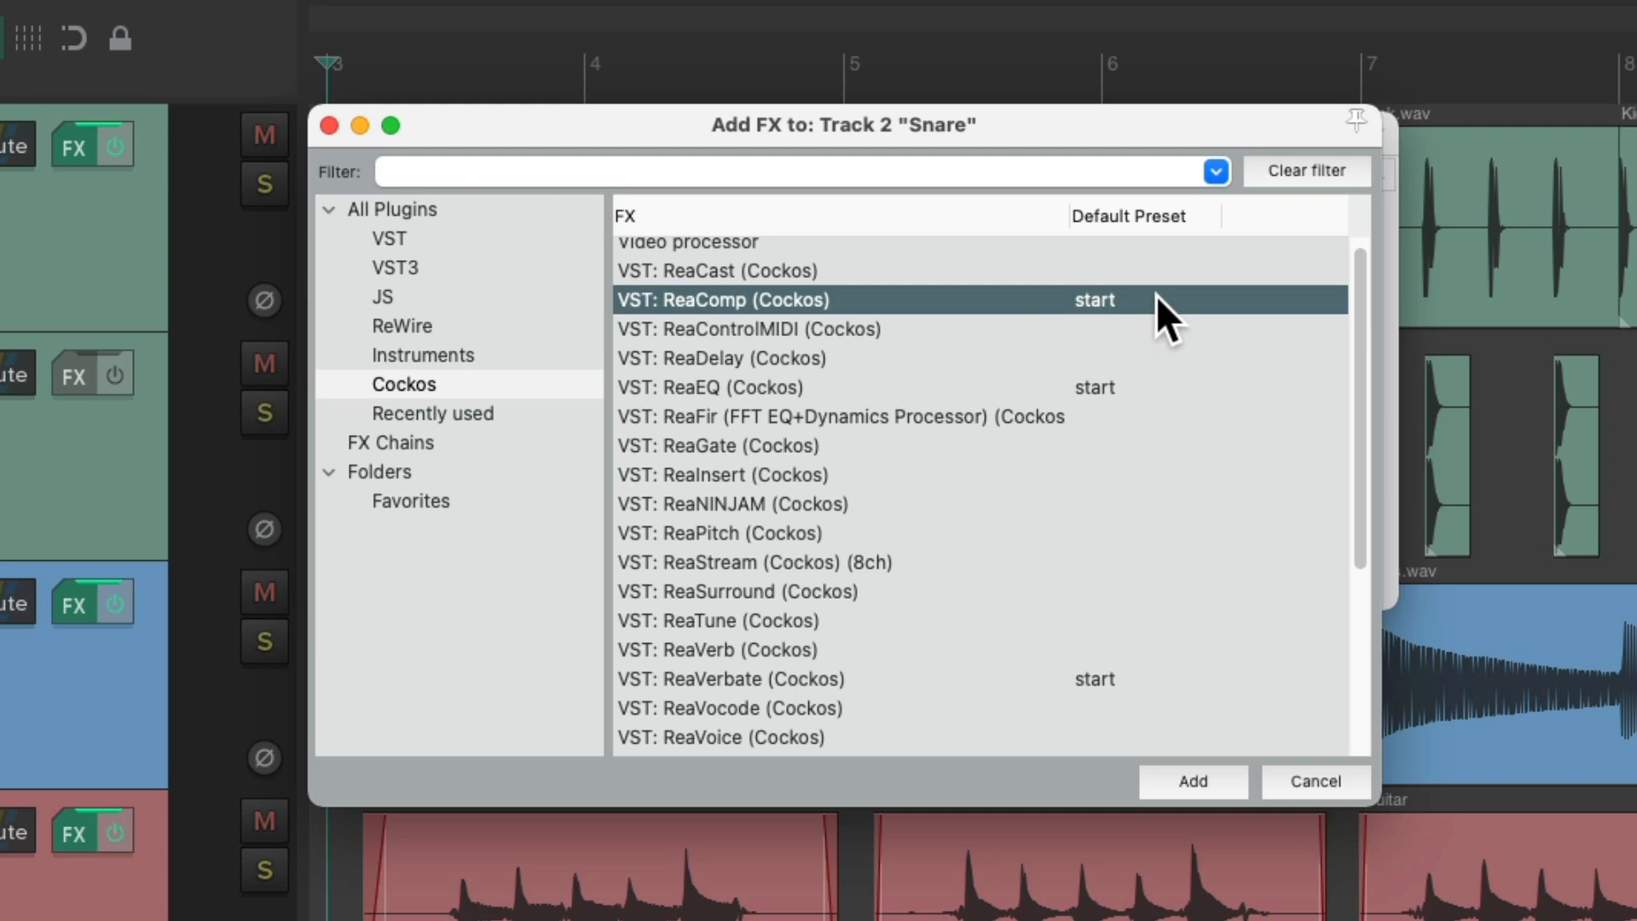
{"action": "mouse_move", "coordinate": [1155, 329]}
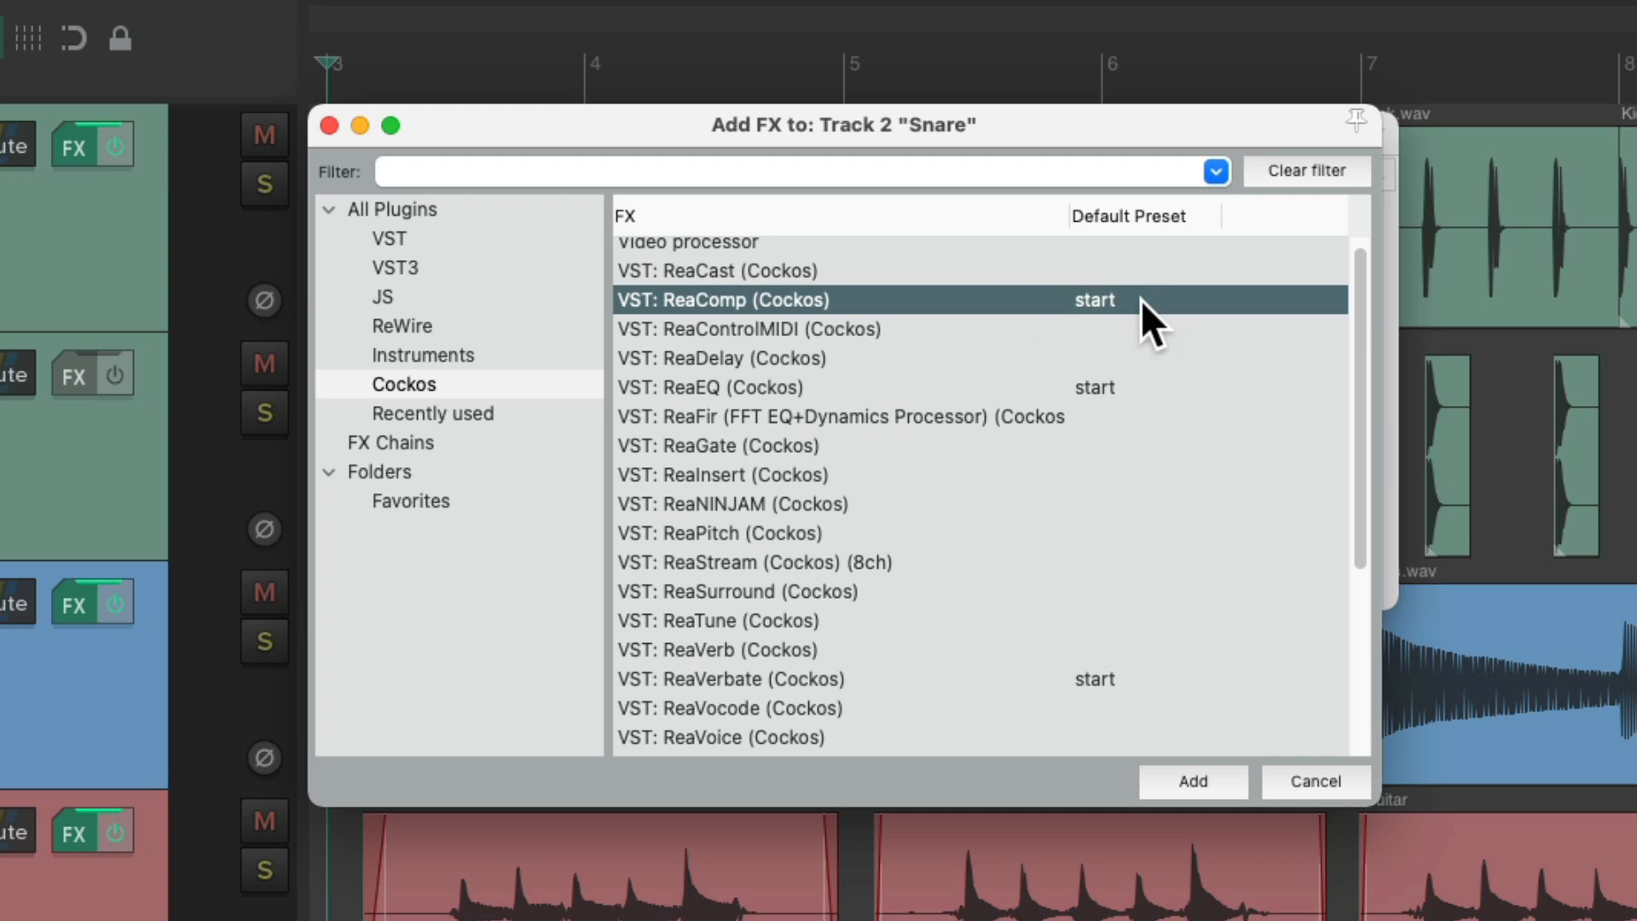
{"action": "left_click", "coordinate": [1093, 300]}
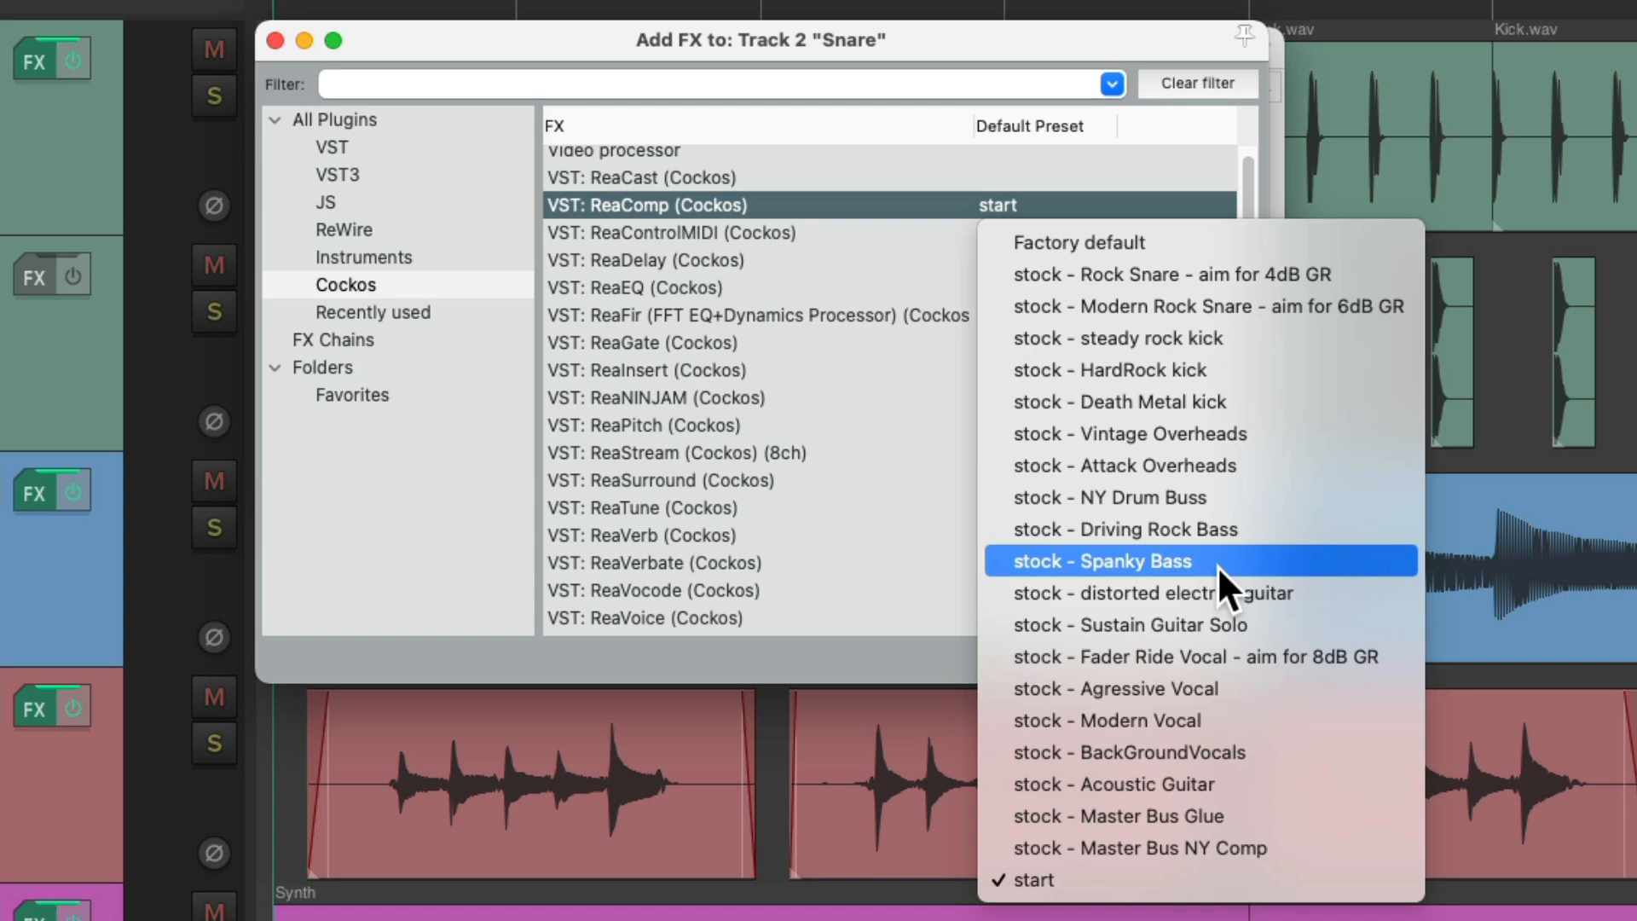
{"action": "mouse_move", "coordinate": [1200, 242]}
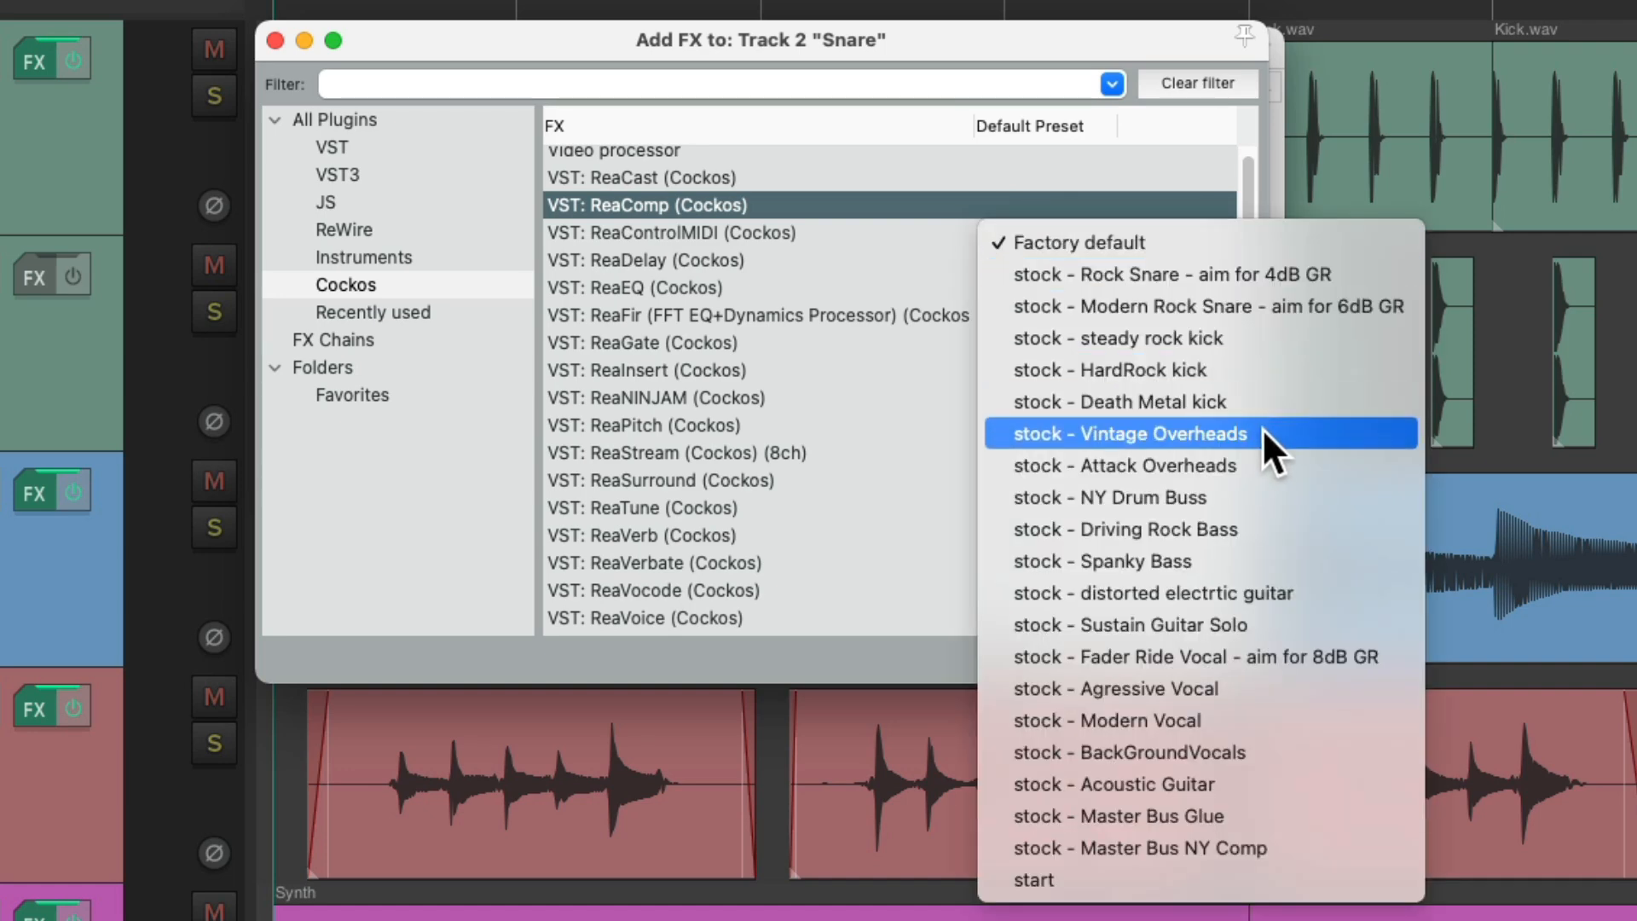
Step: Try stock Vintage Overheads as ReaComp's default, restore 'start', then select ReaEQ
{"action": "left_click", "coordinate": [1124, 433]}
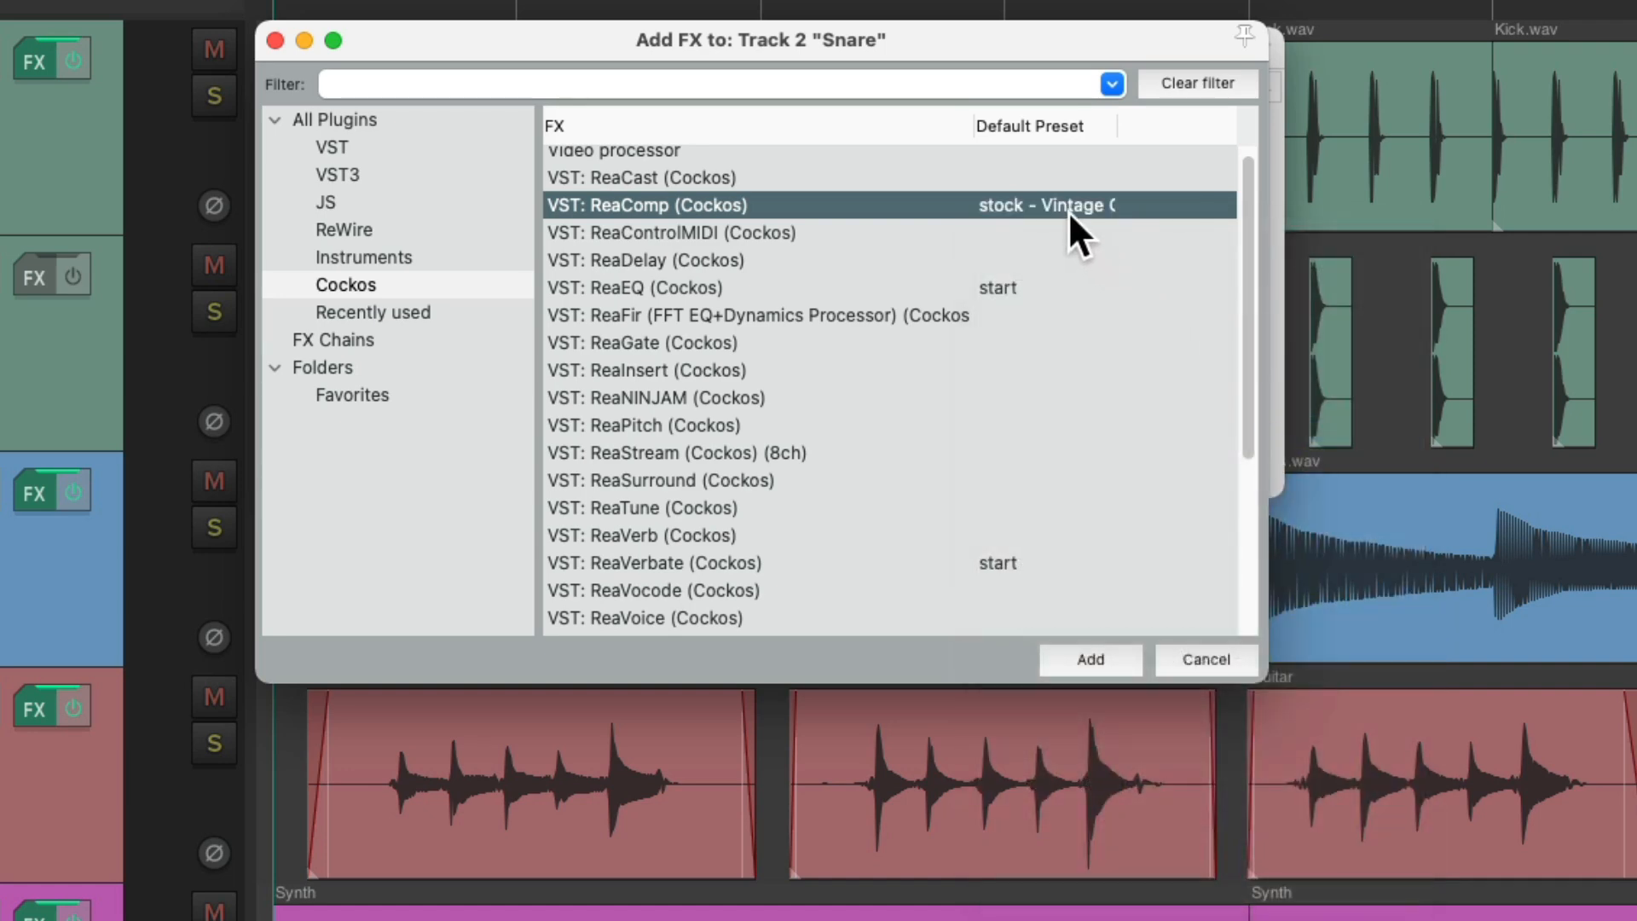
{"action": "left_click", "coordinate": [1043, 205]}
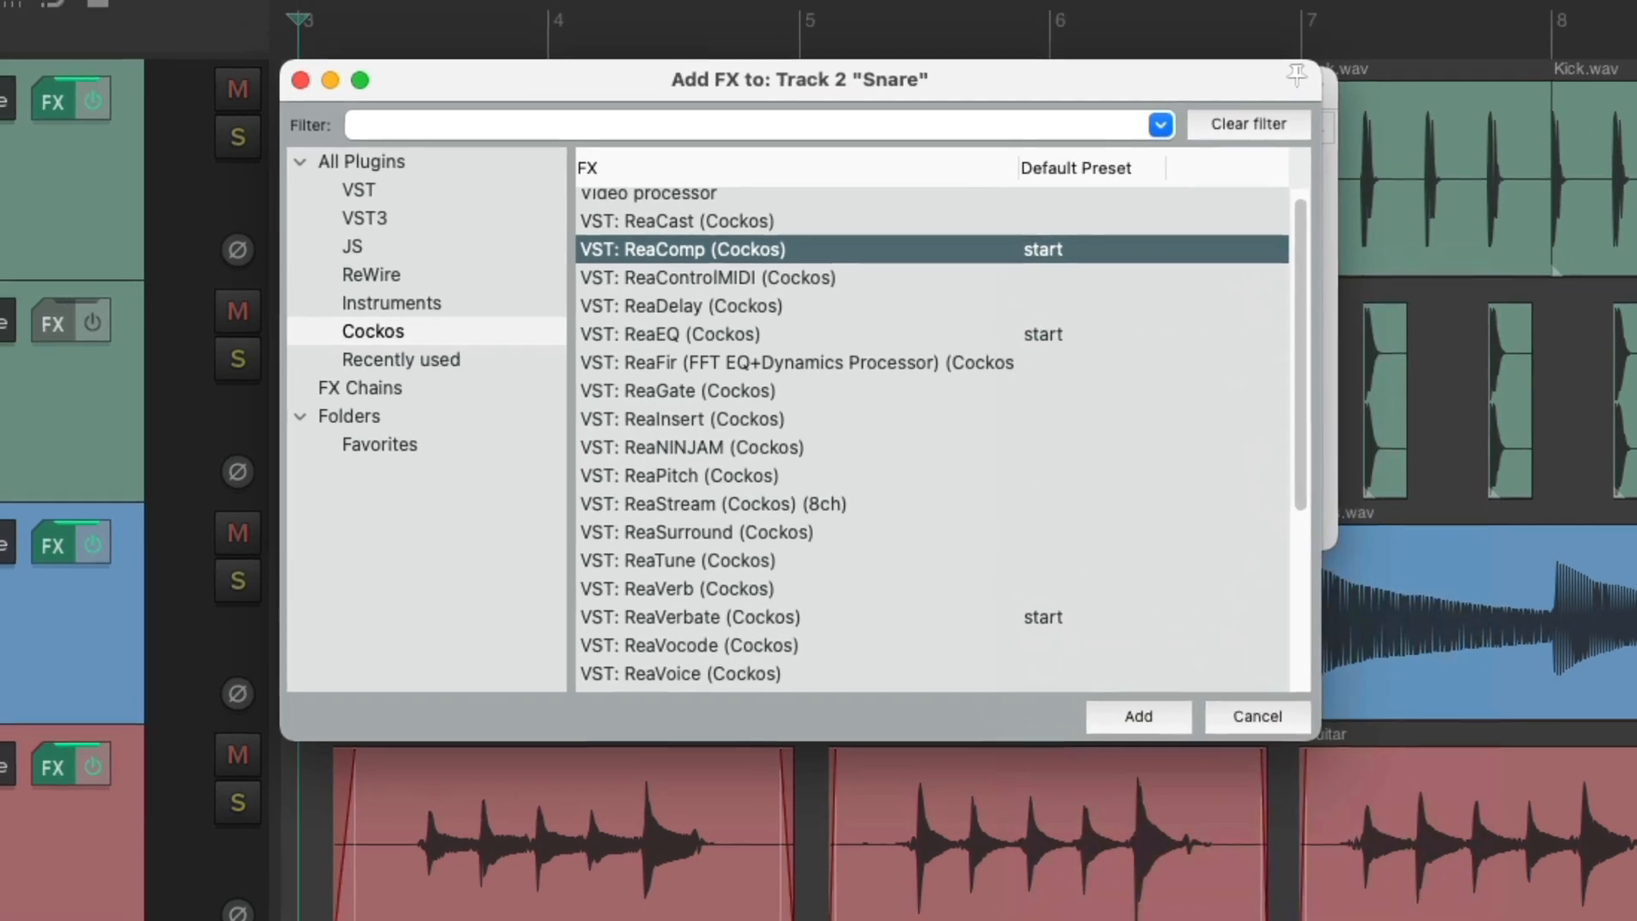
{"action": "scroll", "scroll_direction": "down", "scroll_amount": 3}
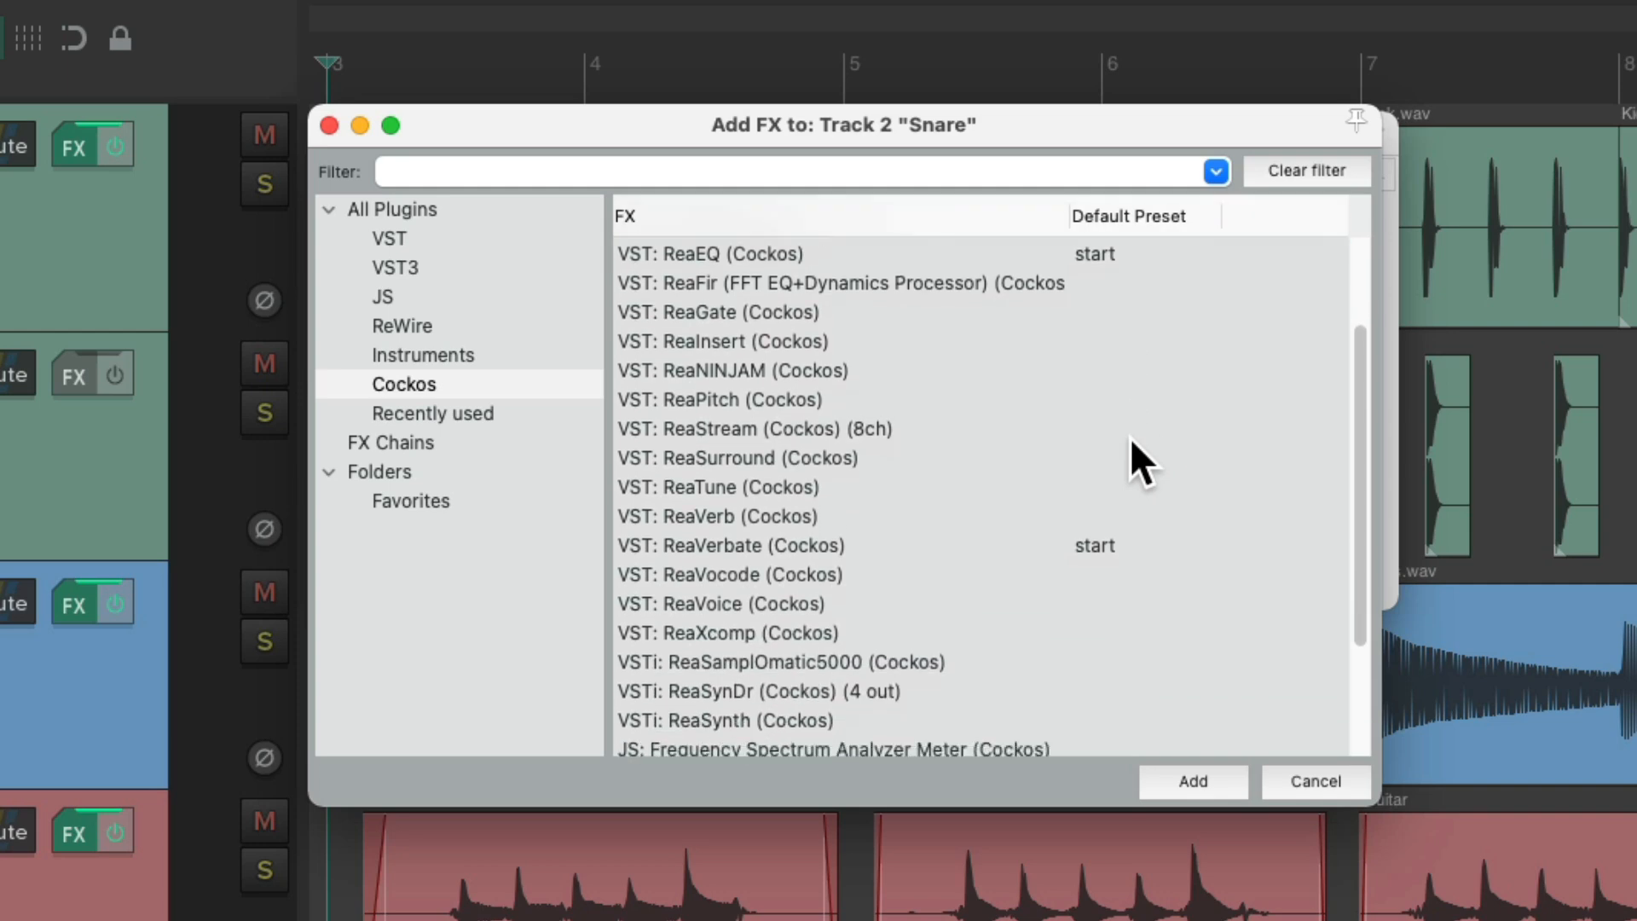
{"action": "scroll", "scroll_direction": "down", "scroll_amount": 3}
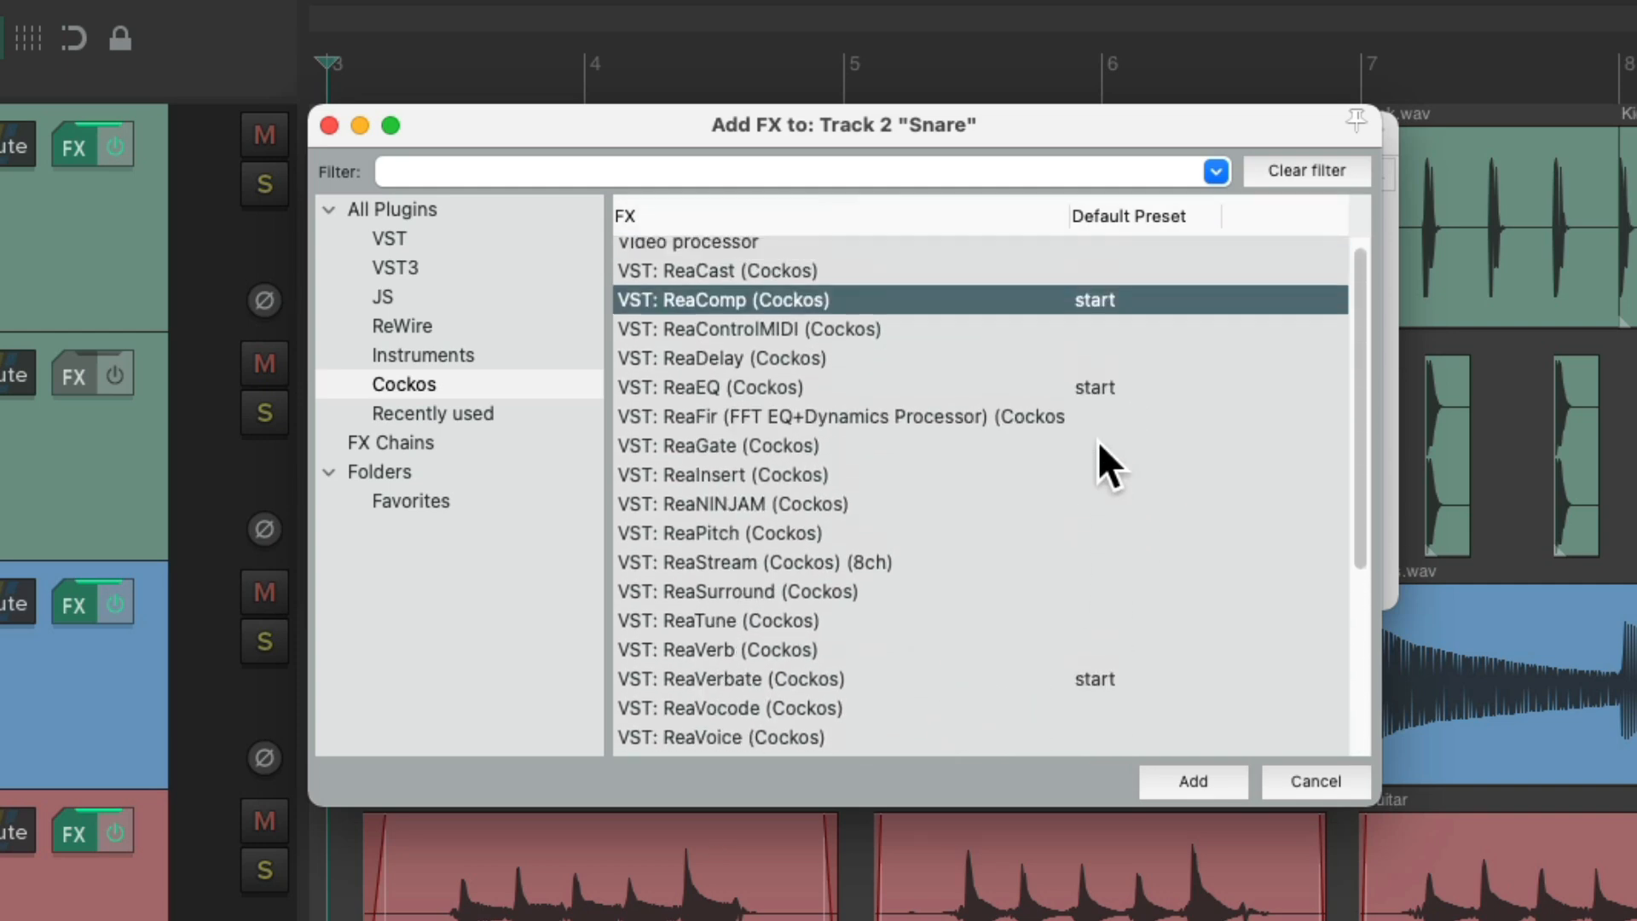
{"action": "scroll", "scroll_direction": "up", "scroll_amount": 3}
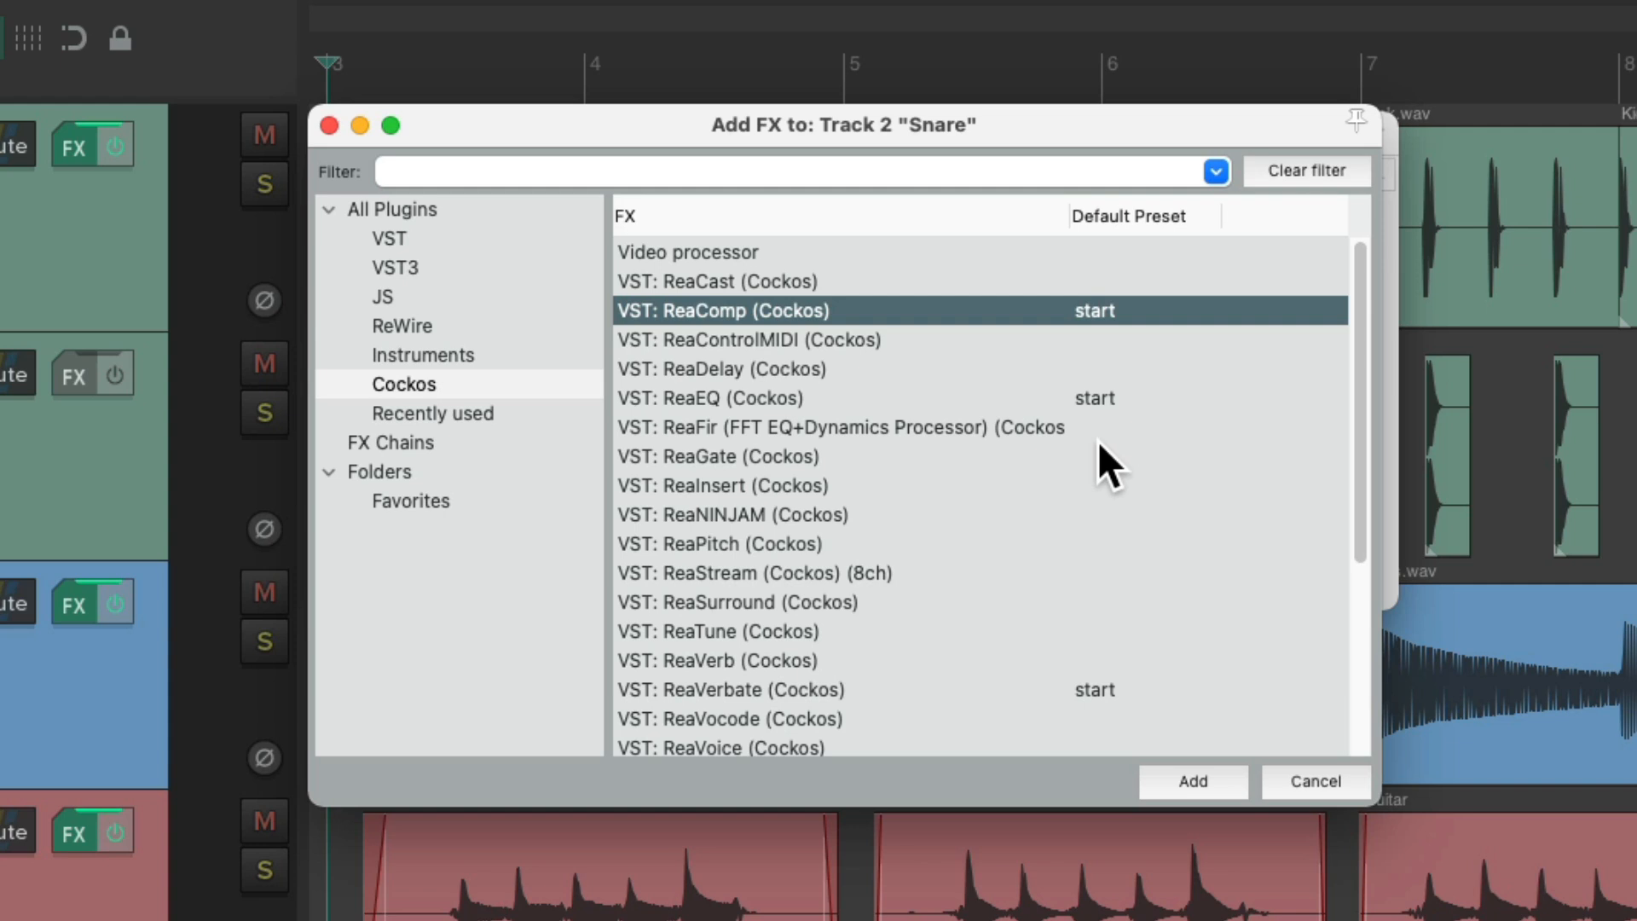
{"action": "left_click", "coordinate": [732, 397]}
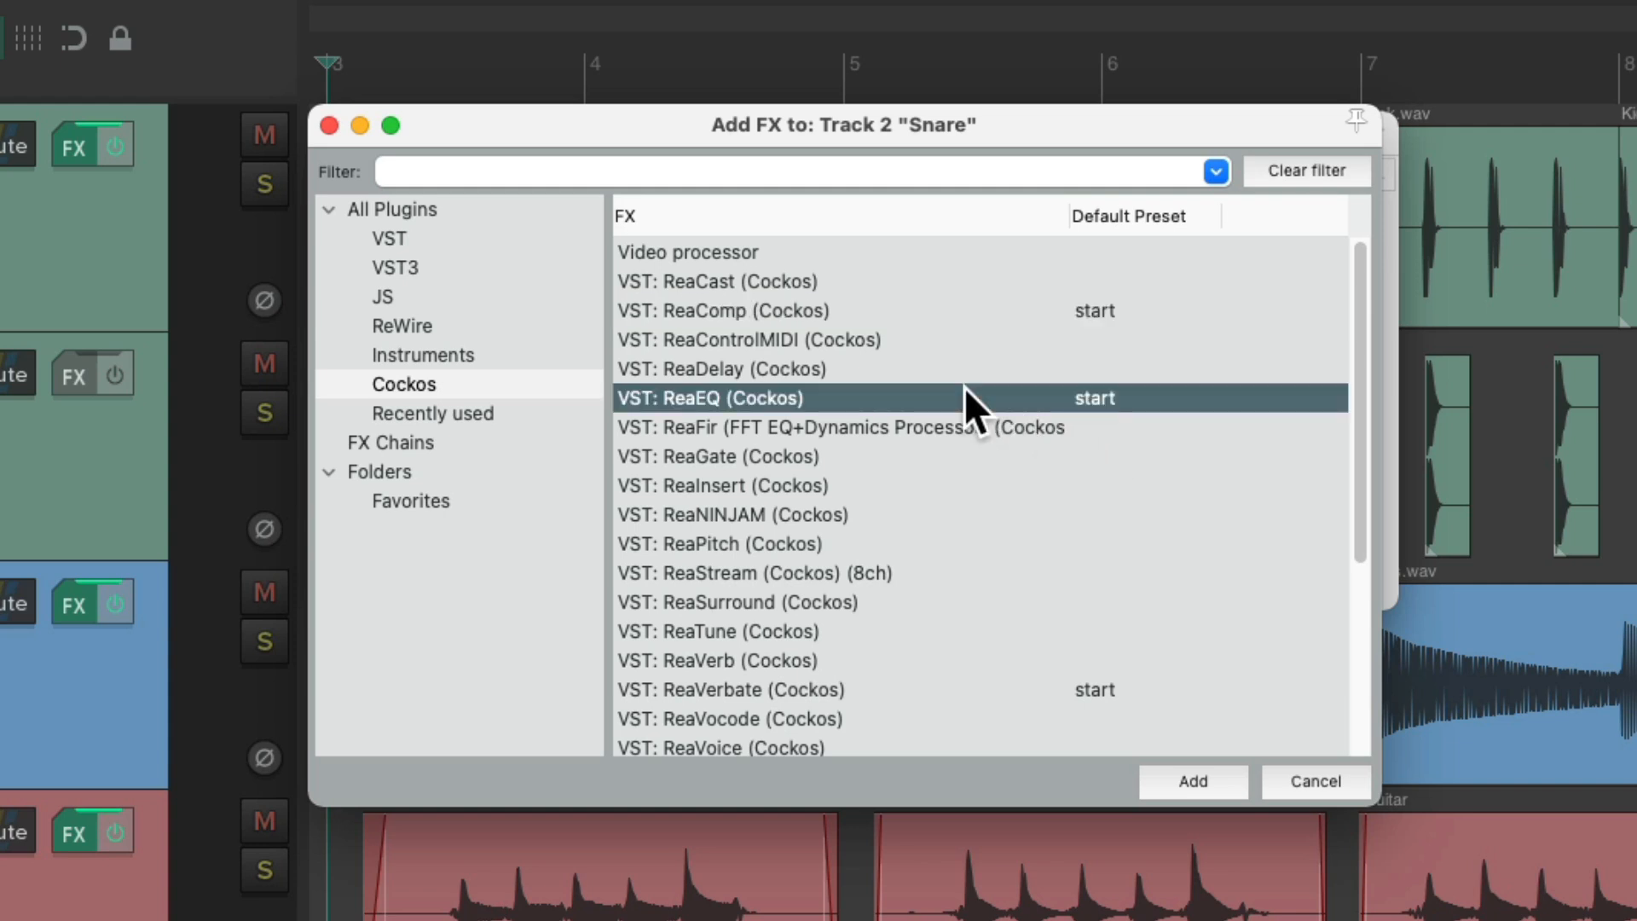
Step: Create a keyboard shortcut for adding ReaEQ and close the plugin browser
{"action": "right_click", "coordinate": [762, 397]}
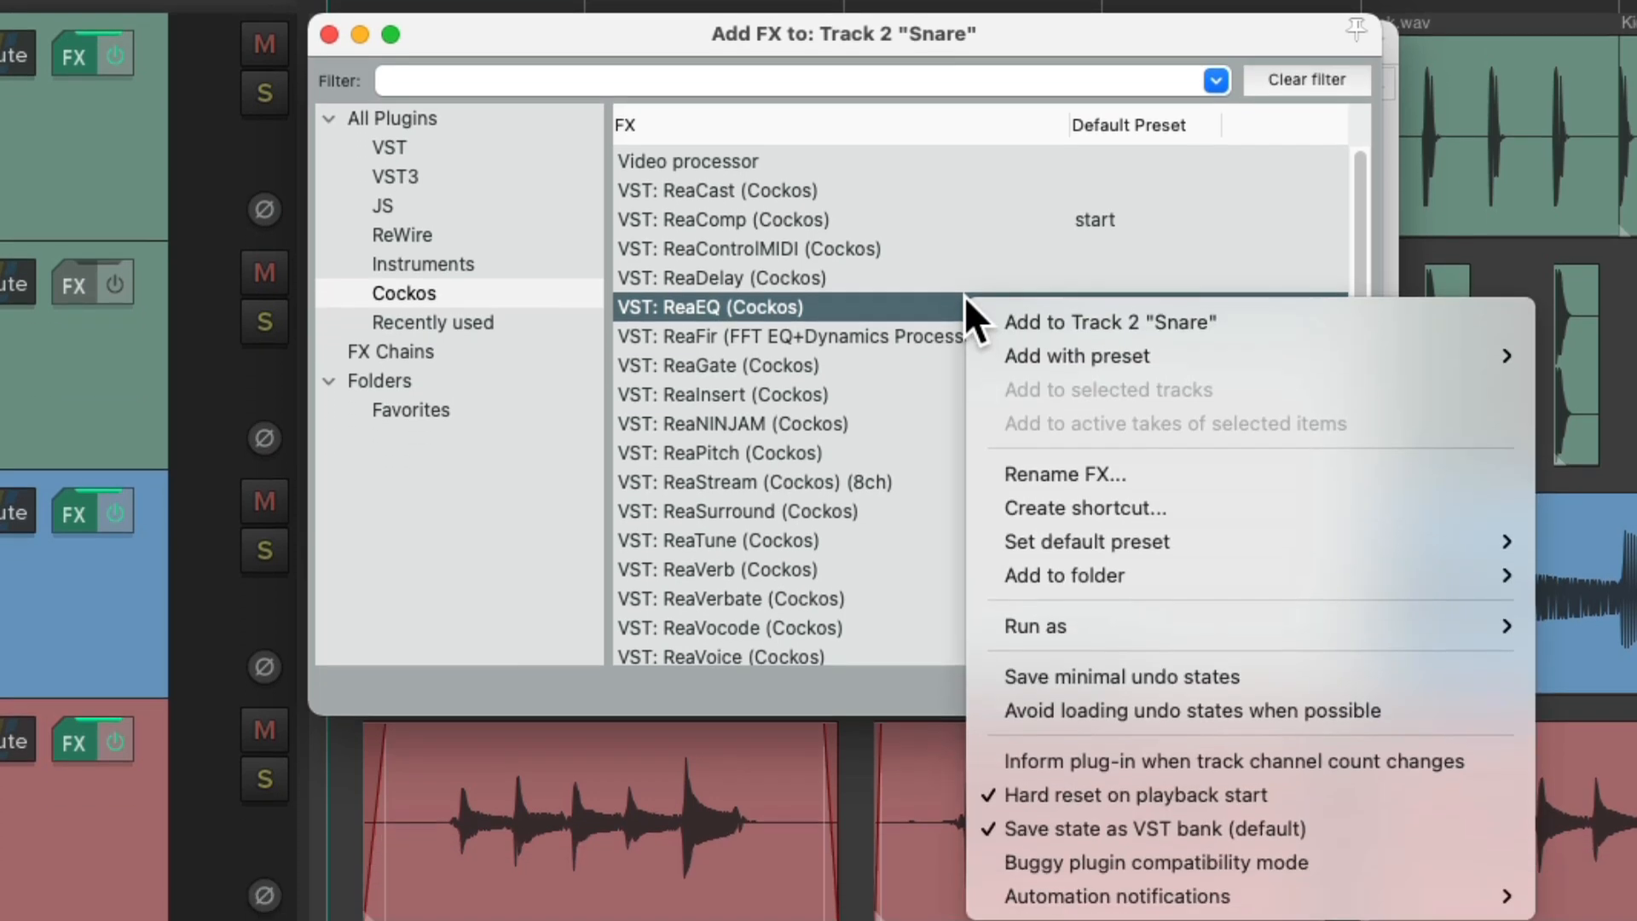
{"action": "mouse_move", "coordinate": [1248, 508]}
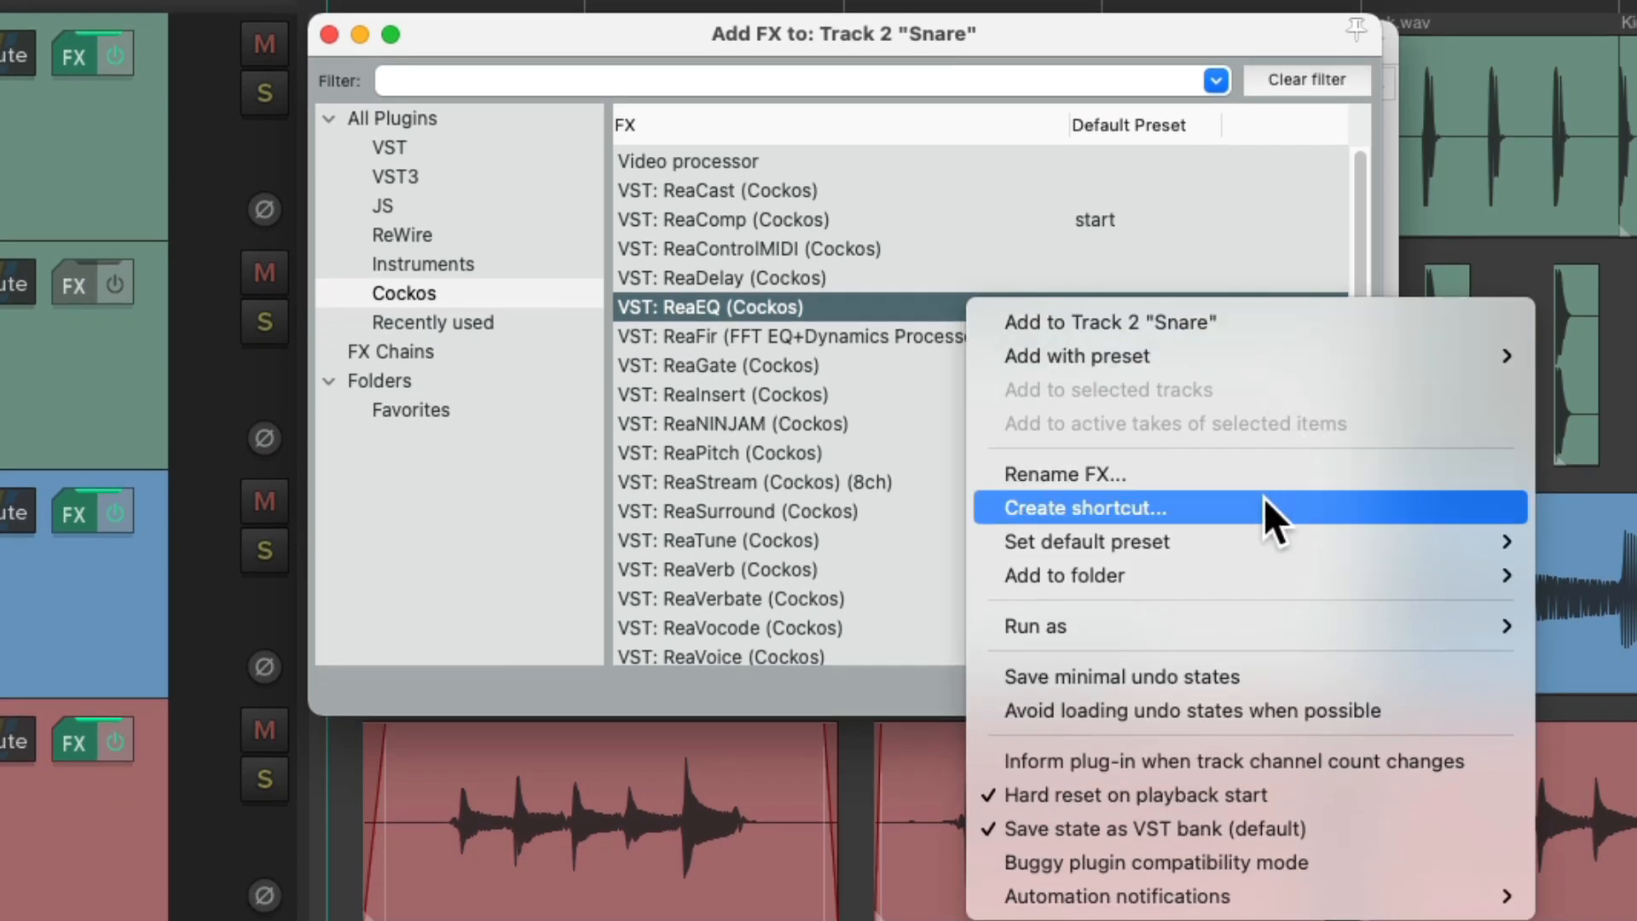
{"action": "left_click", "coordinate": [1083, 509]}
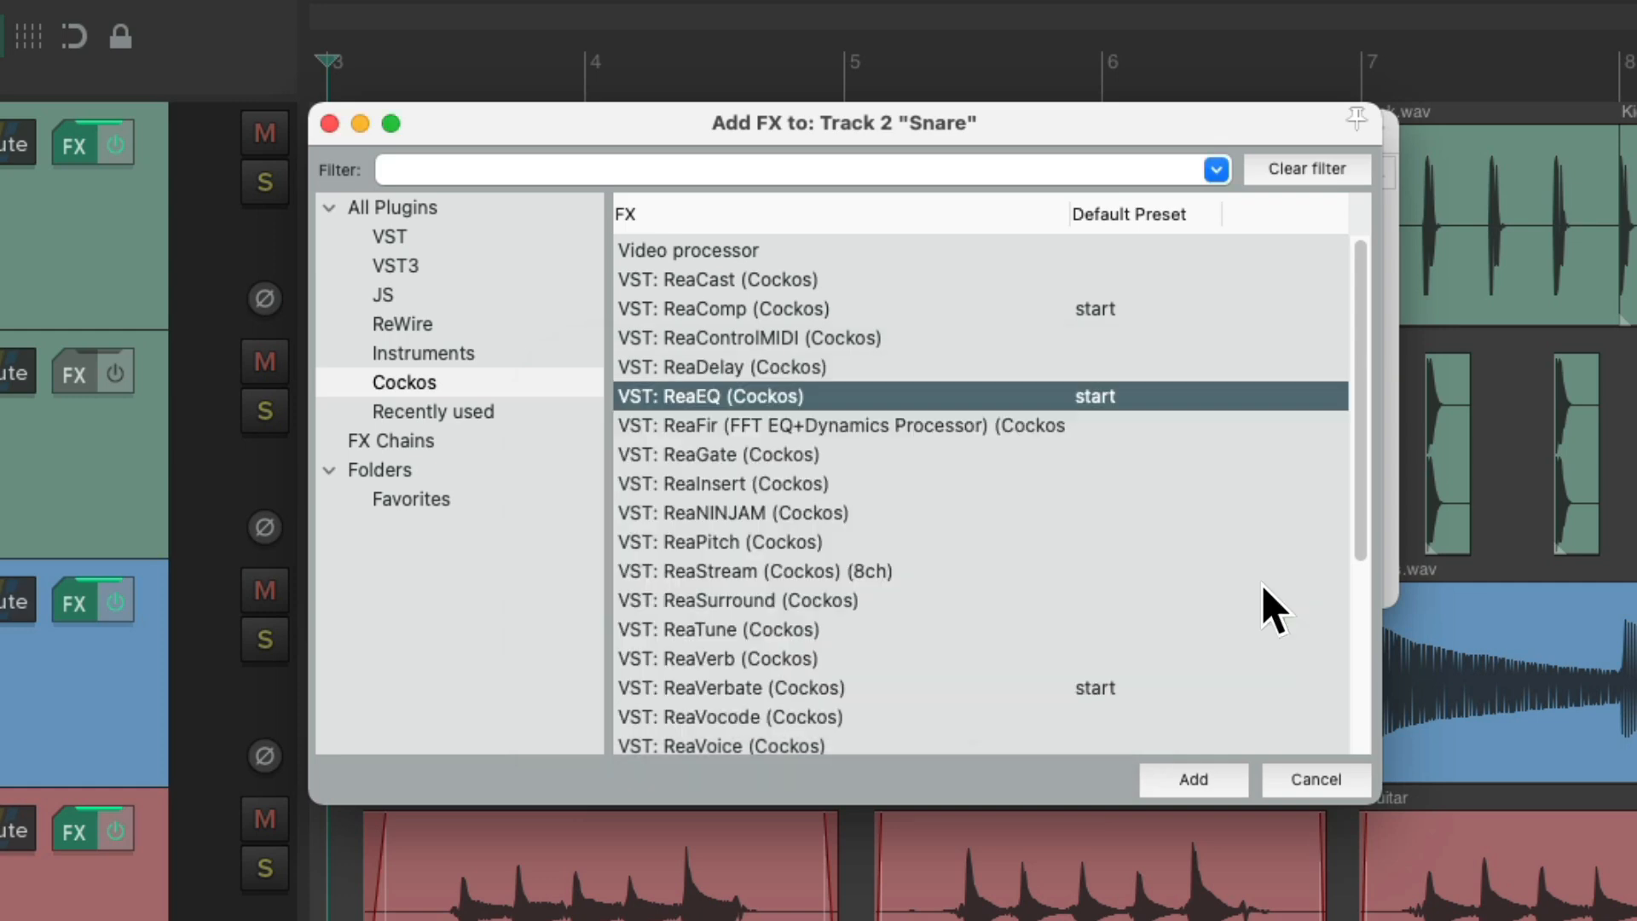
{"action": "left_click", "coordinate": [1315, 780]}
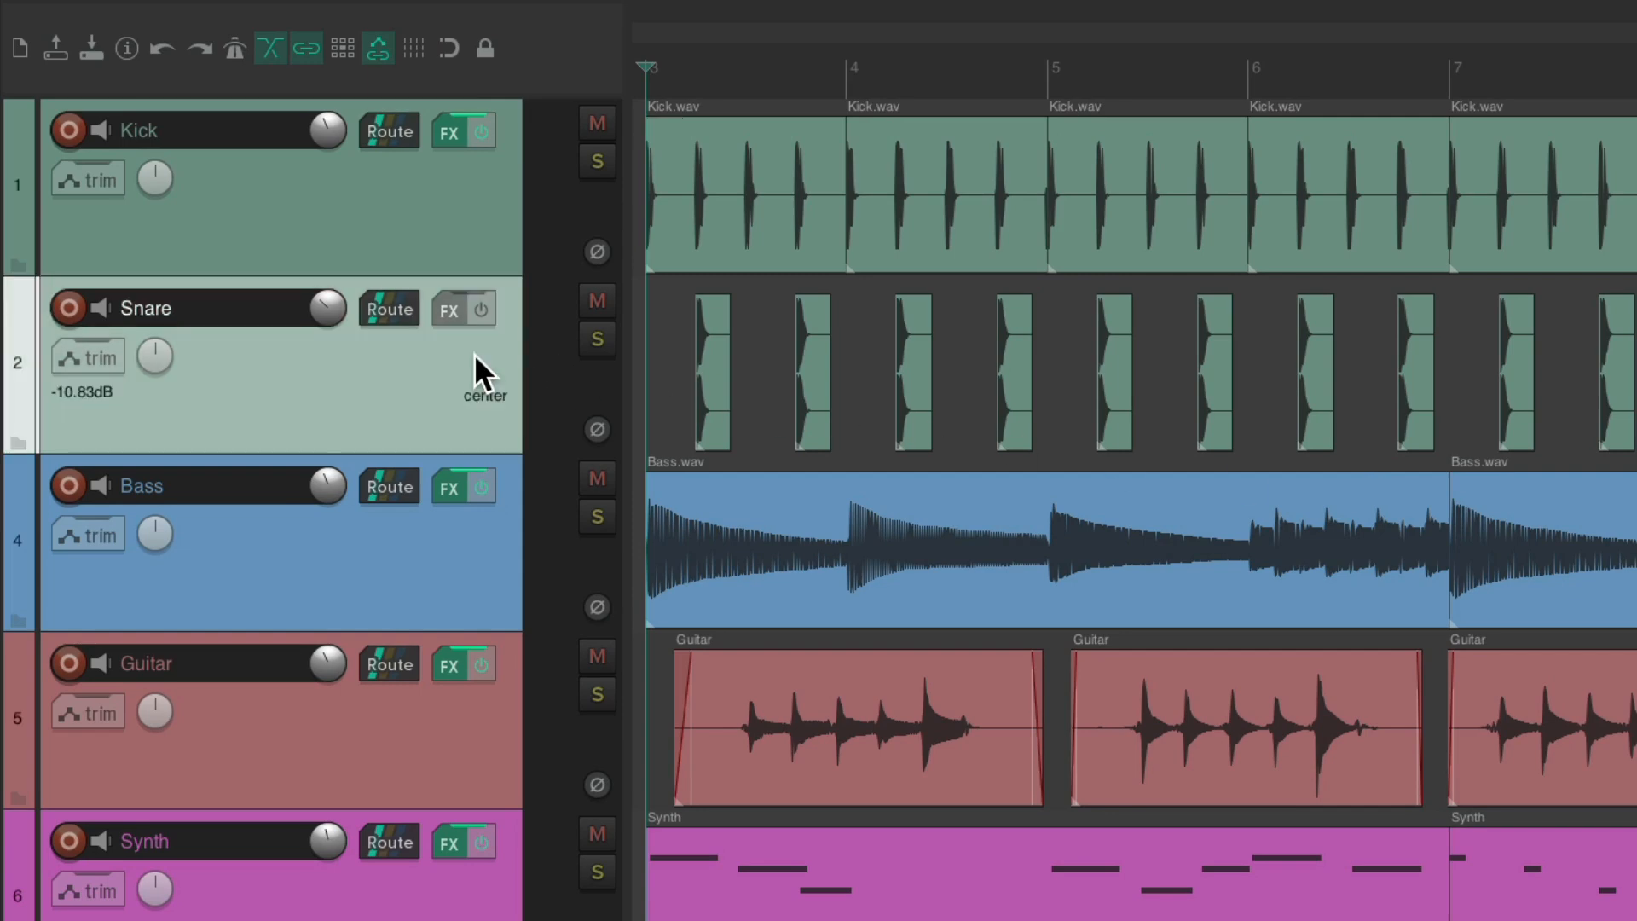
Step: Select the Snare track so the ReaEQ shortcut inserts it with the 'start' preset
{"action": "left_click", "coordinate": [449, 311]}
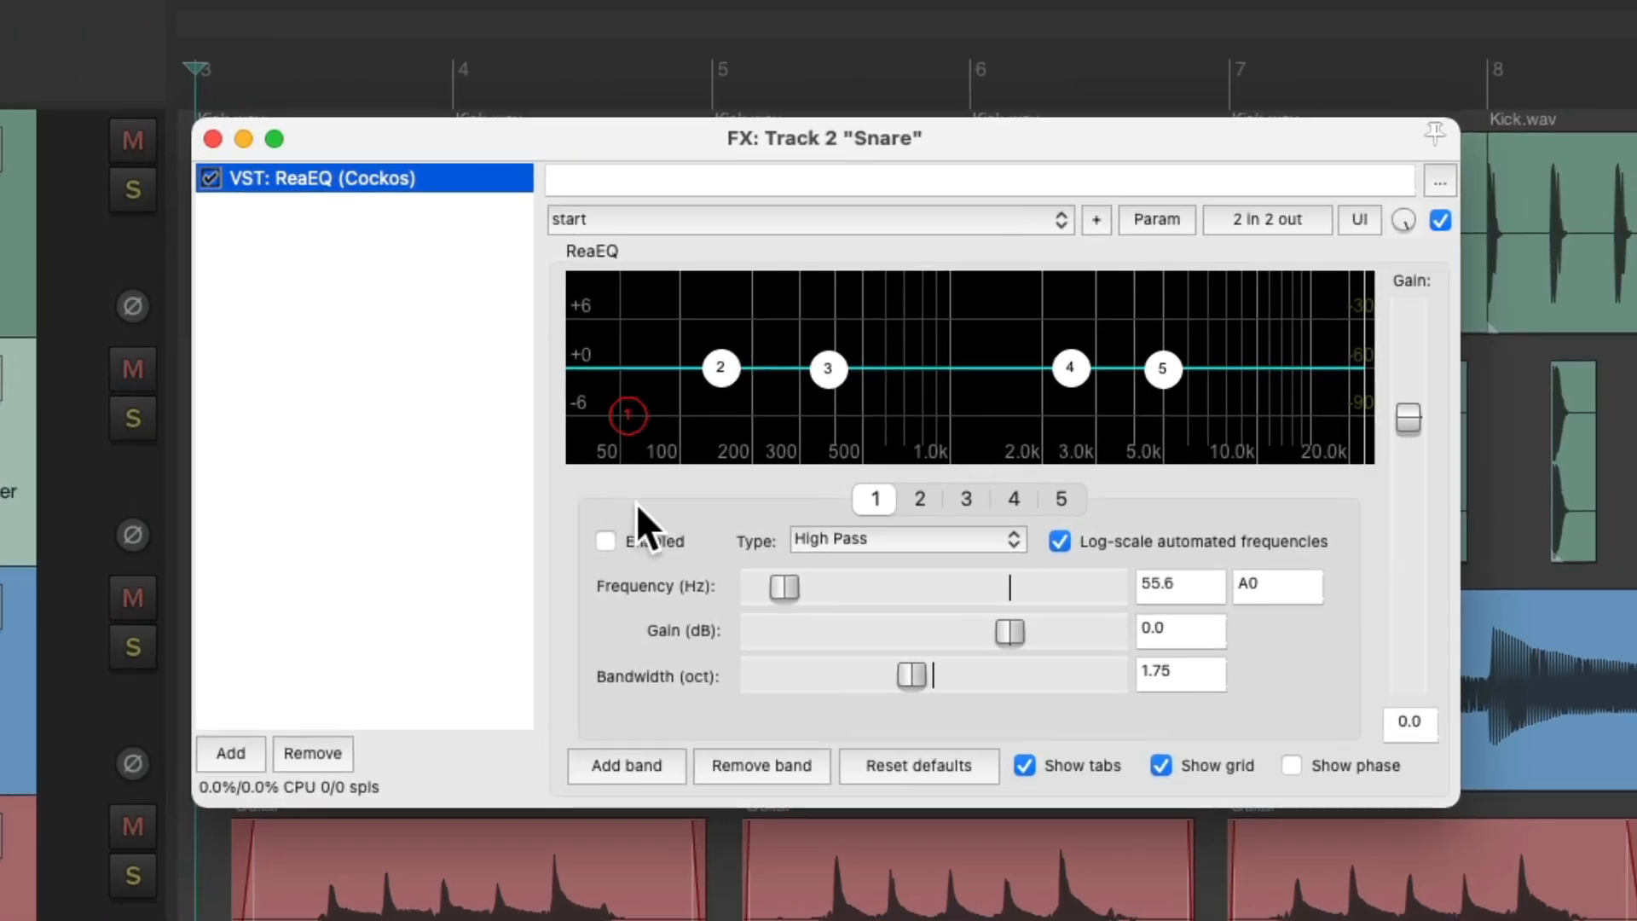
{"action": "mouse_move", "coordinate": [831, 496]}
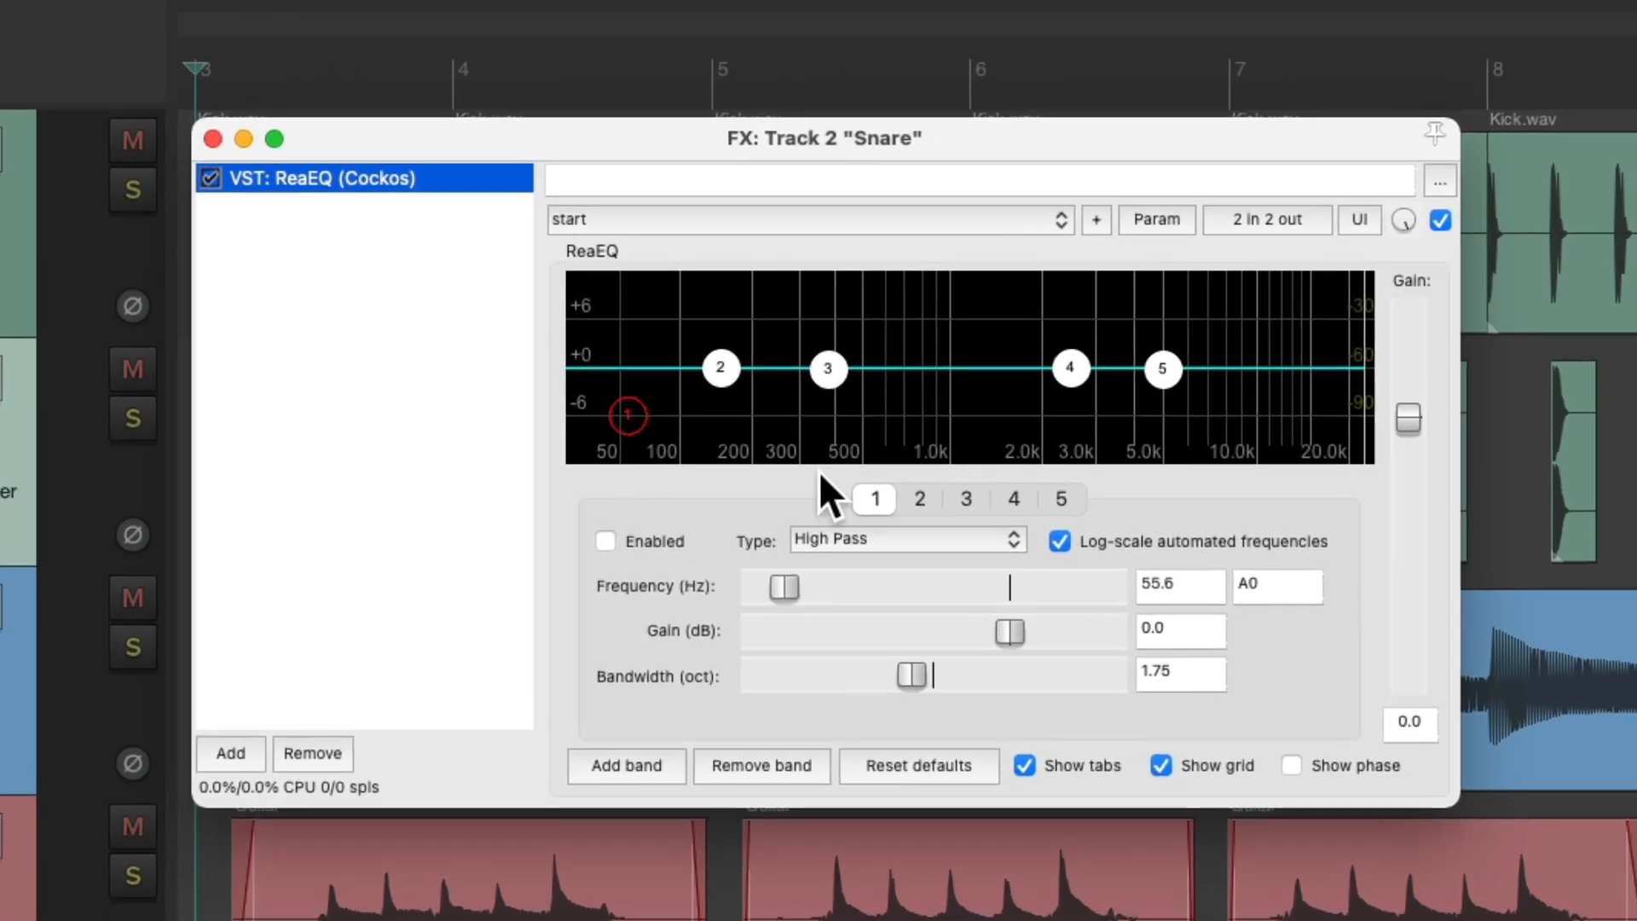